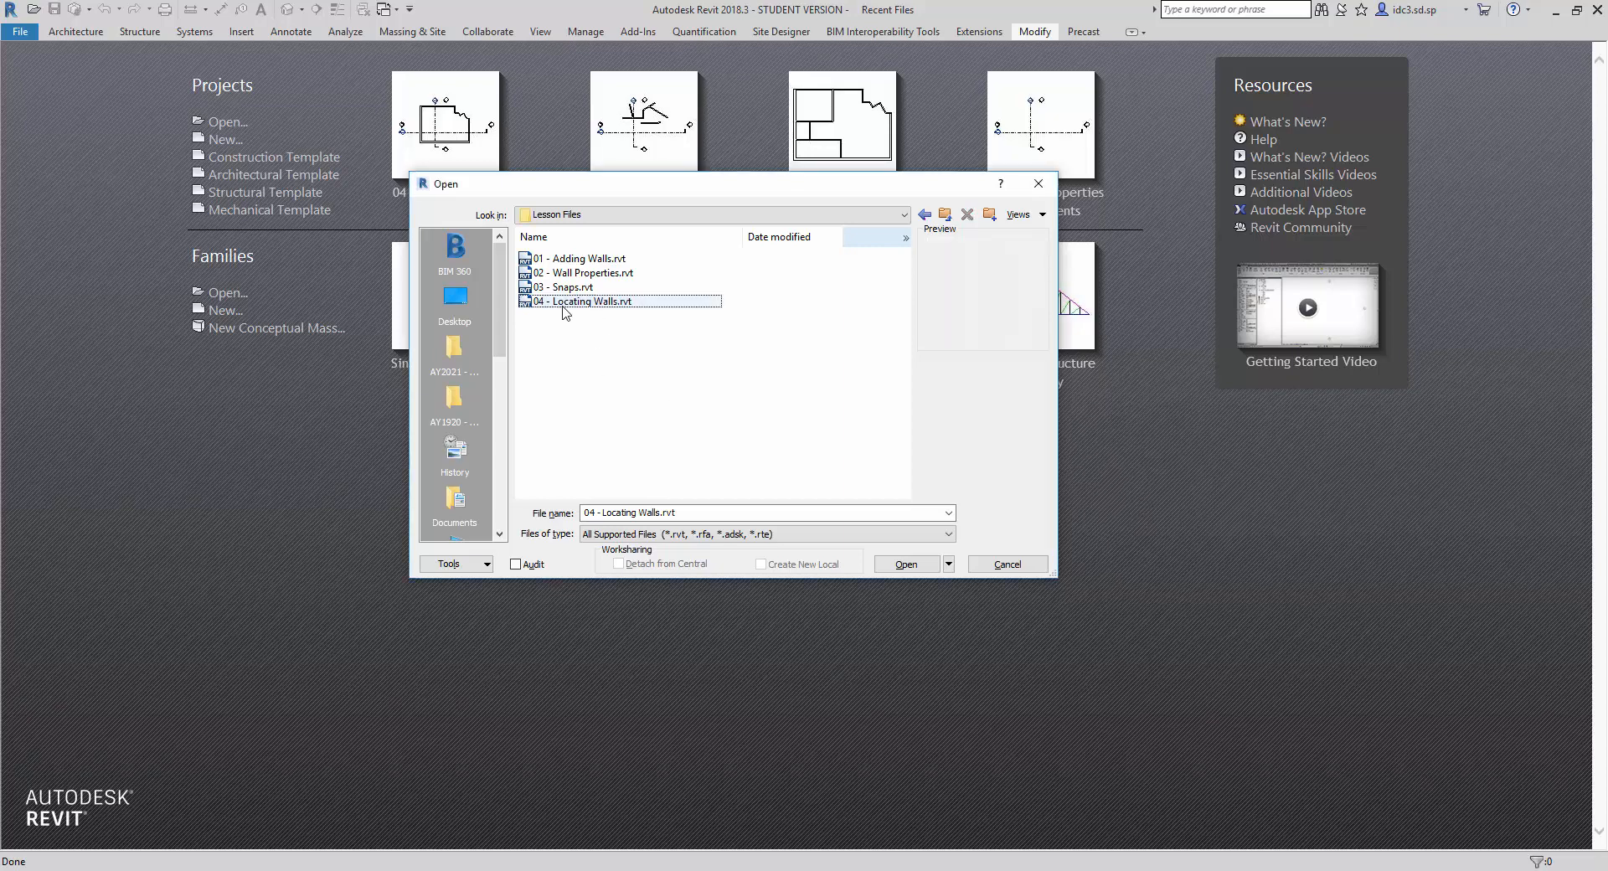
# - Open the 04 - Locating Walls.rvt project to its 1st Storey floor plan
pyautogui.click(585, 300)
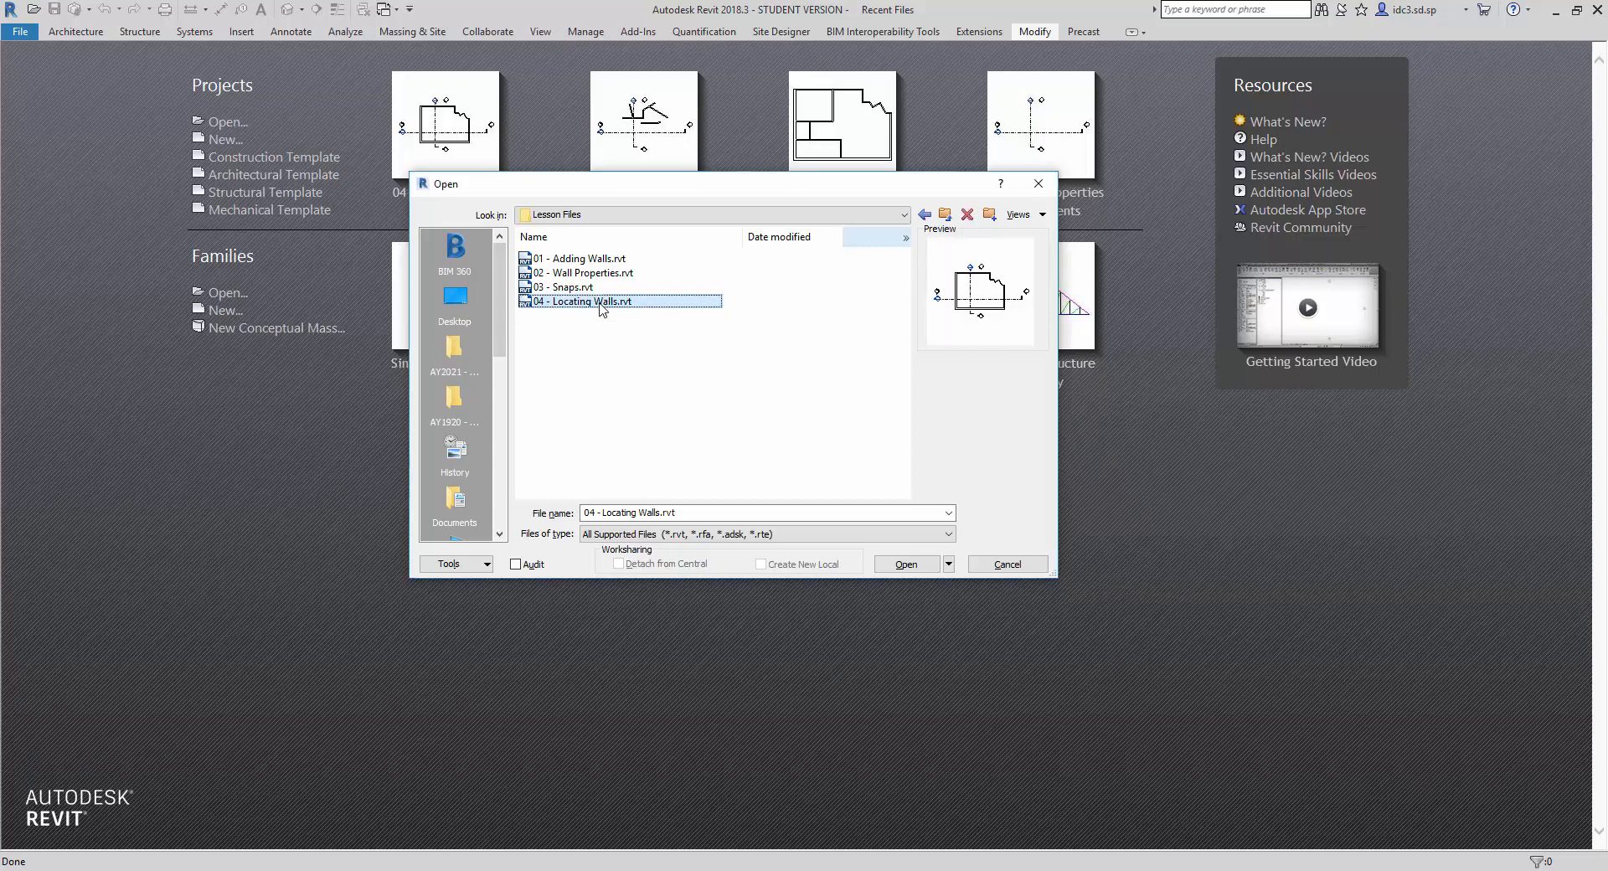
pyautogui.click(904, 563)
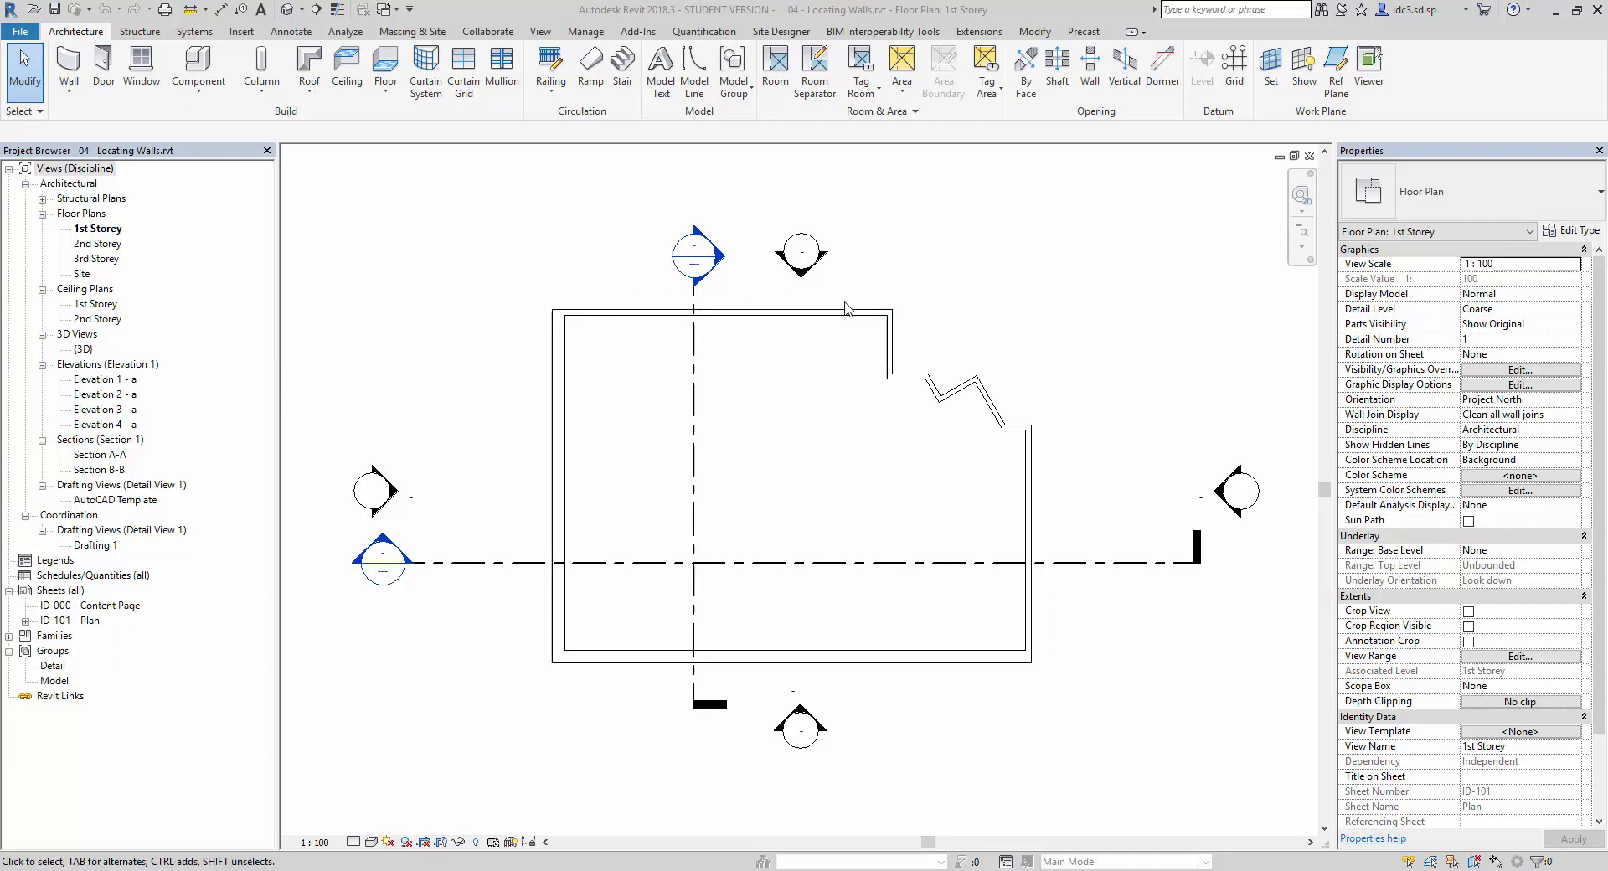
# - Start the Wall tool with Basic Wall 100mm Brick Wall, top constraint Up to level: 2nd Storey
pyautogui.click(555, 483)
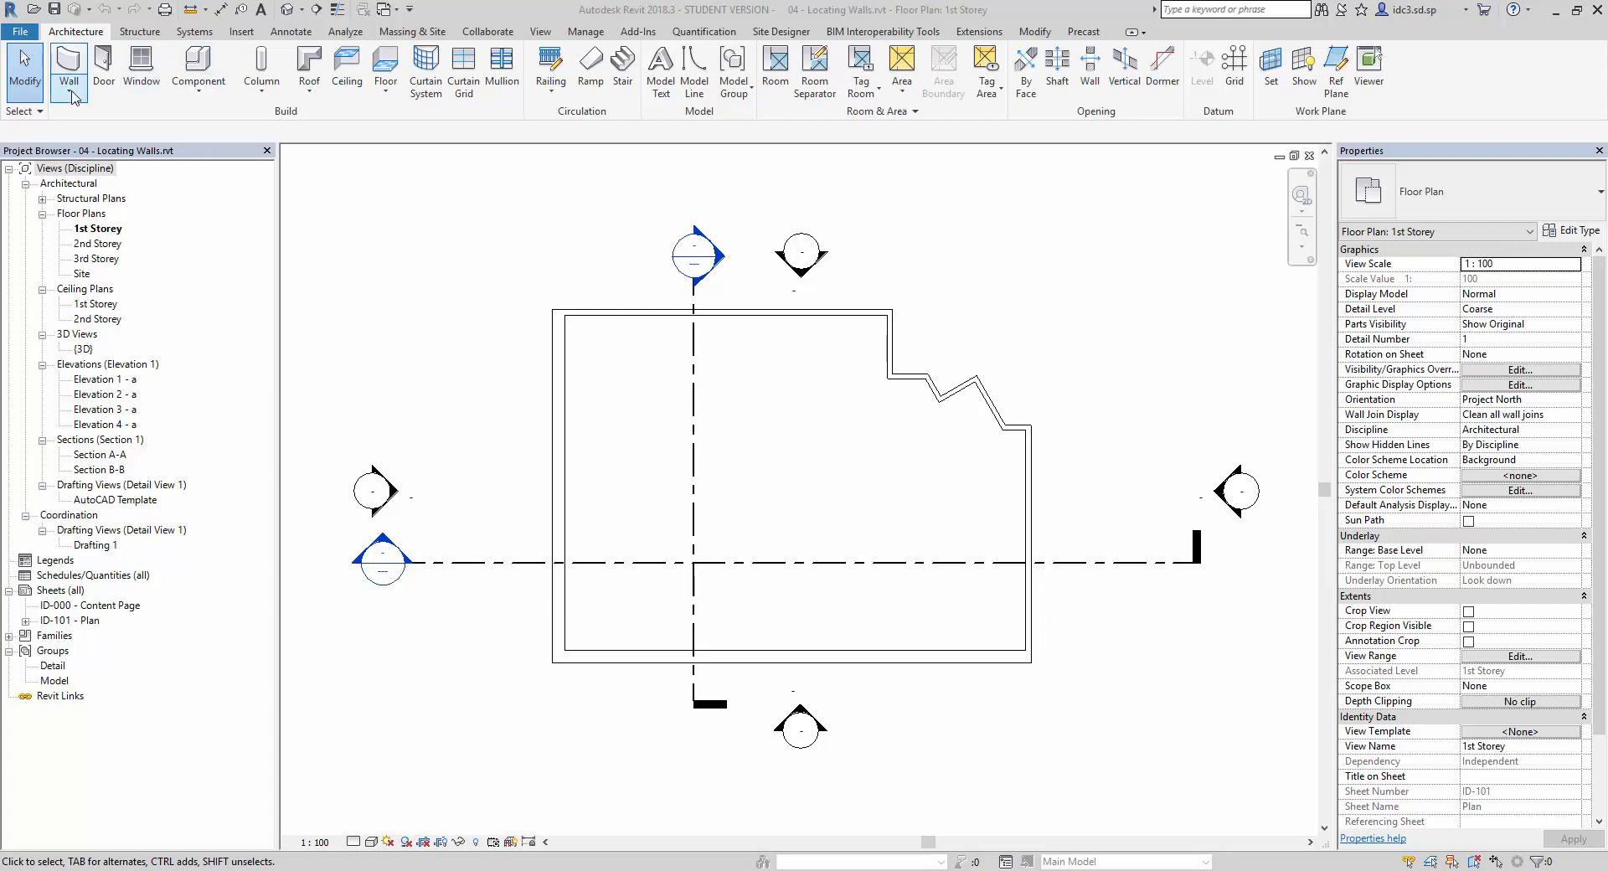
pyautogui.click(67, 72)
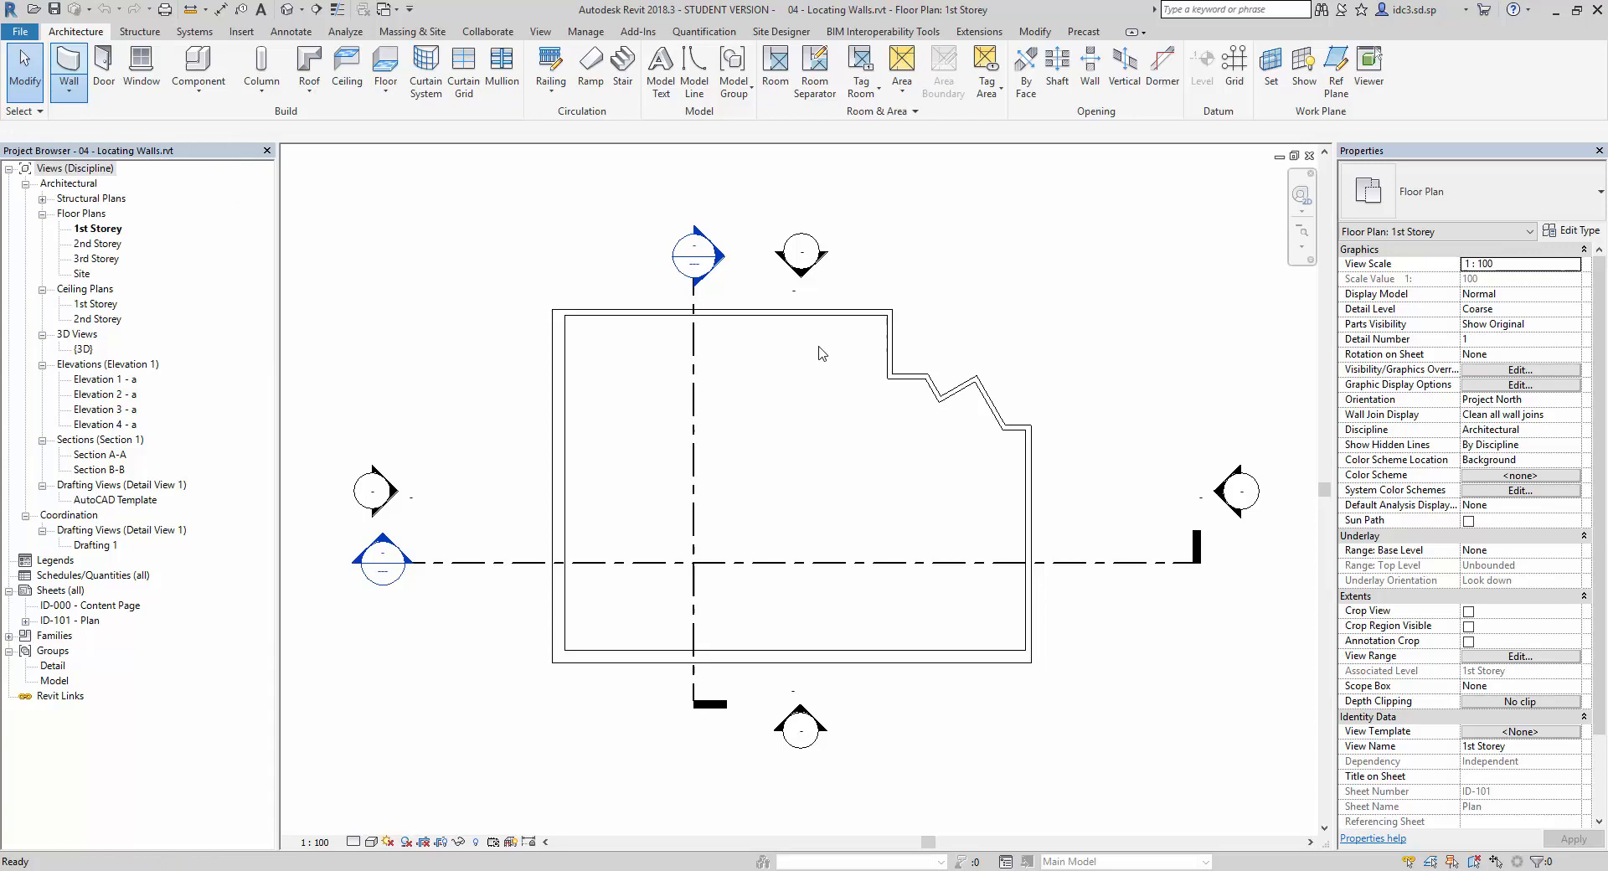
pyautogui.click(67, 70)
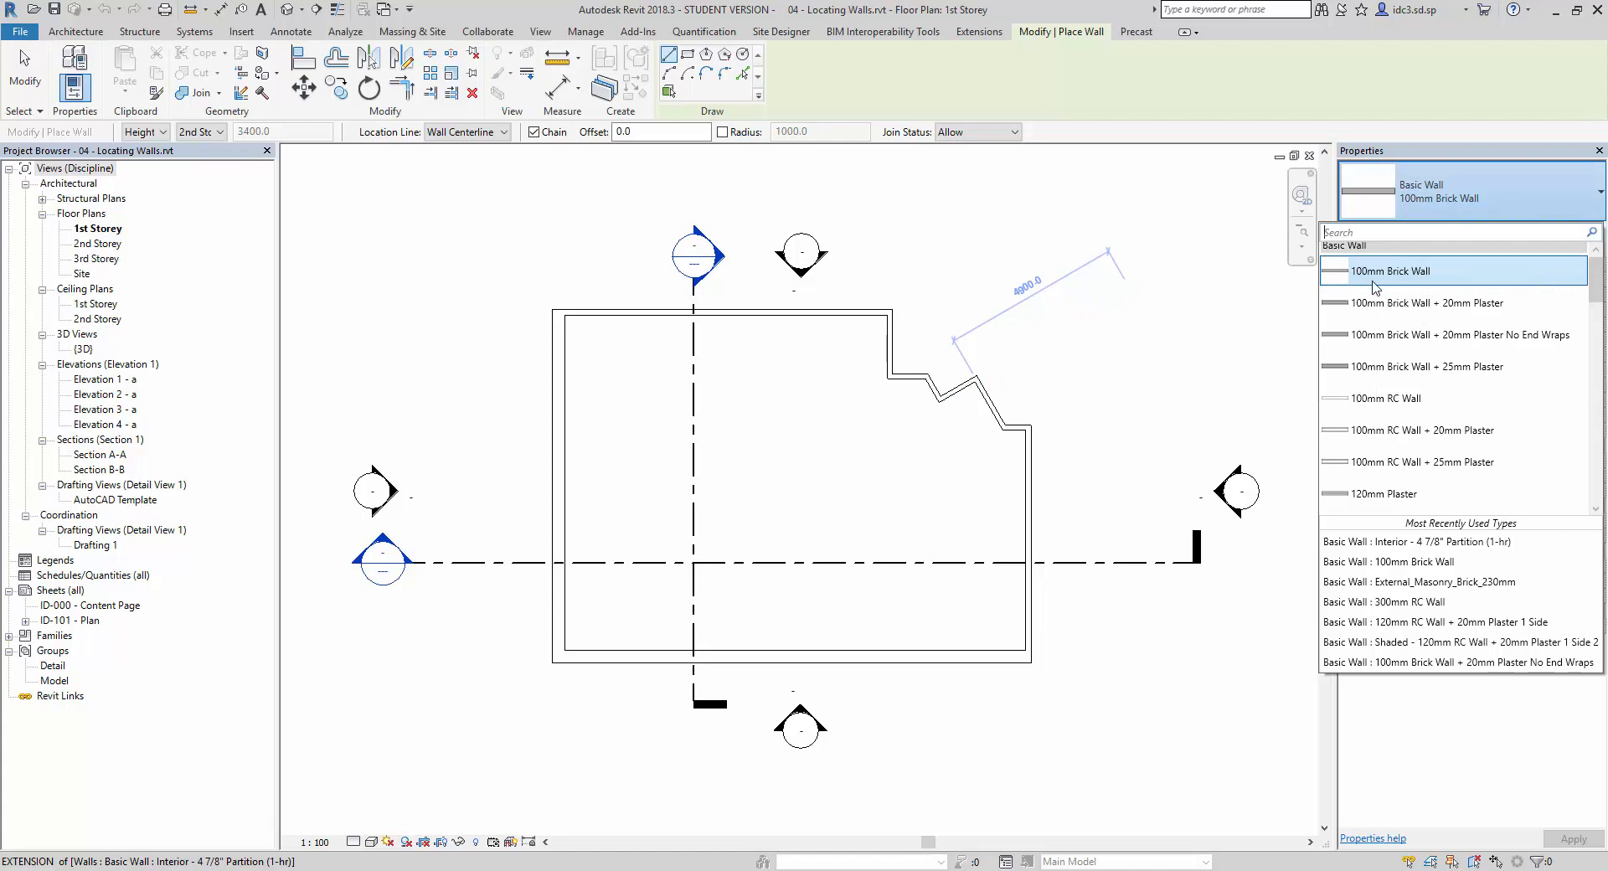
pyautogui.click(1393, 269)
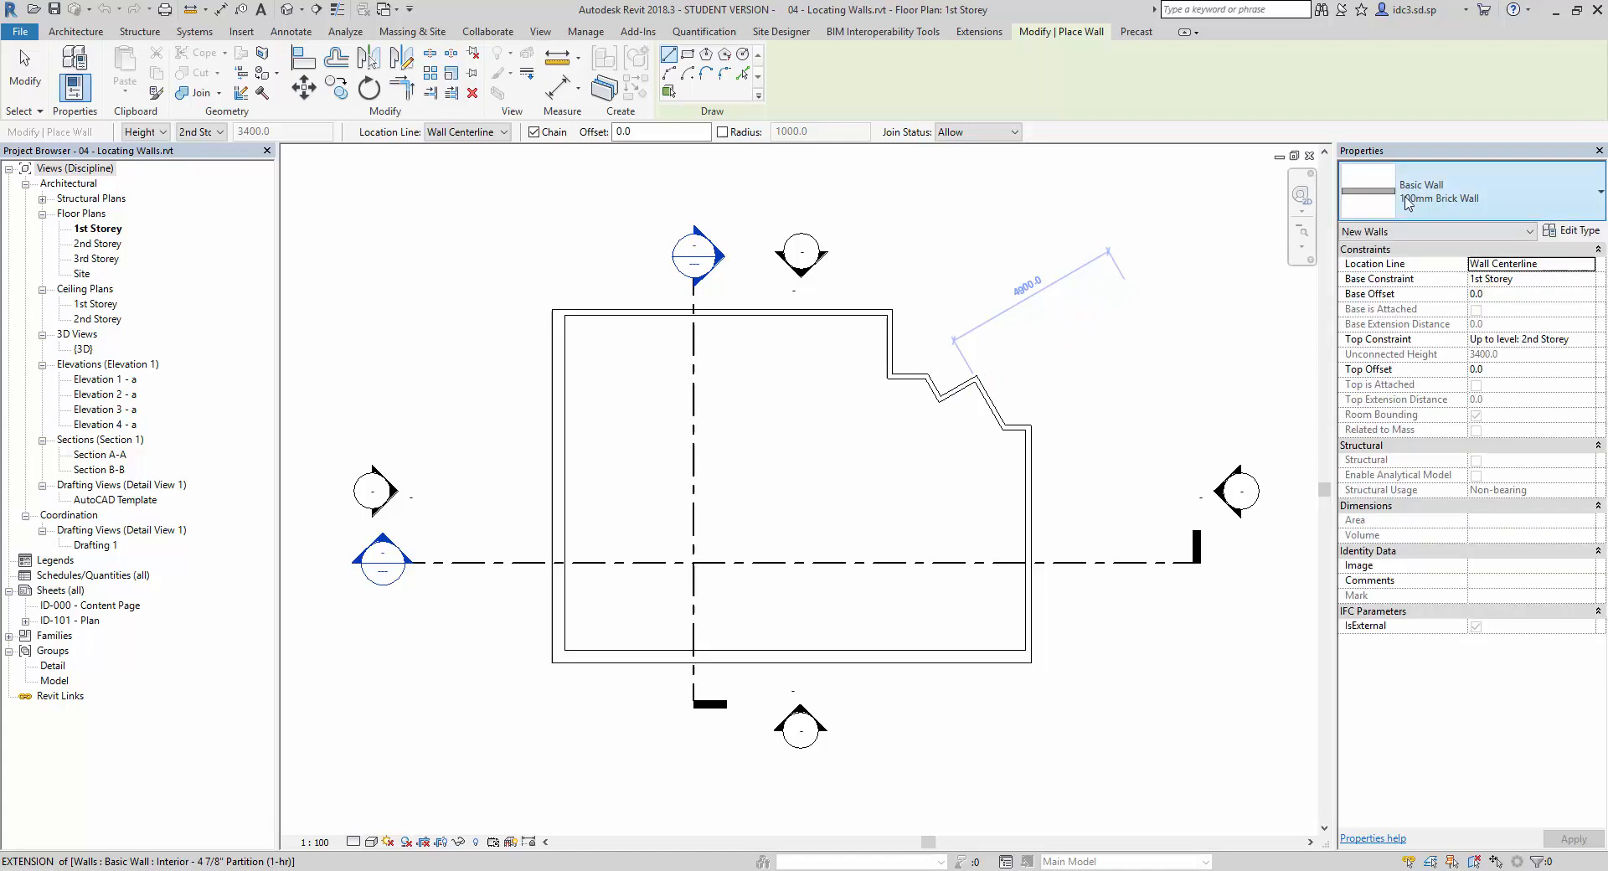
pyautogui.click(1528, 338)
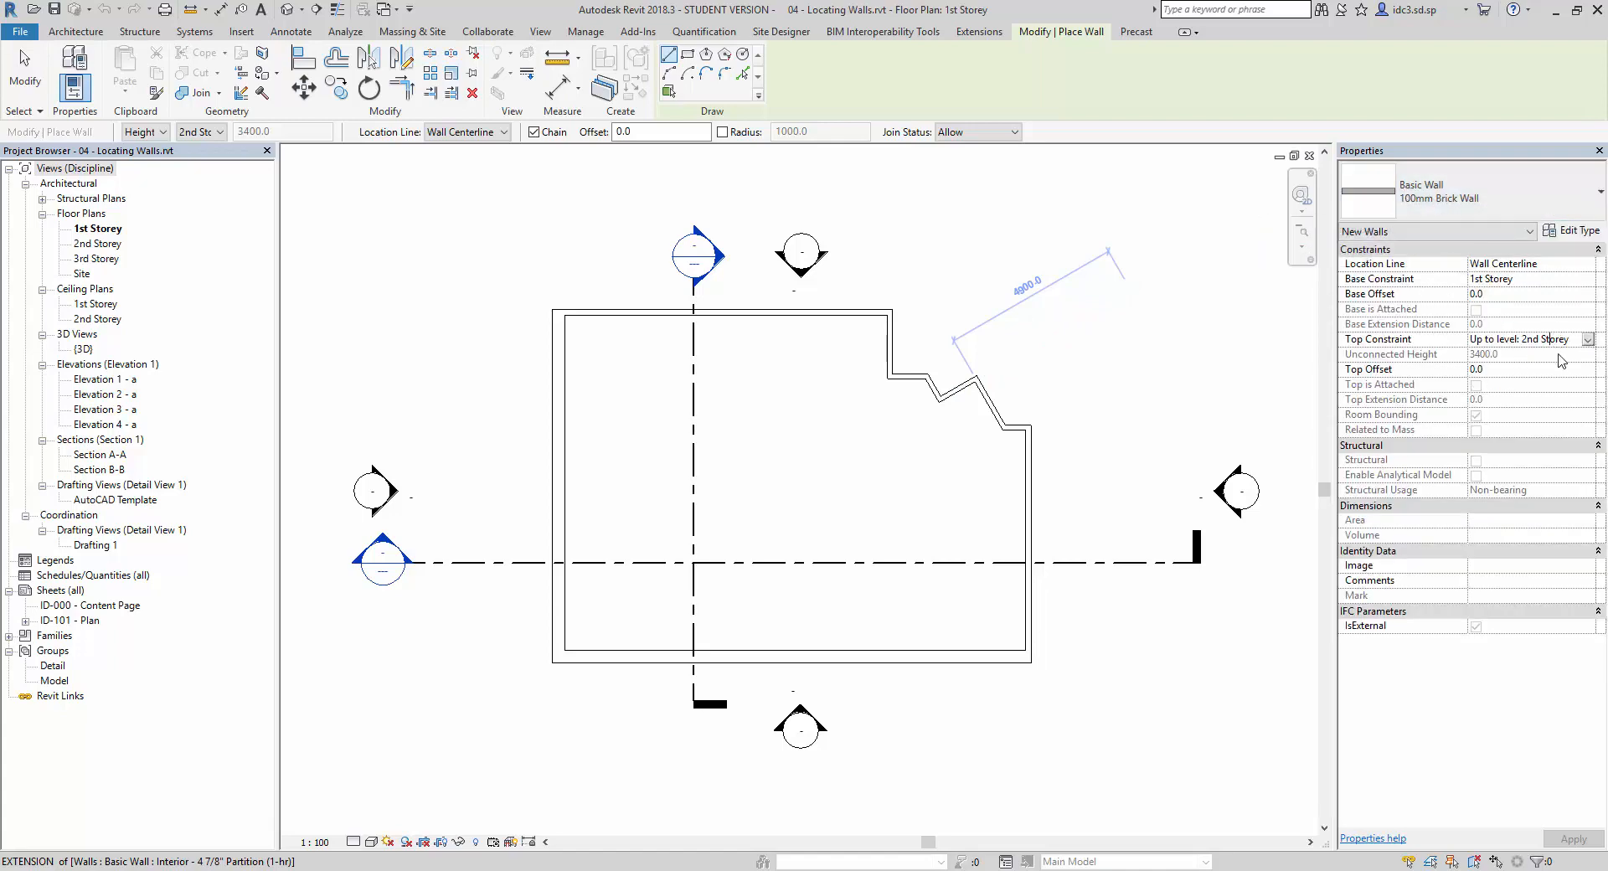
pyautogui.moveTo(1396, 294)
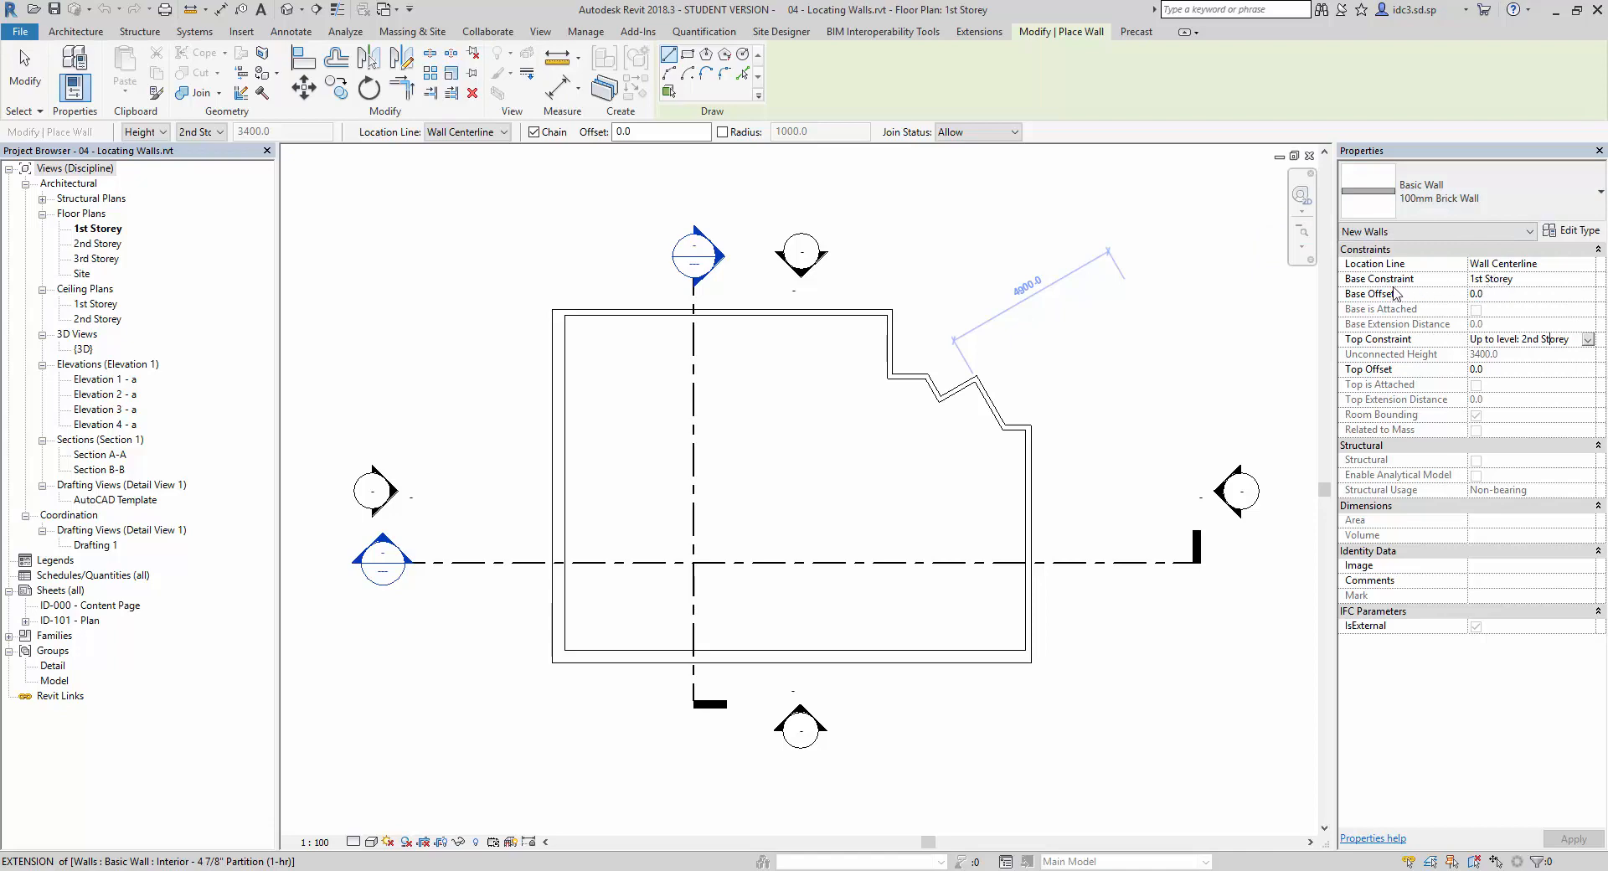
pyautogui.click(1524, 339)
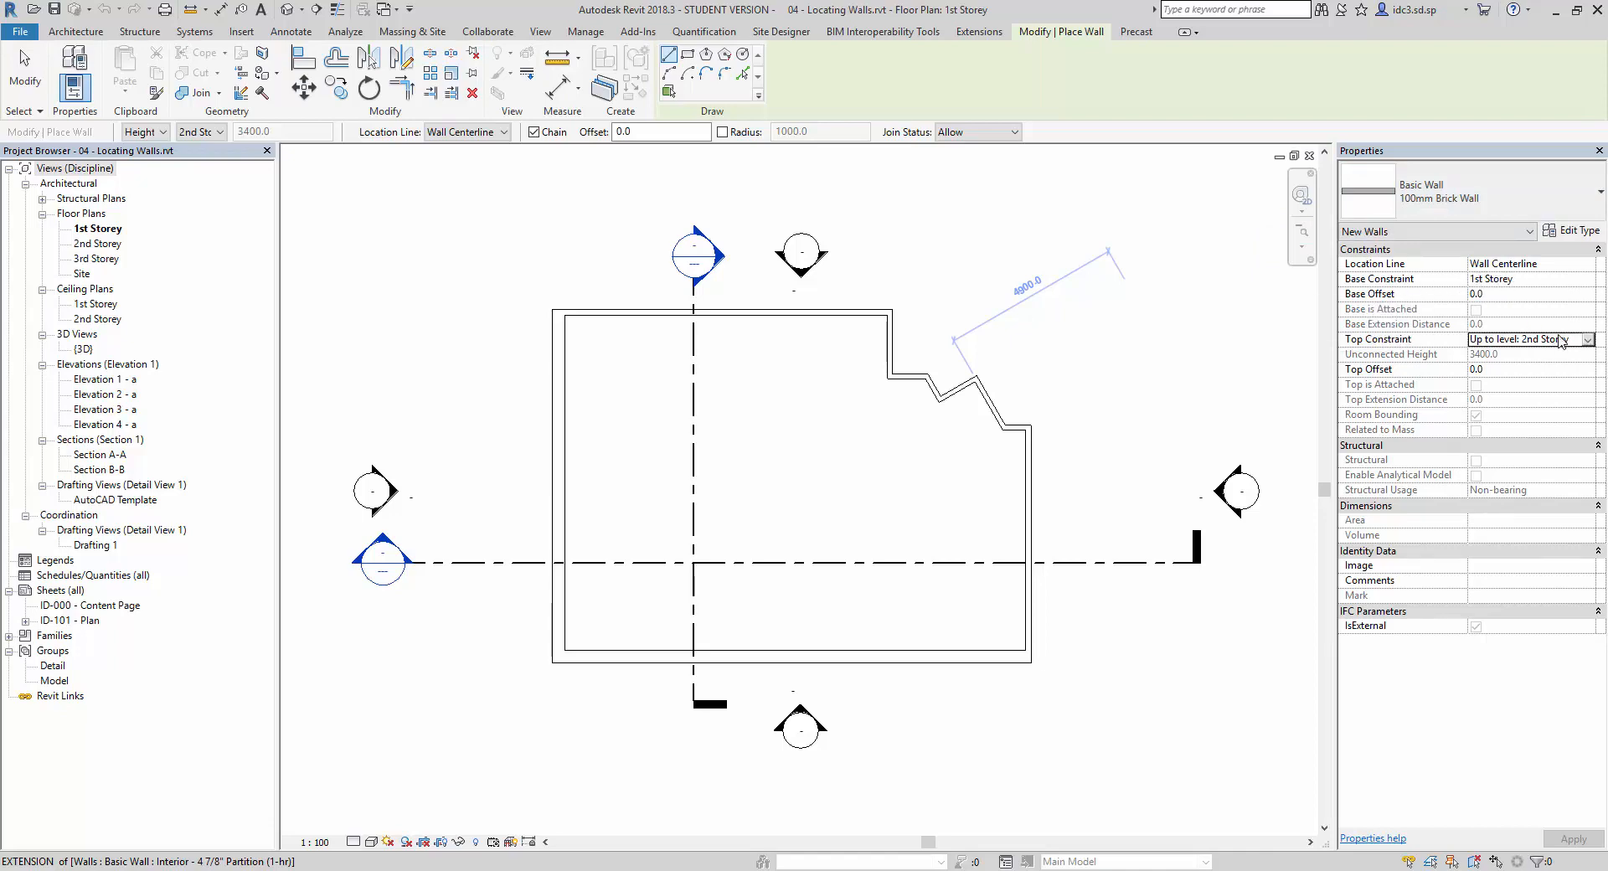
pyautogui.click(1528, 340)
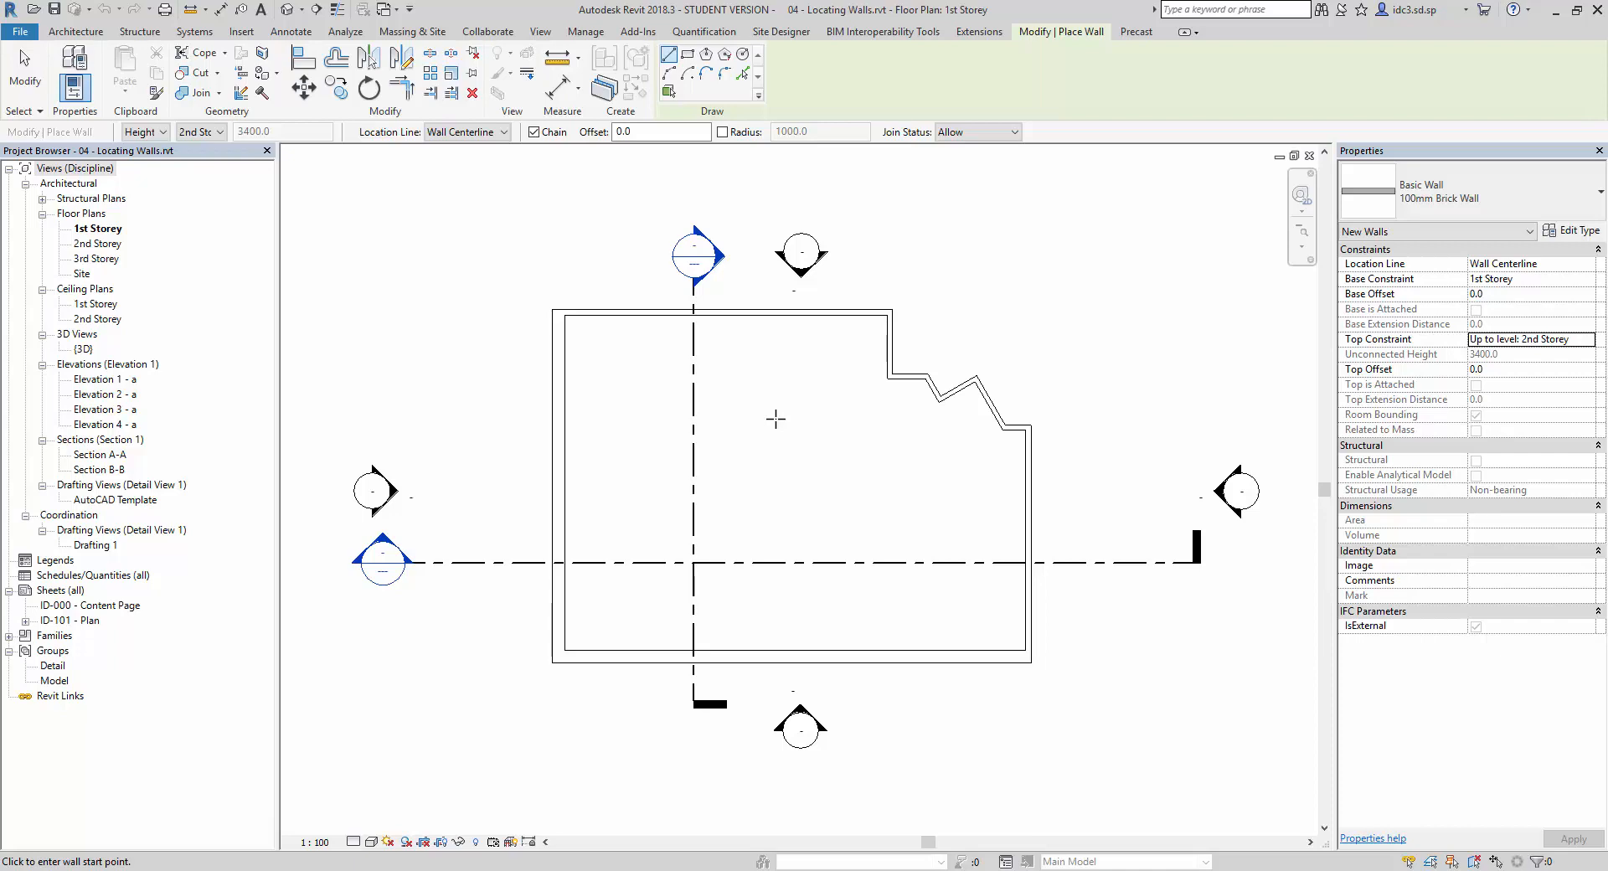
pyautogui.moveTo(821, 429)
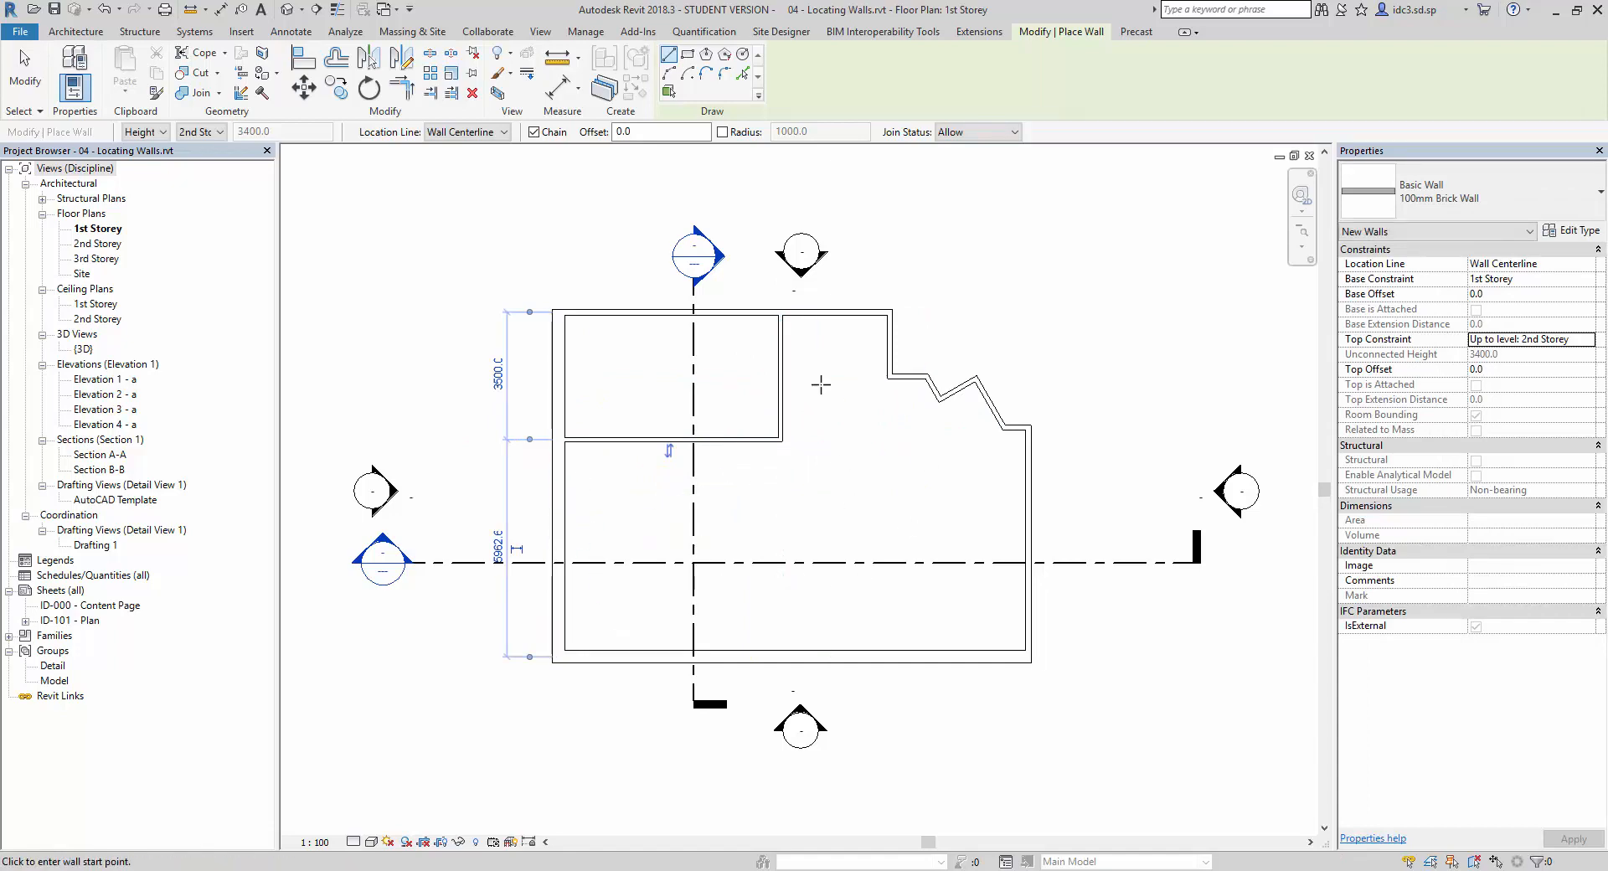
pyautogui.moveTo(662, 305)
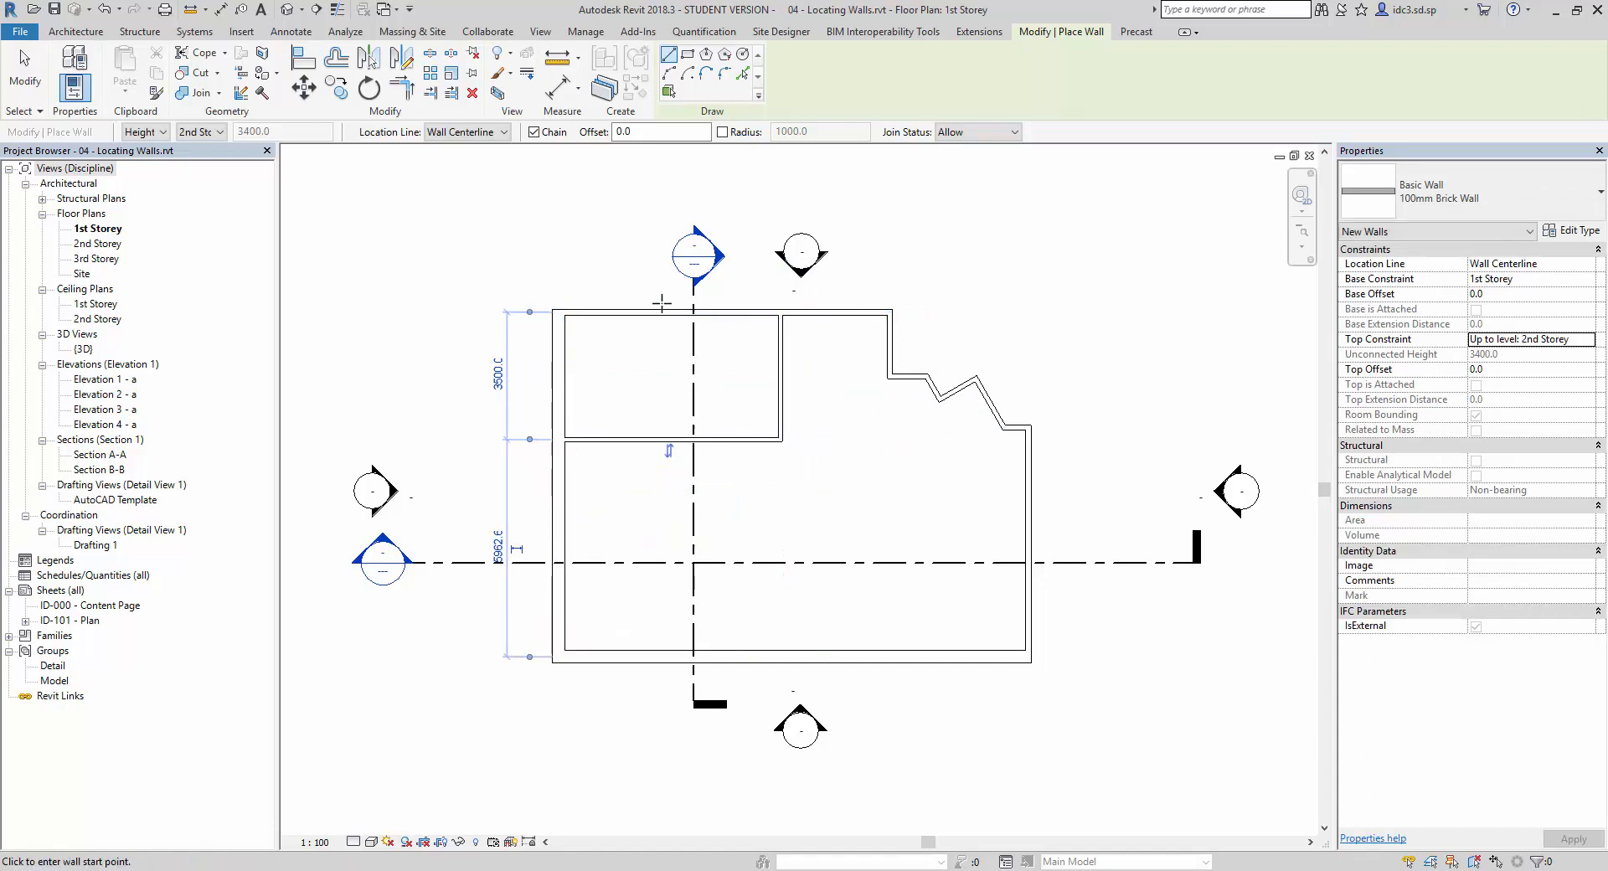
pyautogui.moveTo(804, 496)
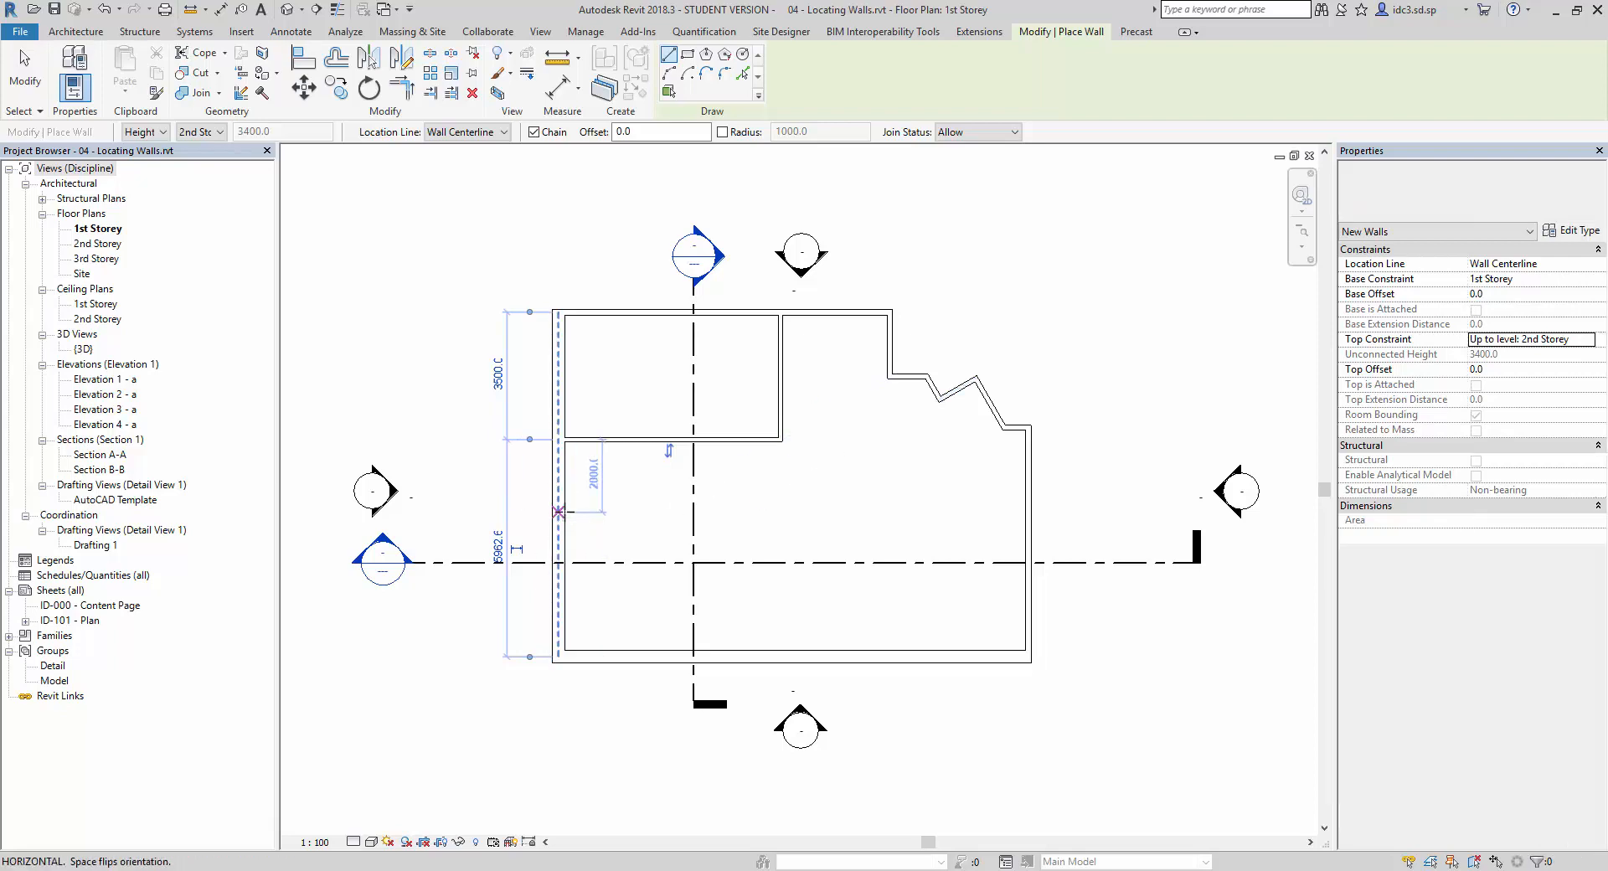
# - Draw a horizontal 100mm brick interior wall across the left side of the plan
pyautogui.moveTo(559, 513); pyautogui.dragTo(760, 513)
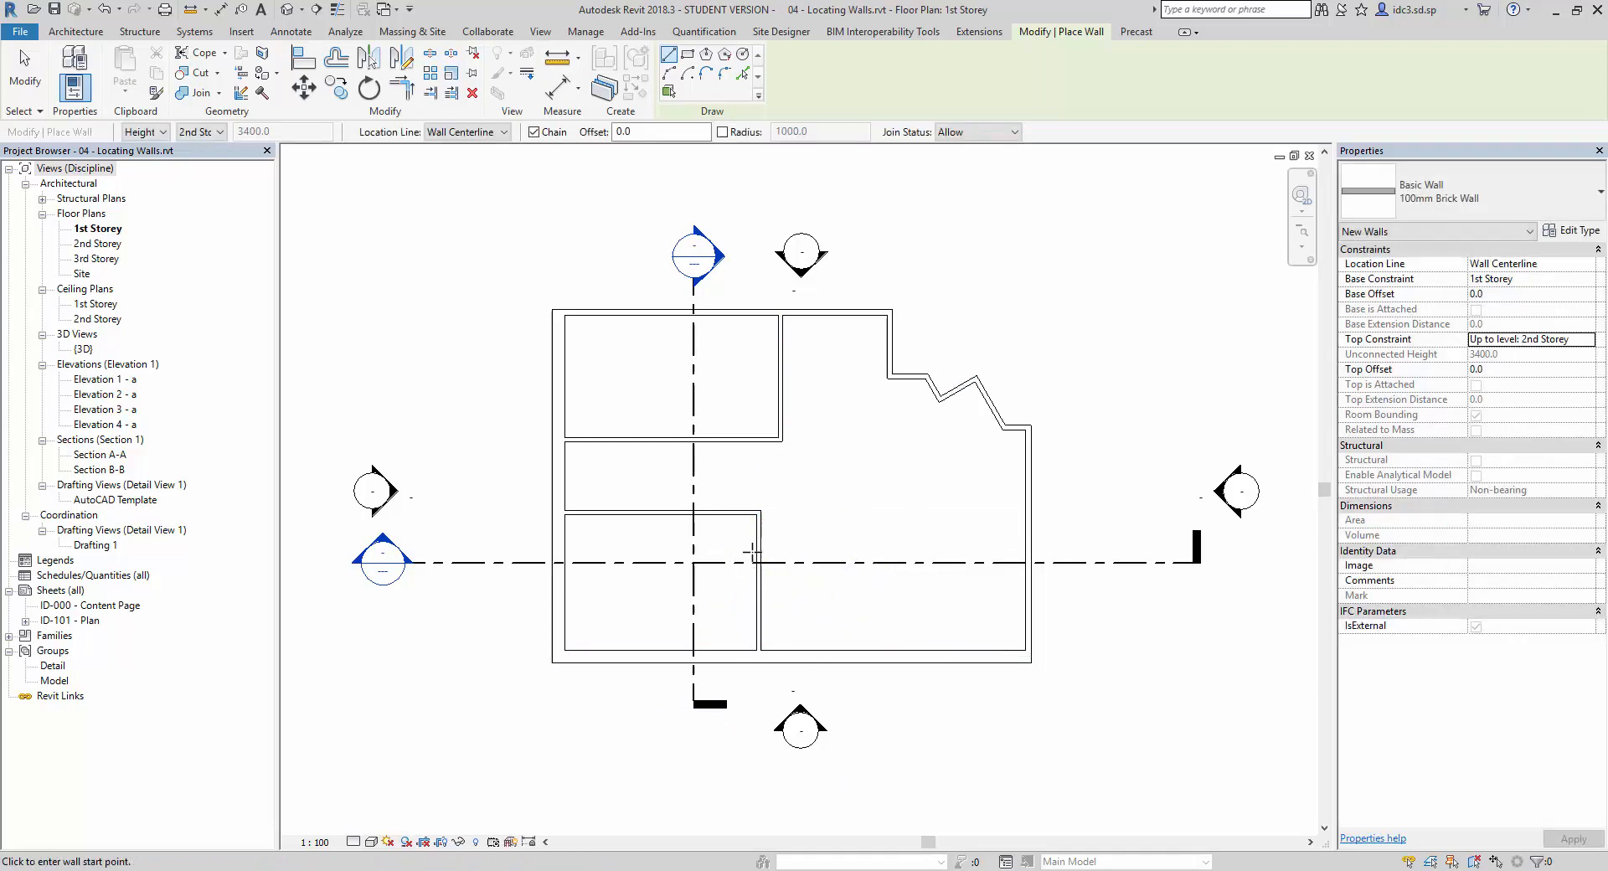
pyautogui.click(692, 513)
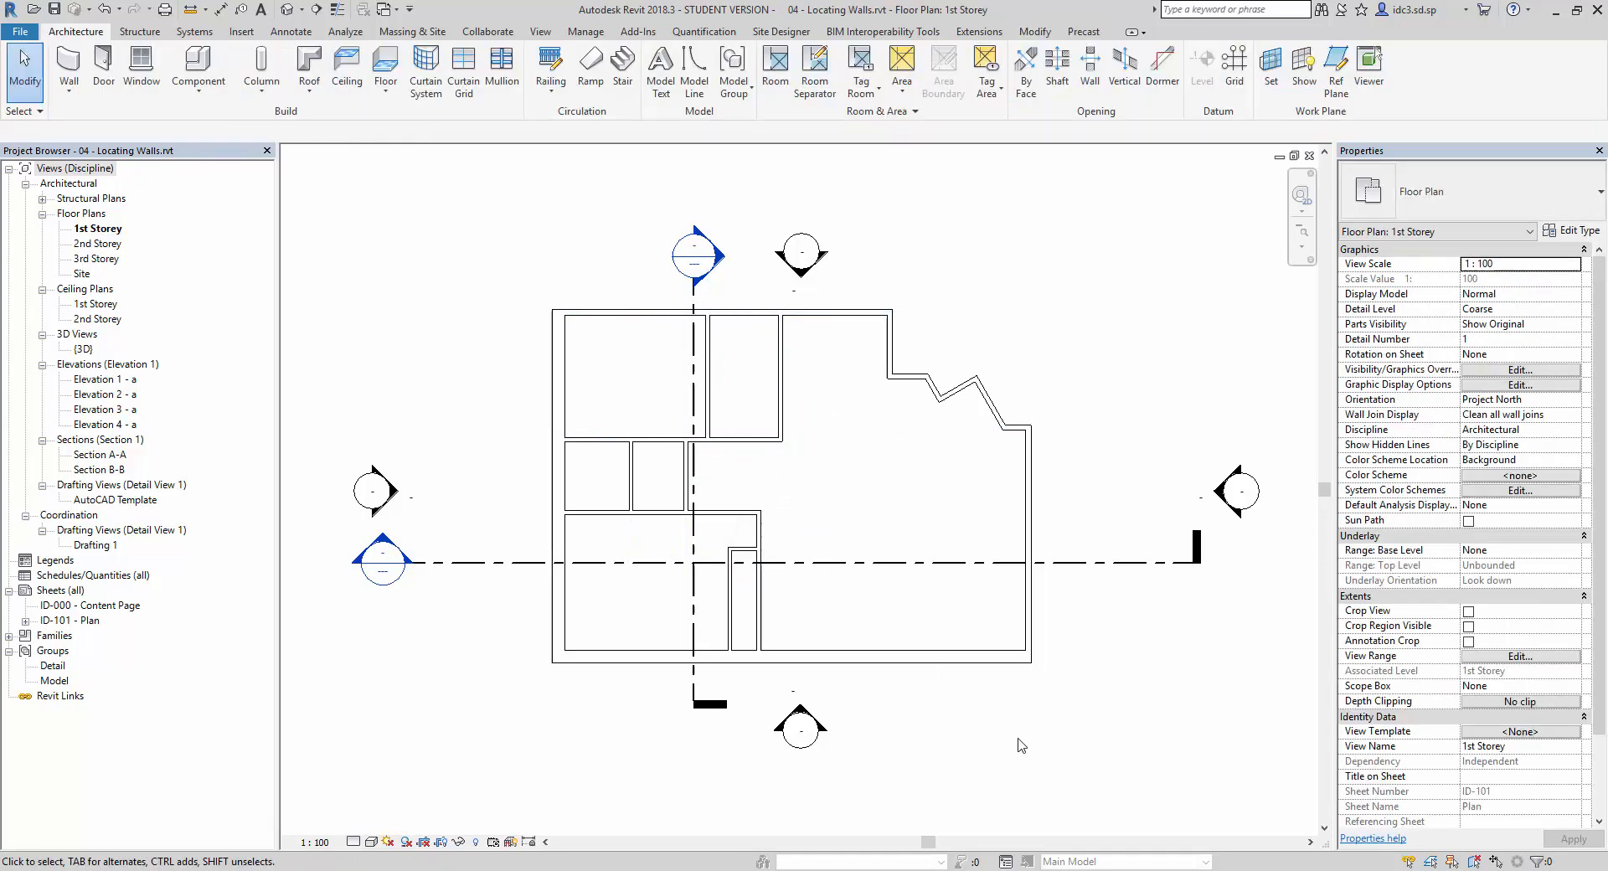
pyautogui.moveTo(1021, 745)
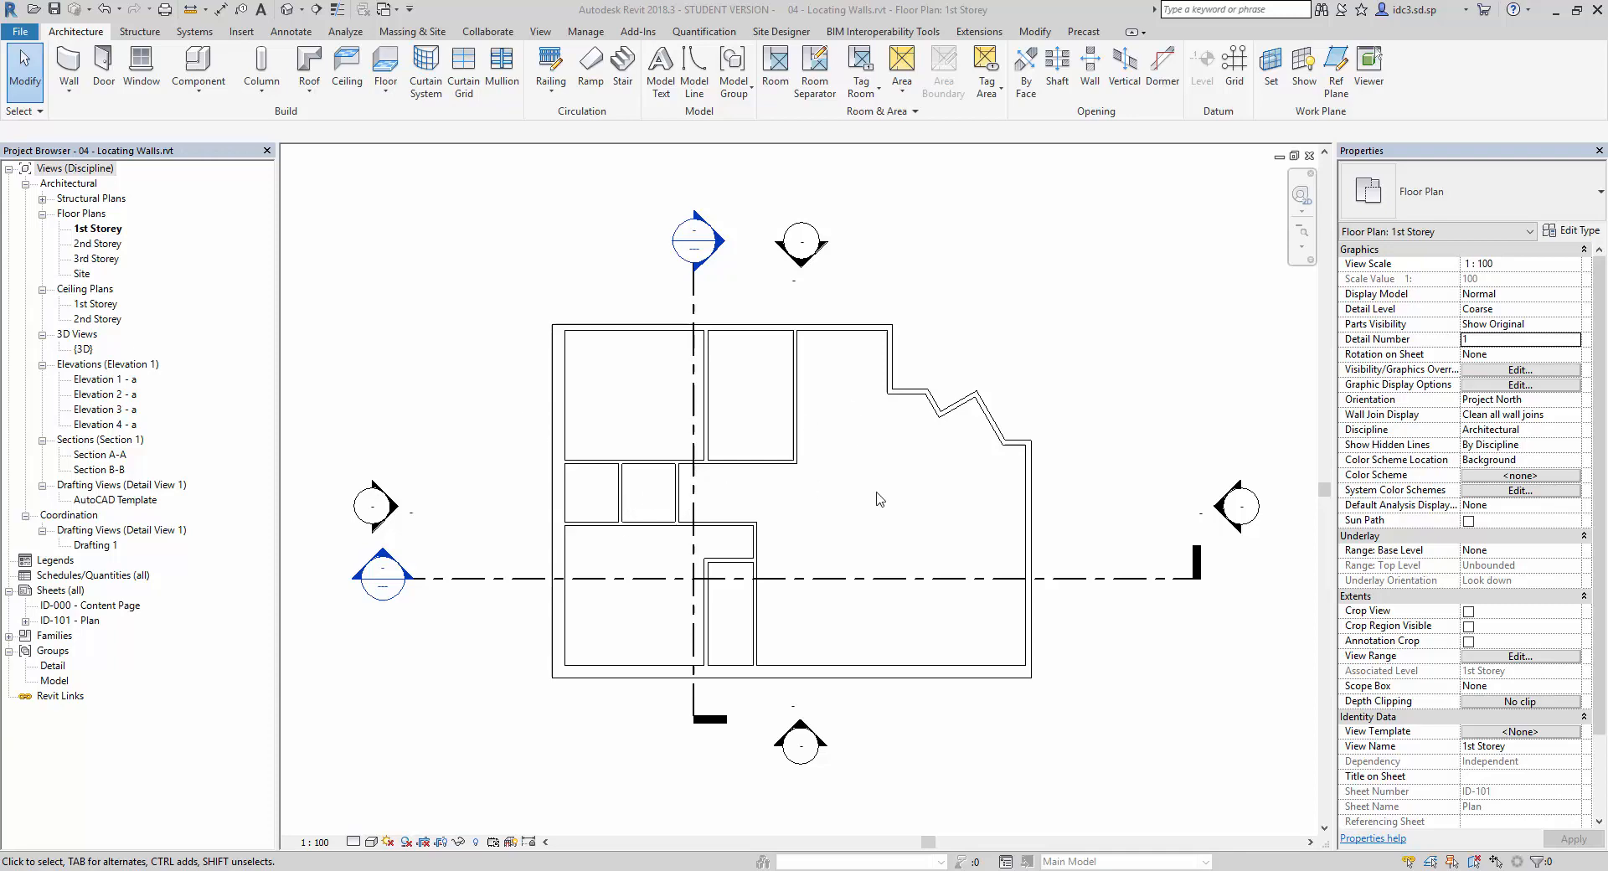
# - Select the wall between the top rooms and drag its temporary dimension witness lines onto the wall faces
pyautogui.click(795, 421)
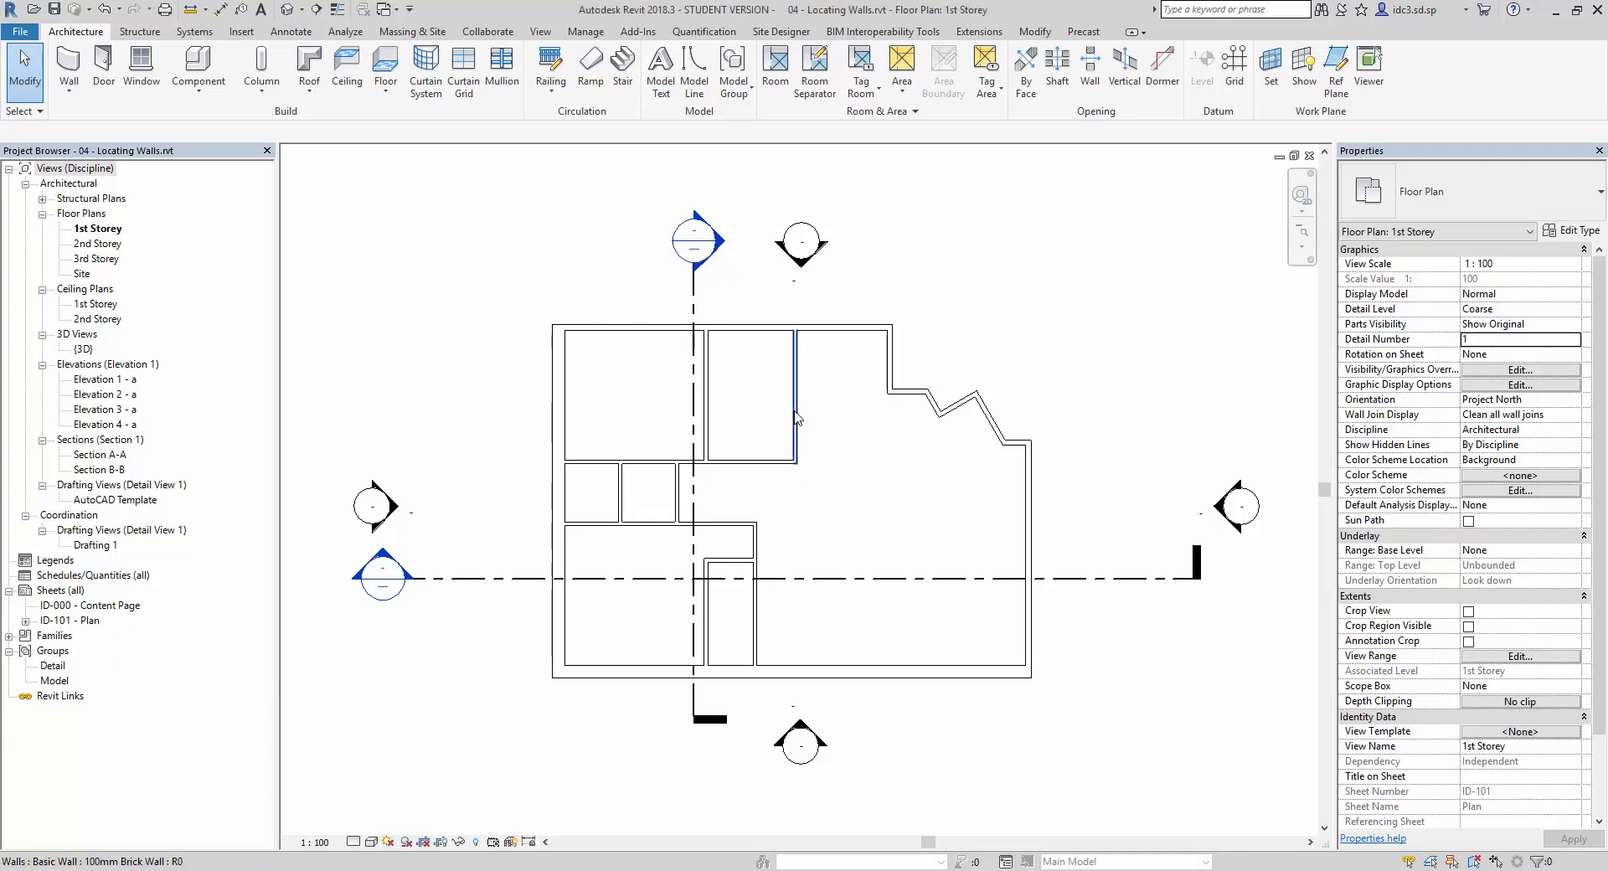
pyautogui.click(795, 396)
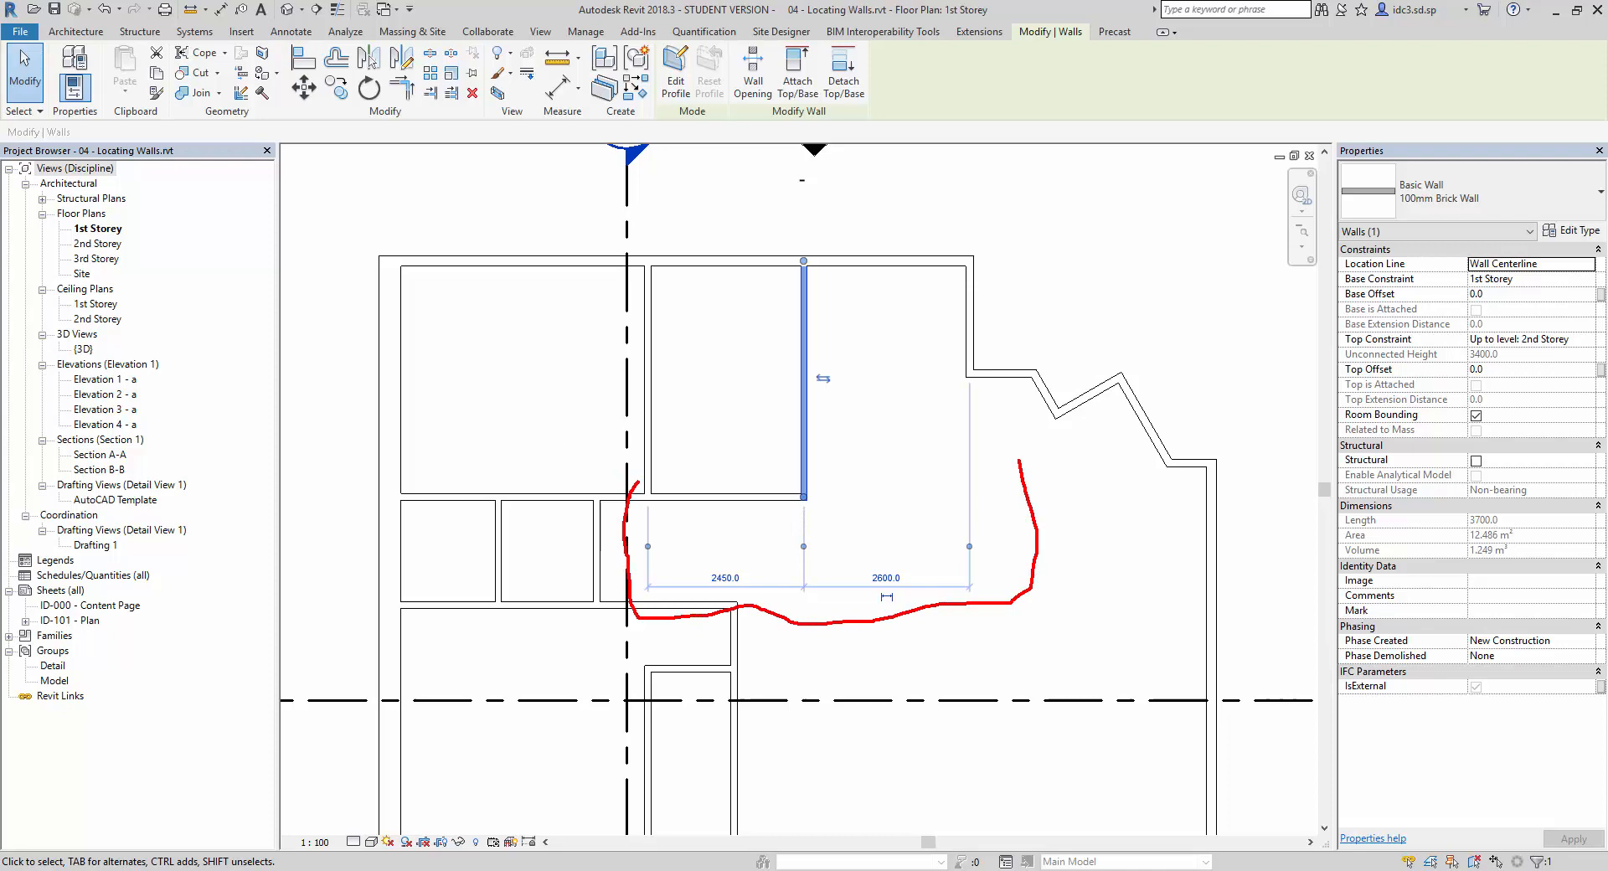
pyautogui.moveTo(620, 495); pyautogui.dragTo(1020, 457)
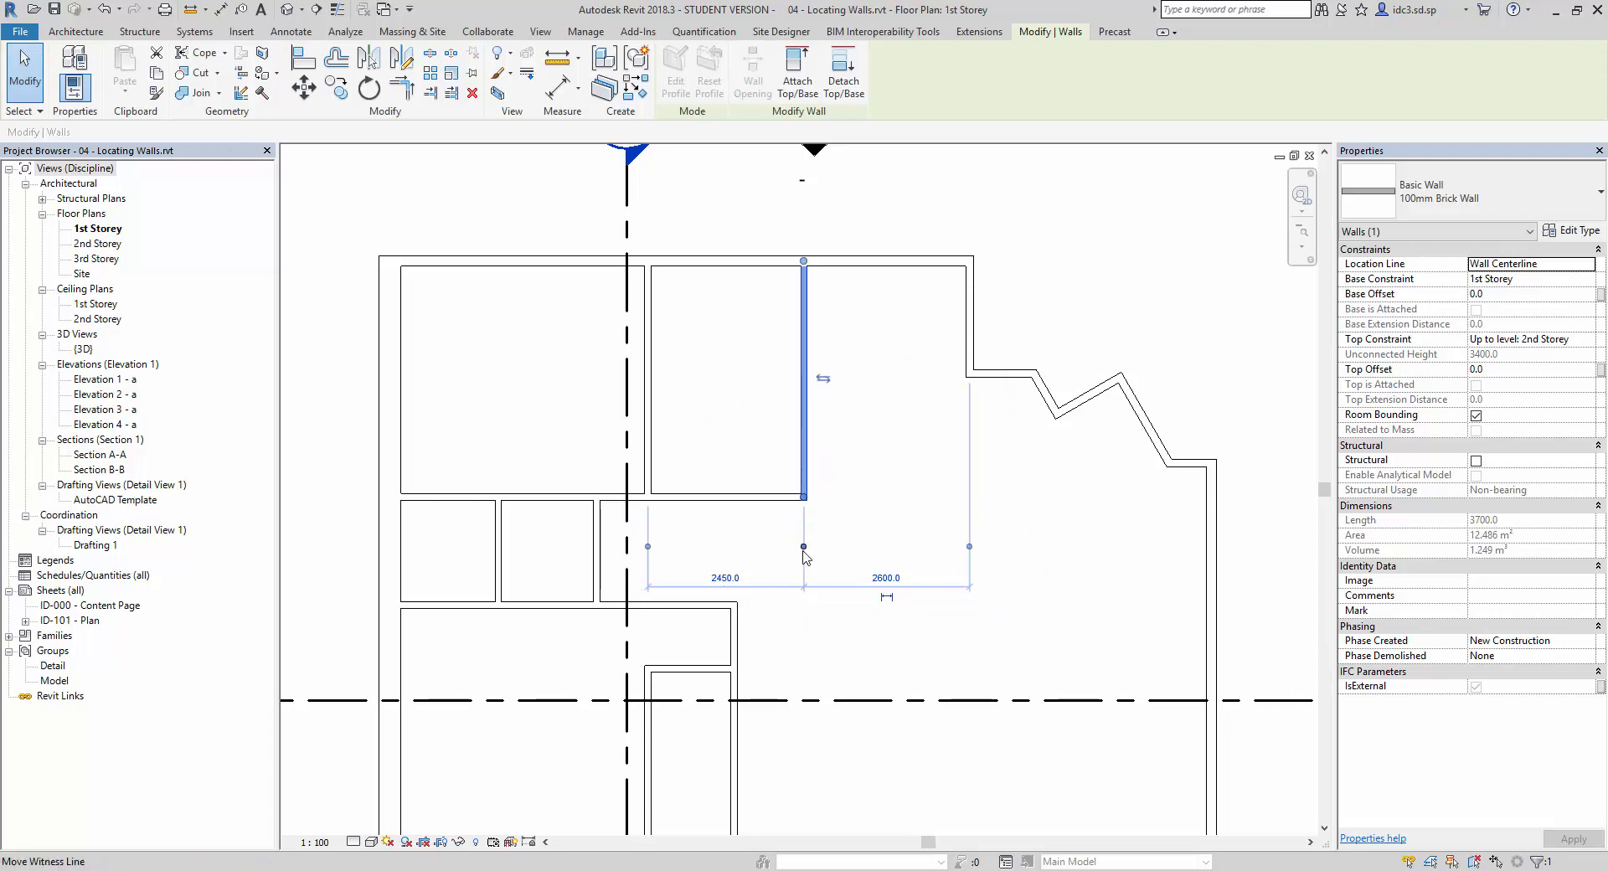
pyautogui.moveTo(802, 548)
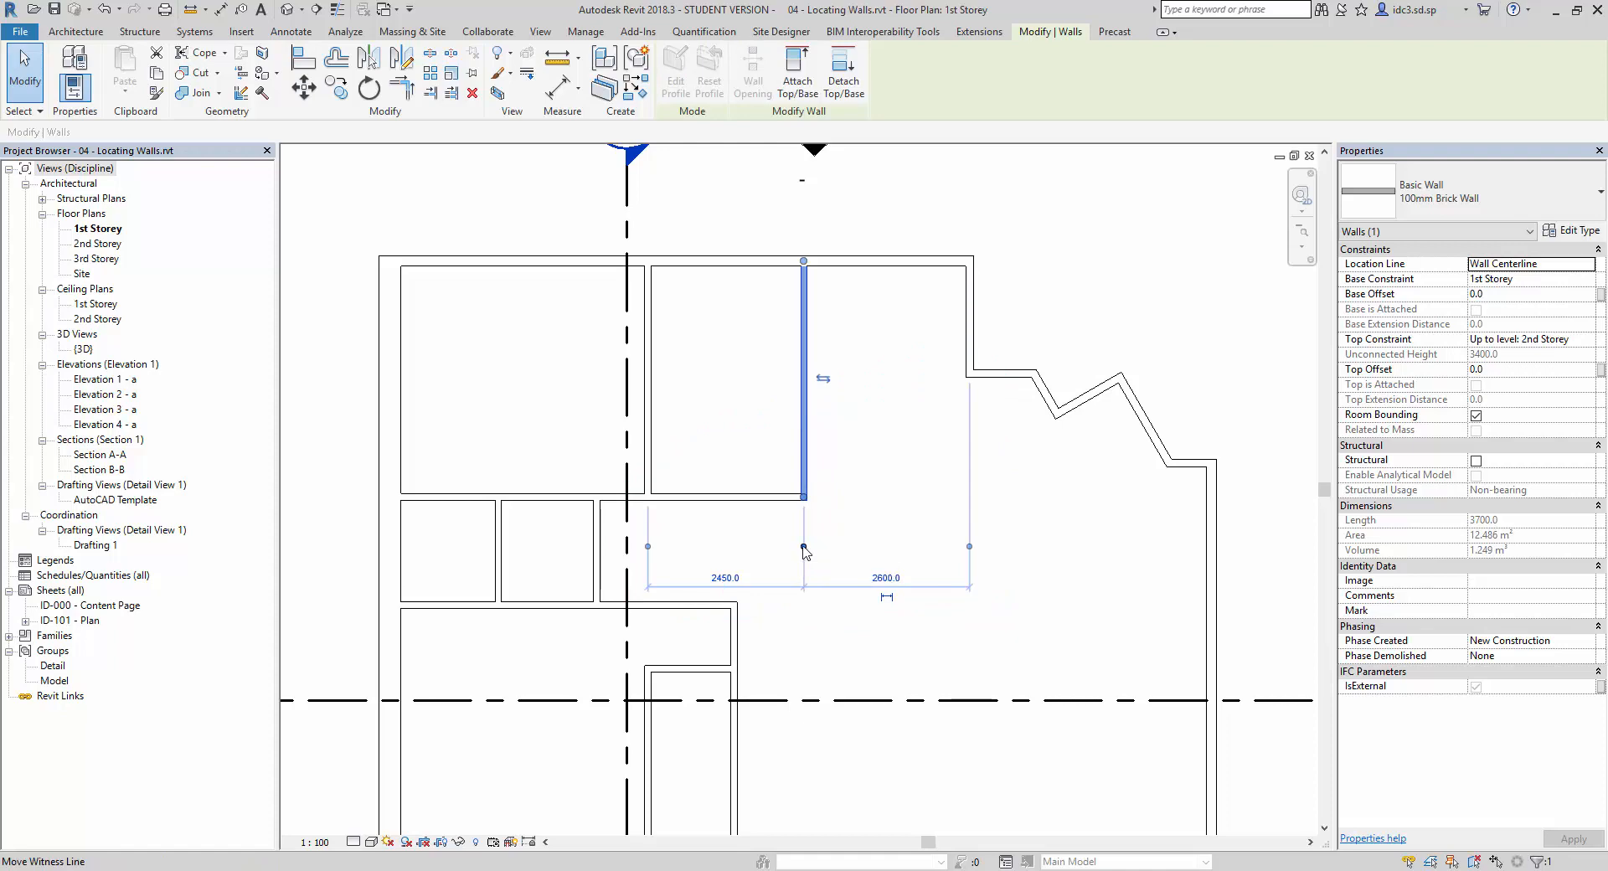
pyautogui.moveTo(802, 551); pyautogui.dragTo(808, 551)
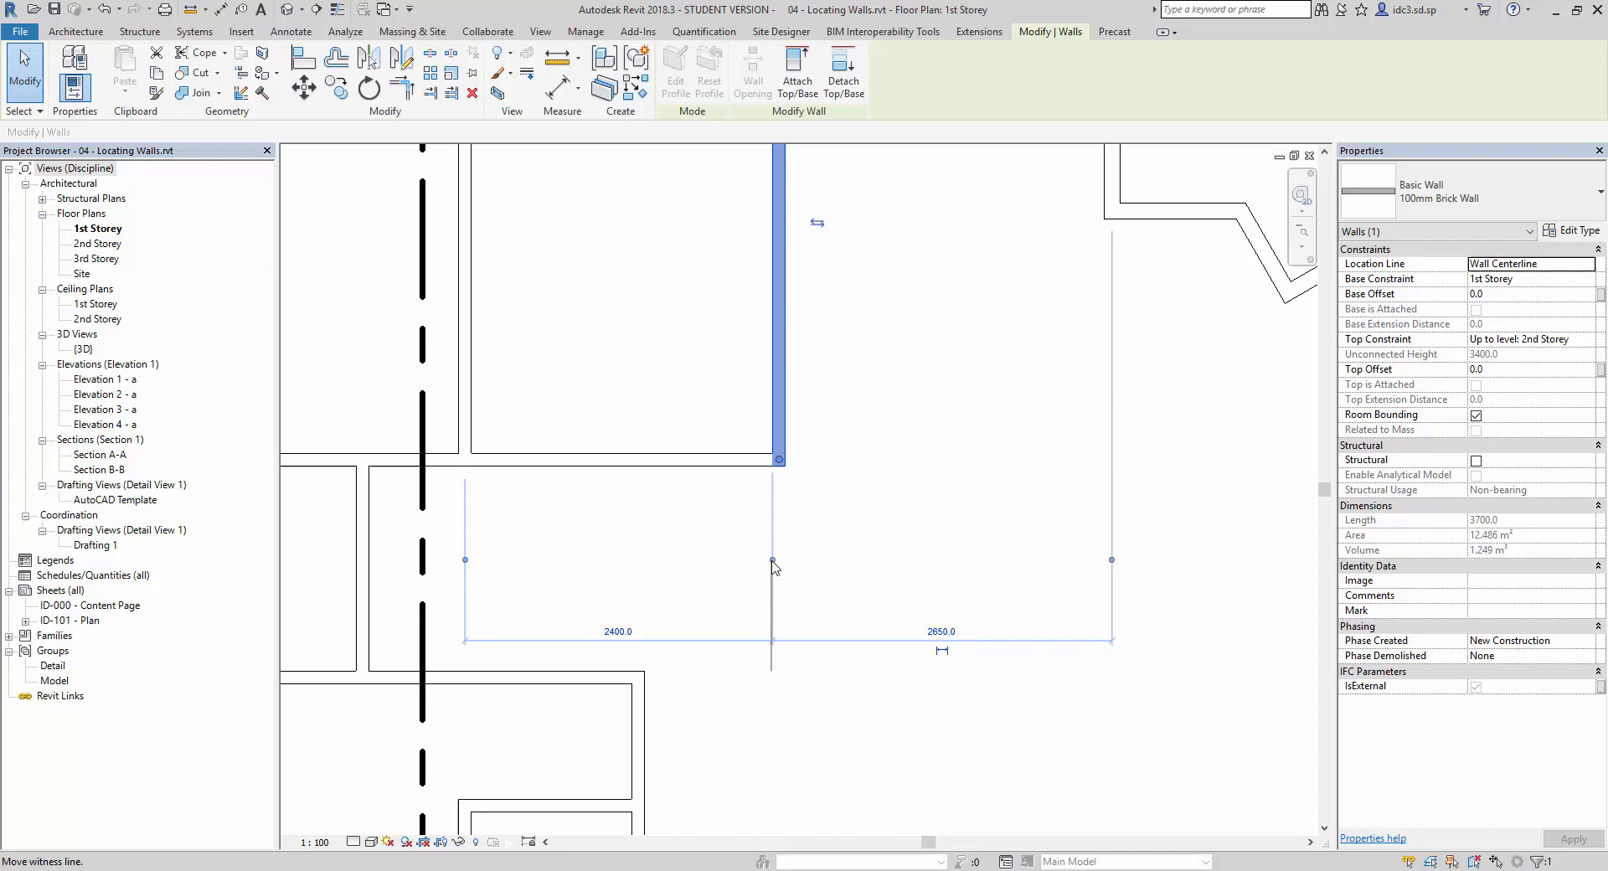
pyautogui.moveTo(773, 568); pyautogui.dragTo(787, 568)
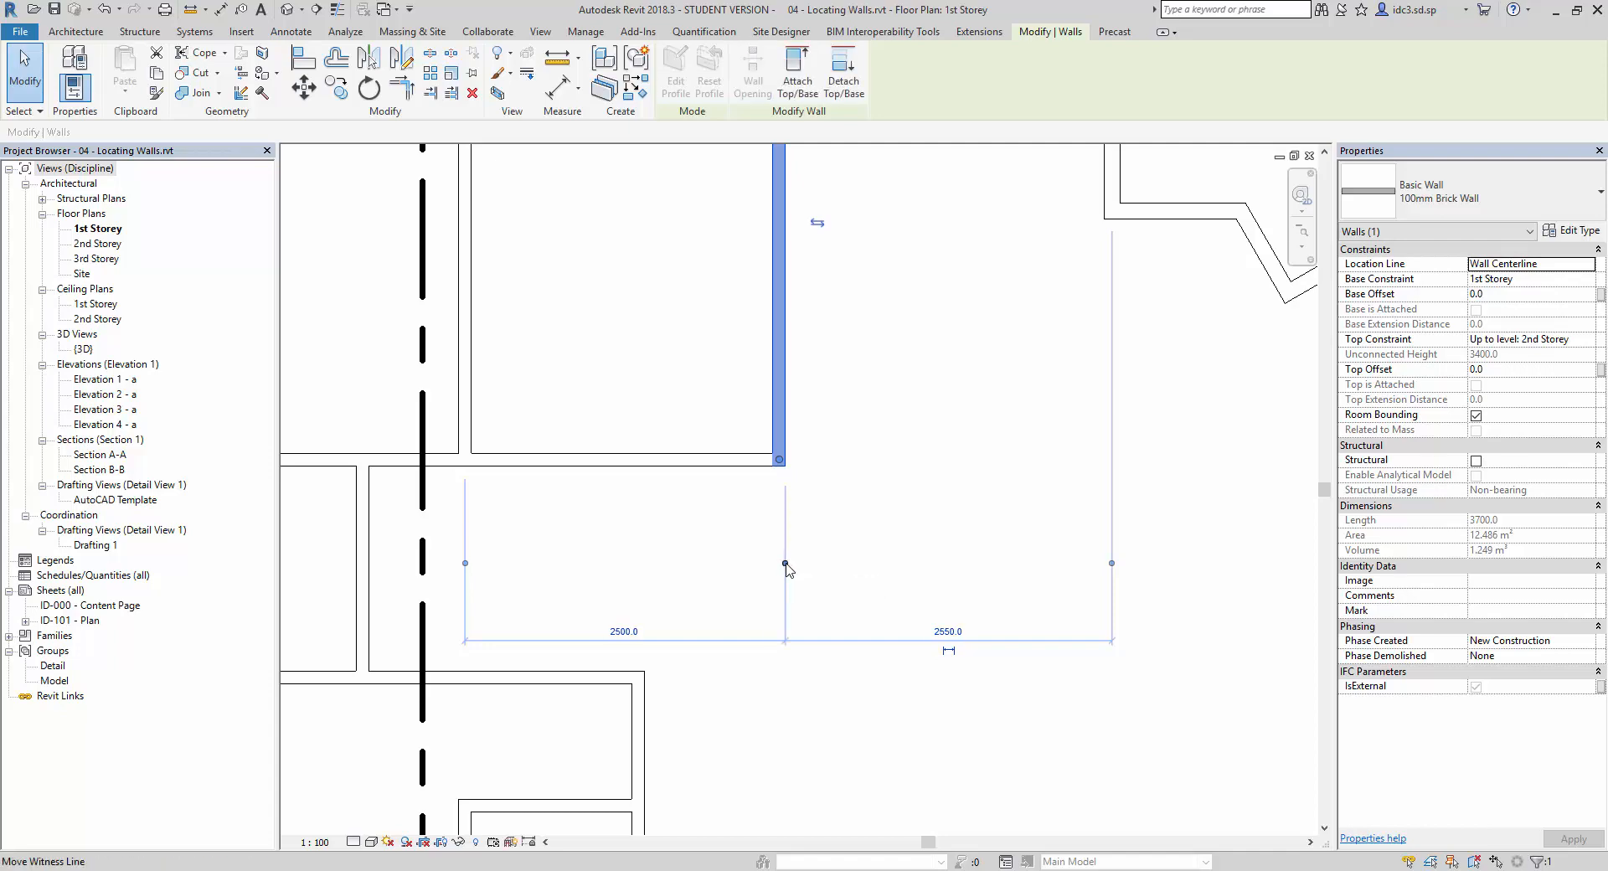
pyautogui.moveTo(787, 568)
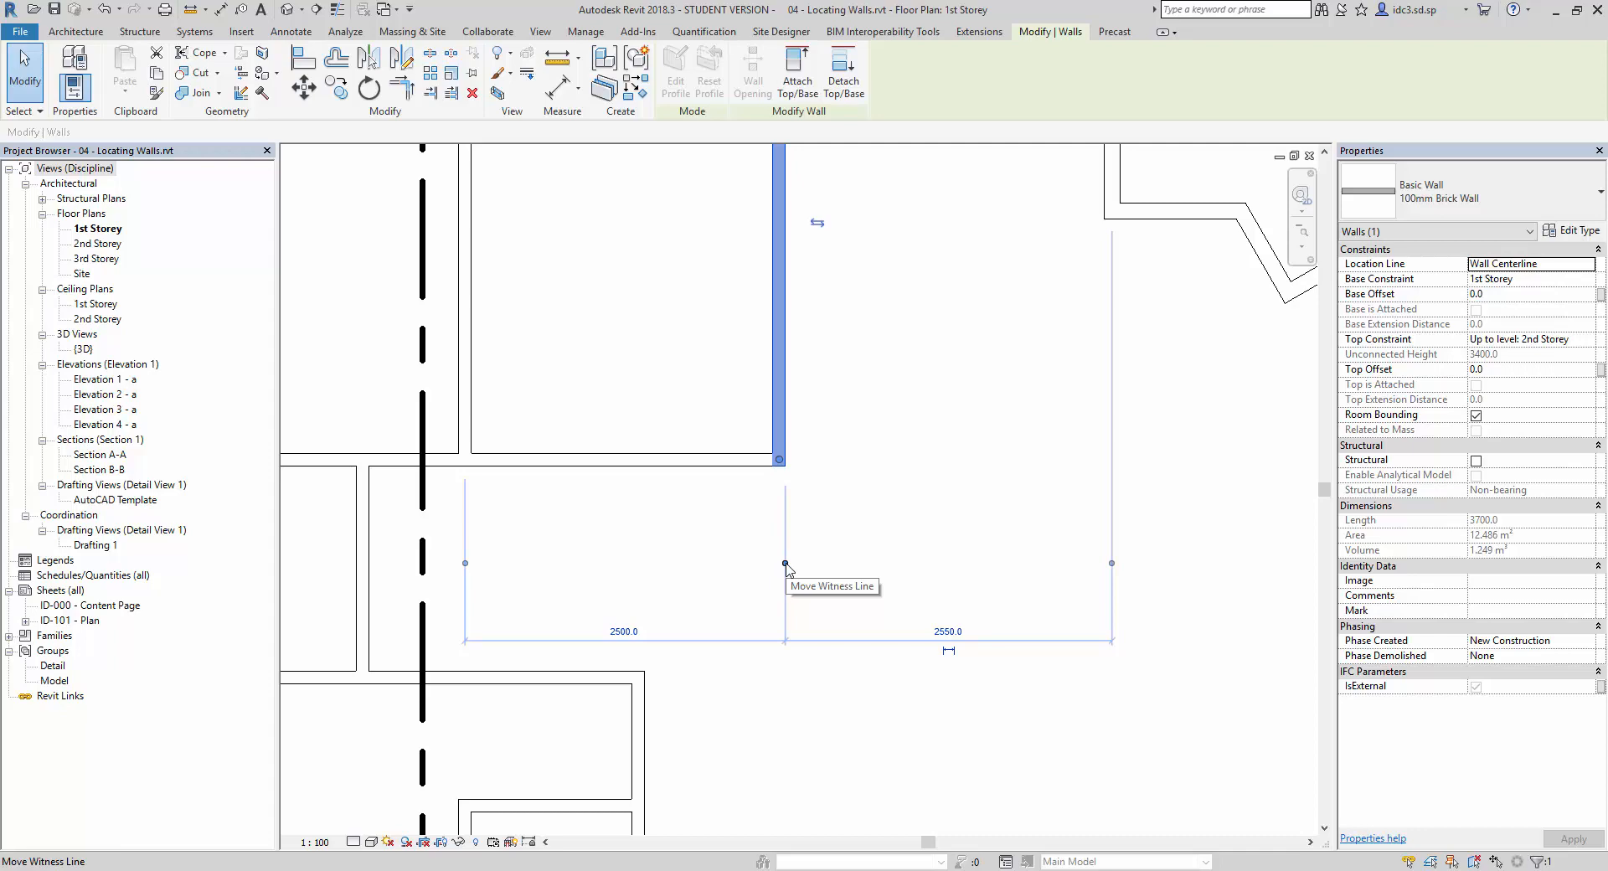
pyautogui.moveTo(784, 563); pyautogui.dragTo(777, 563)
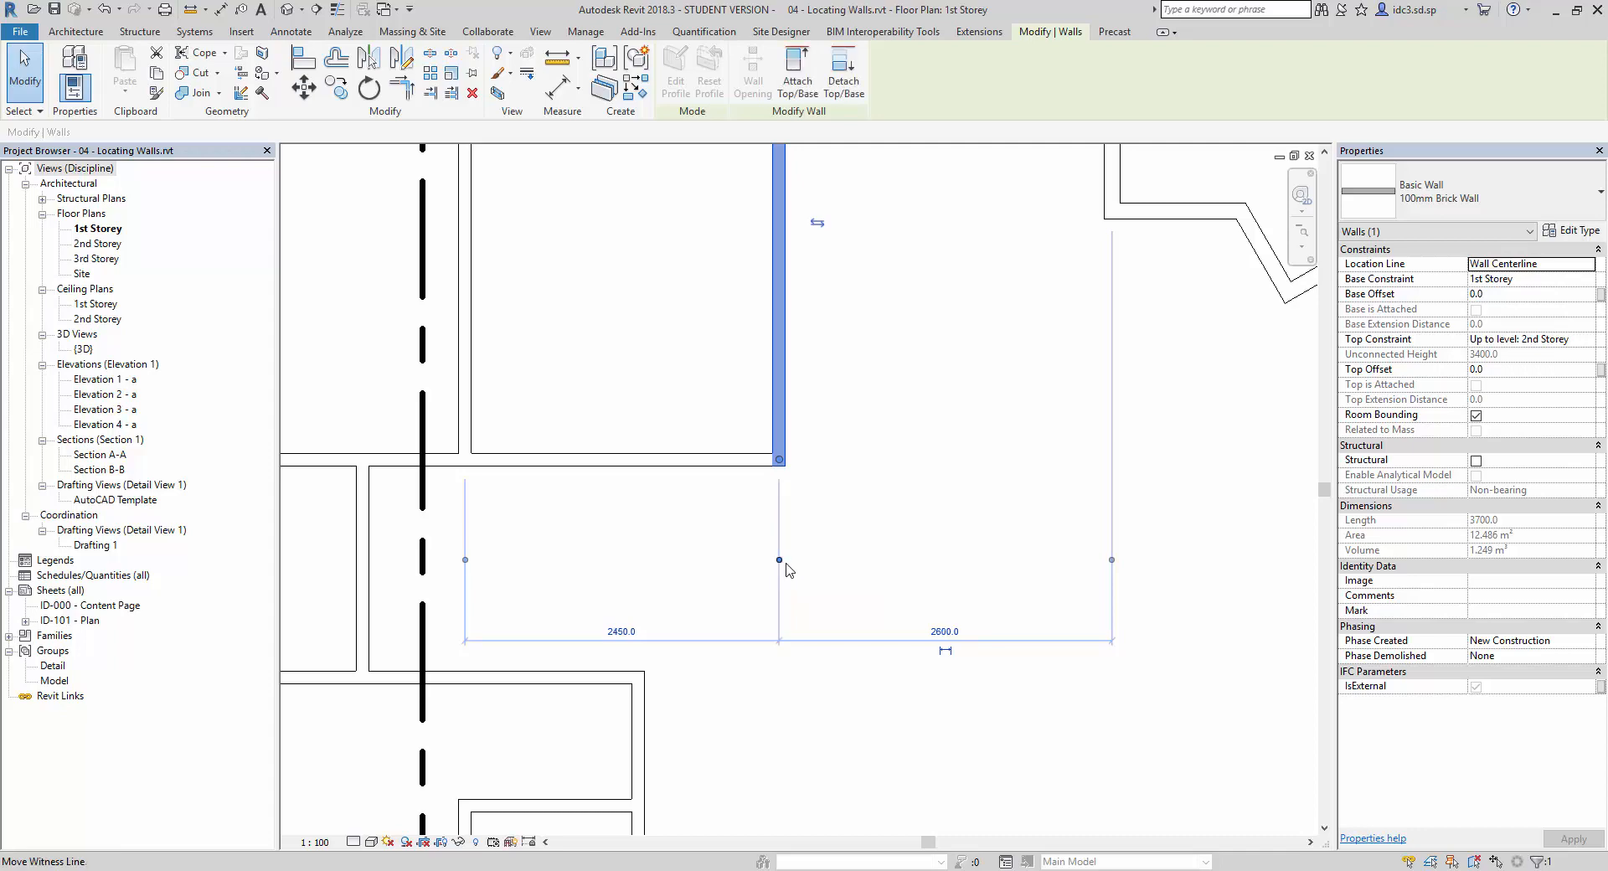
pyautogui.moveTo(782, 564)
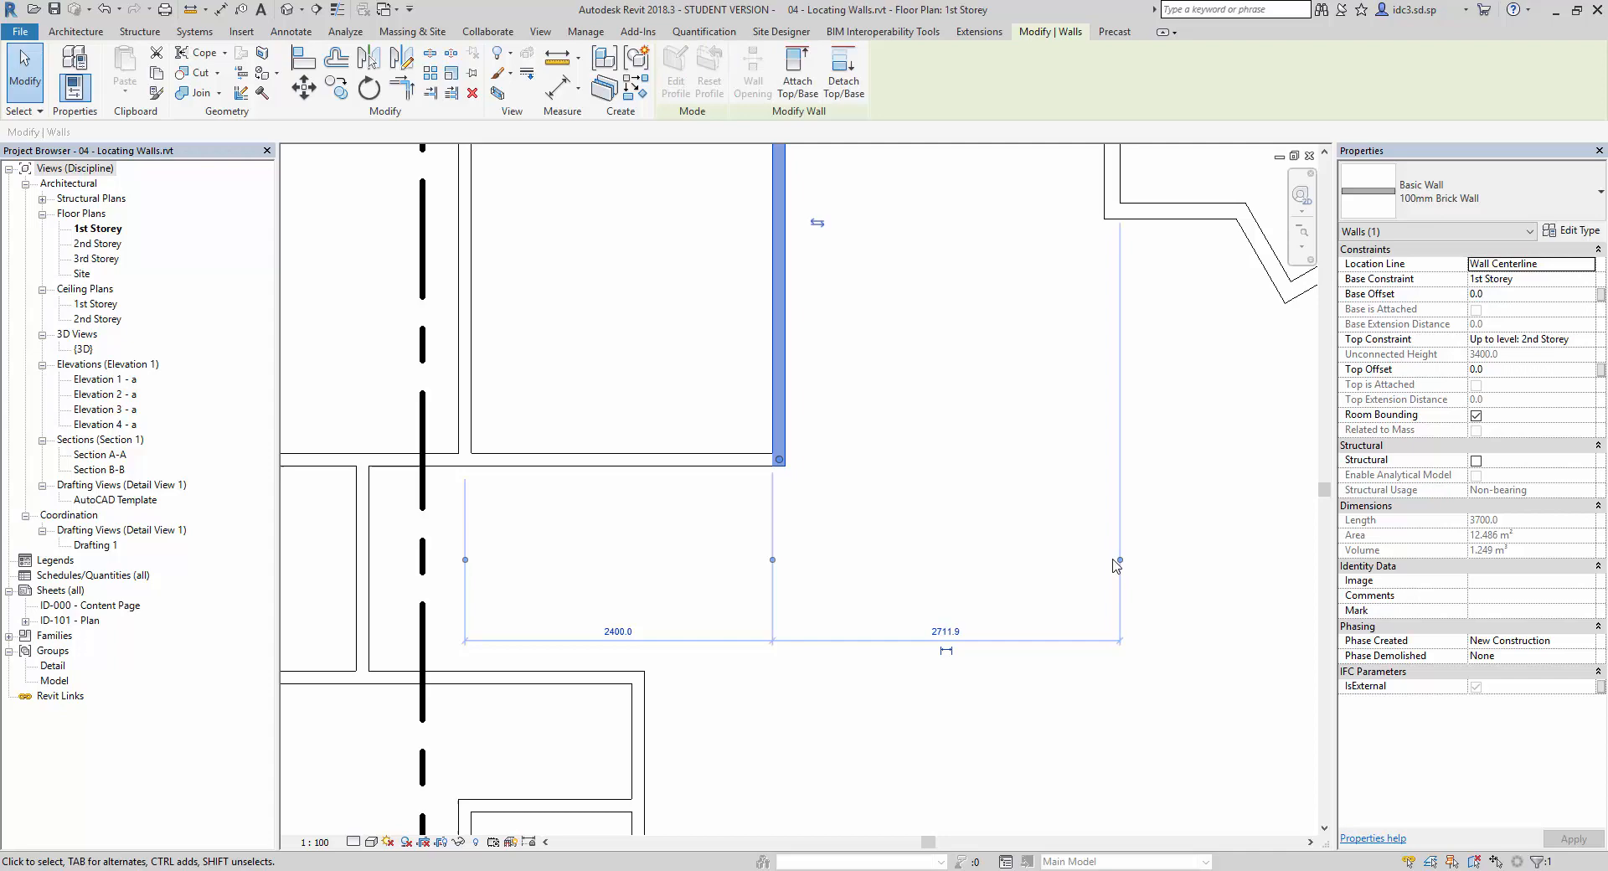
pyautogui.moveTo(1121, 560); pyautogui.dragTo(1104, 559)
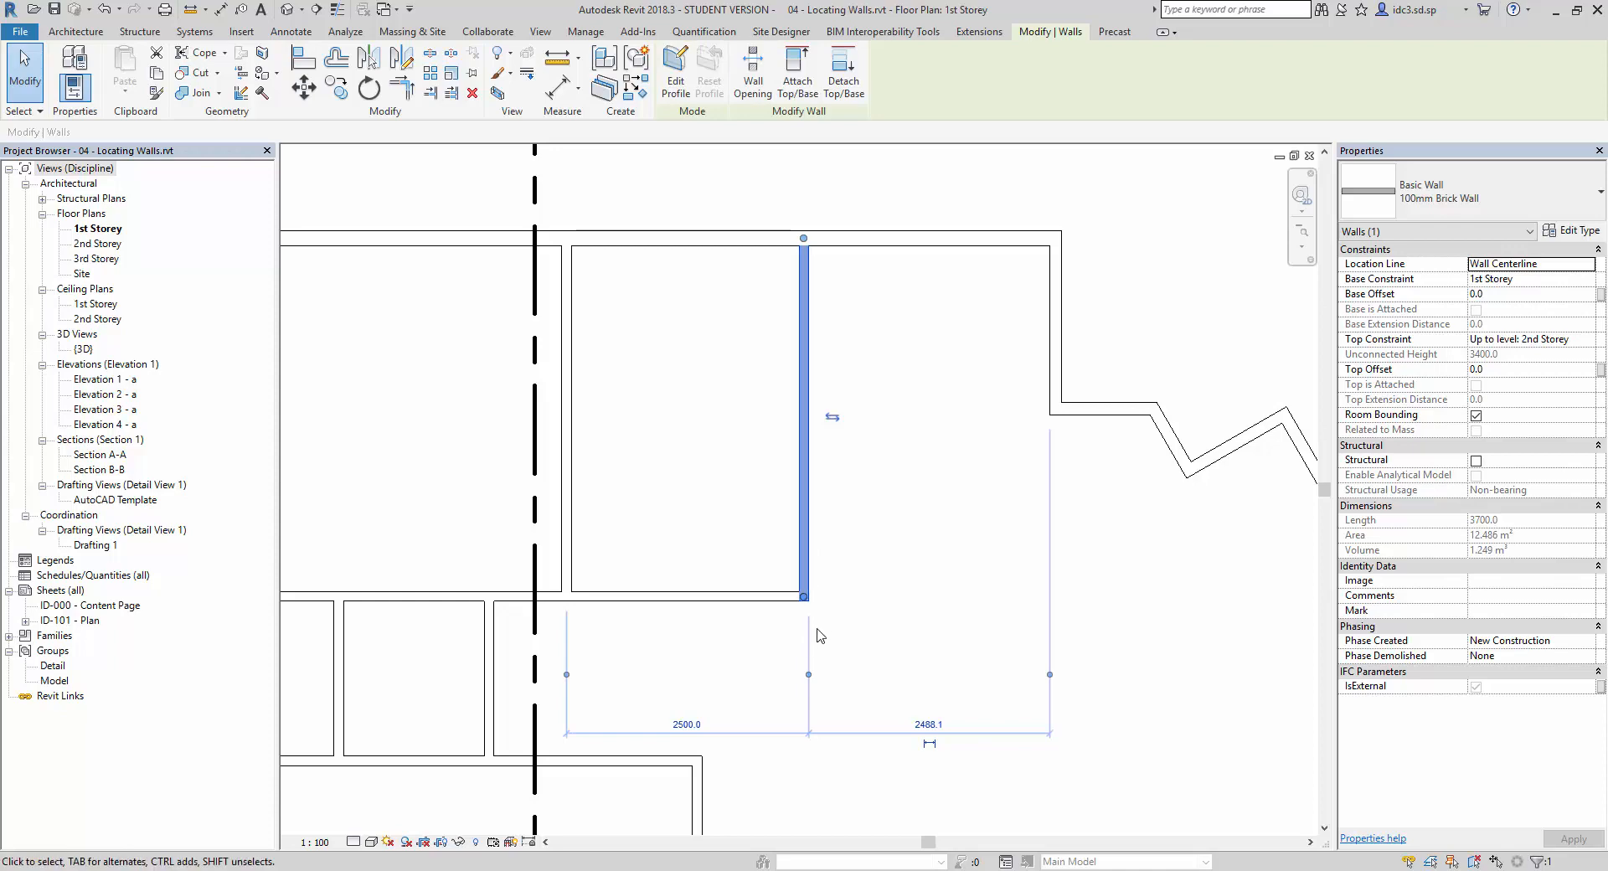
# - Set the right-hand top room width to 3000 mm face to face
pyautogui.doubleClick(926, 724)
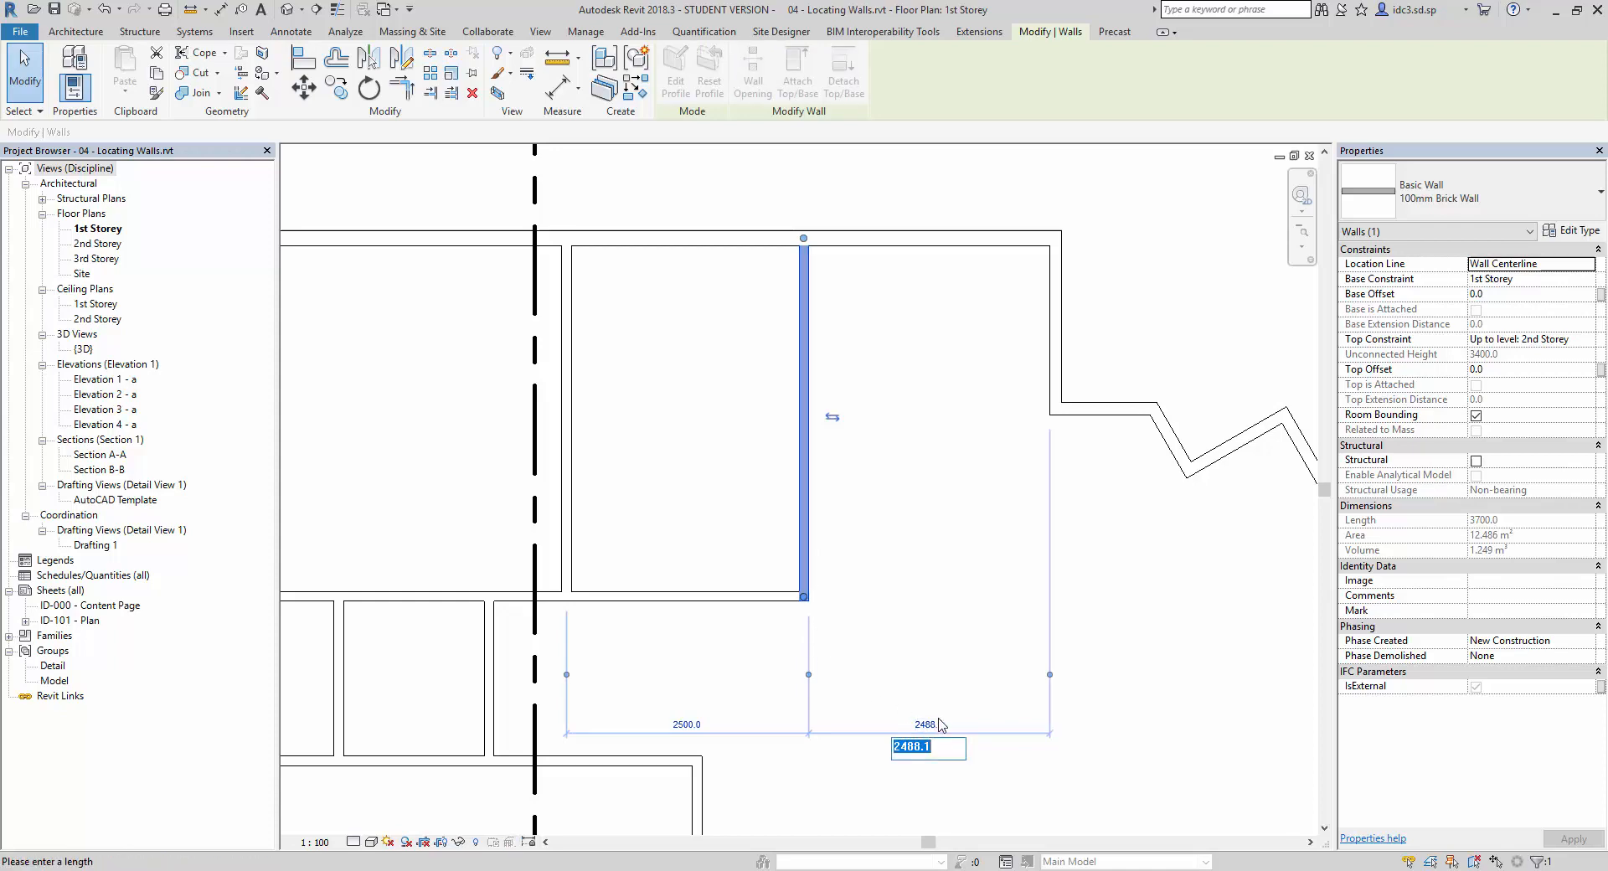
pyautogui.write('3000')
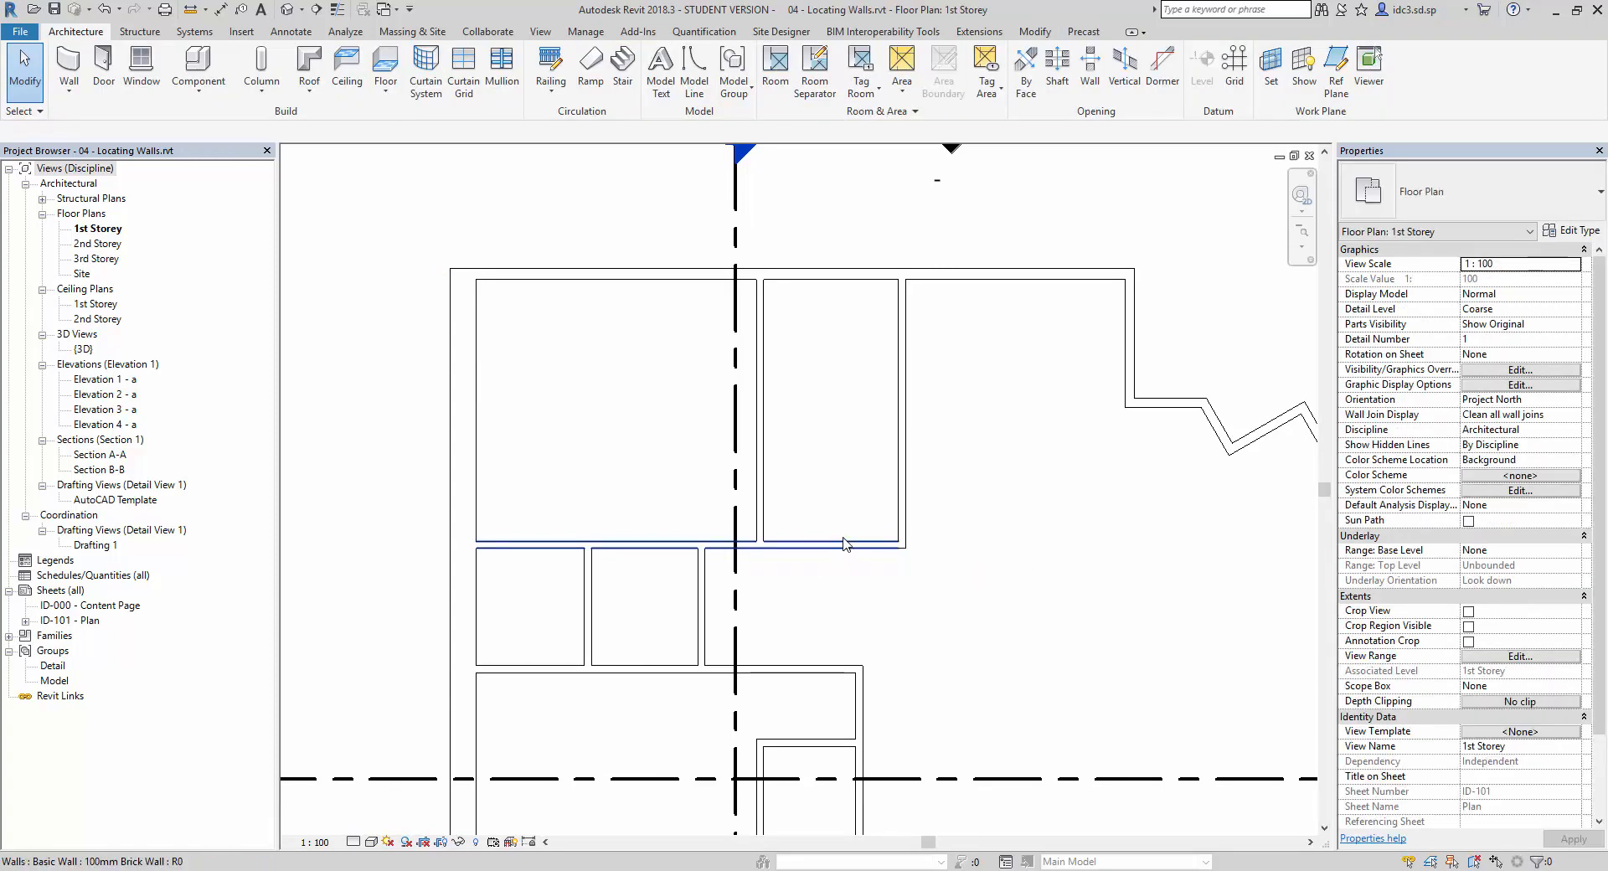
# - Move the horizontal wall below the top rooms so its upper distance is 3500 instead of 3572.2
pyautogui.click(844, 545)
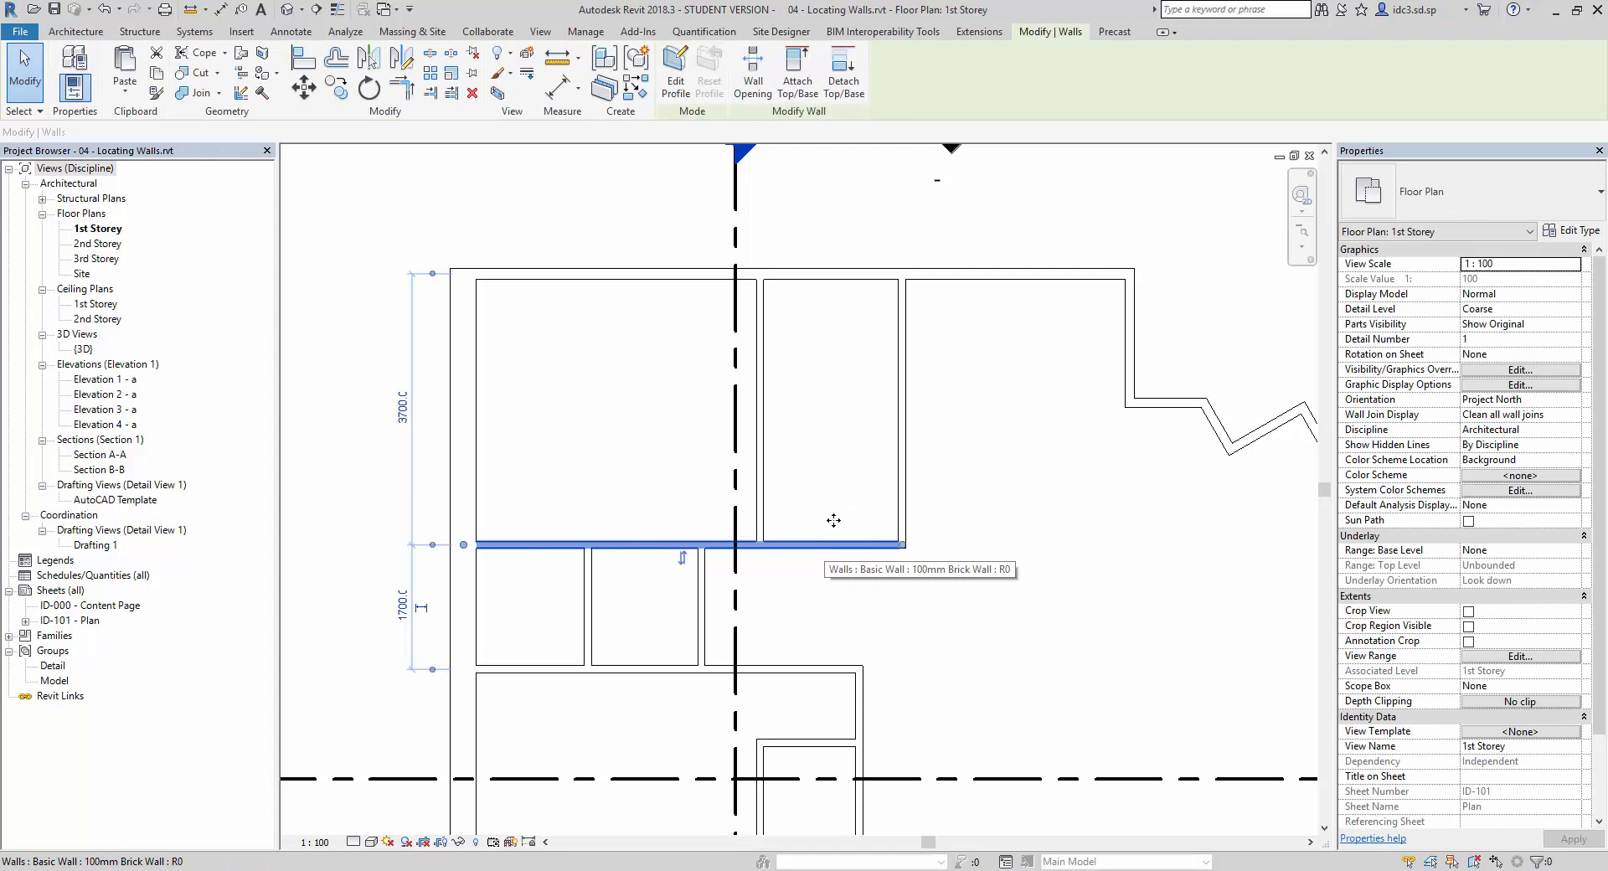
pyautogui.click(687, 544)
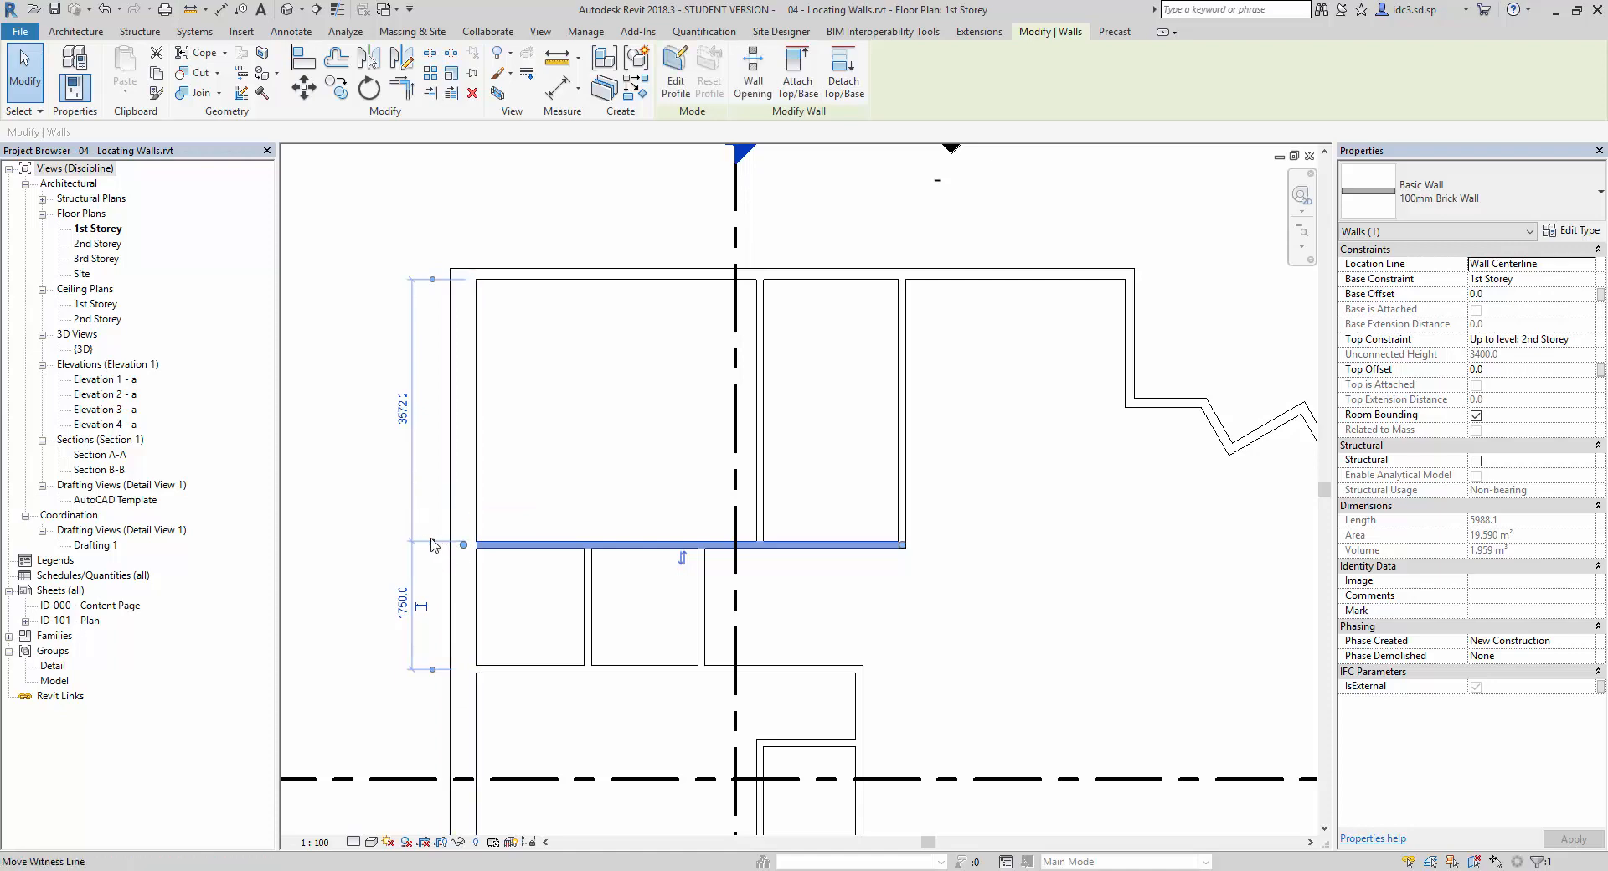
pyautogui.moveTo(432, 545)
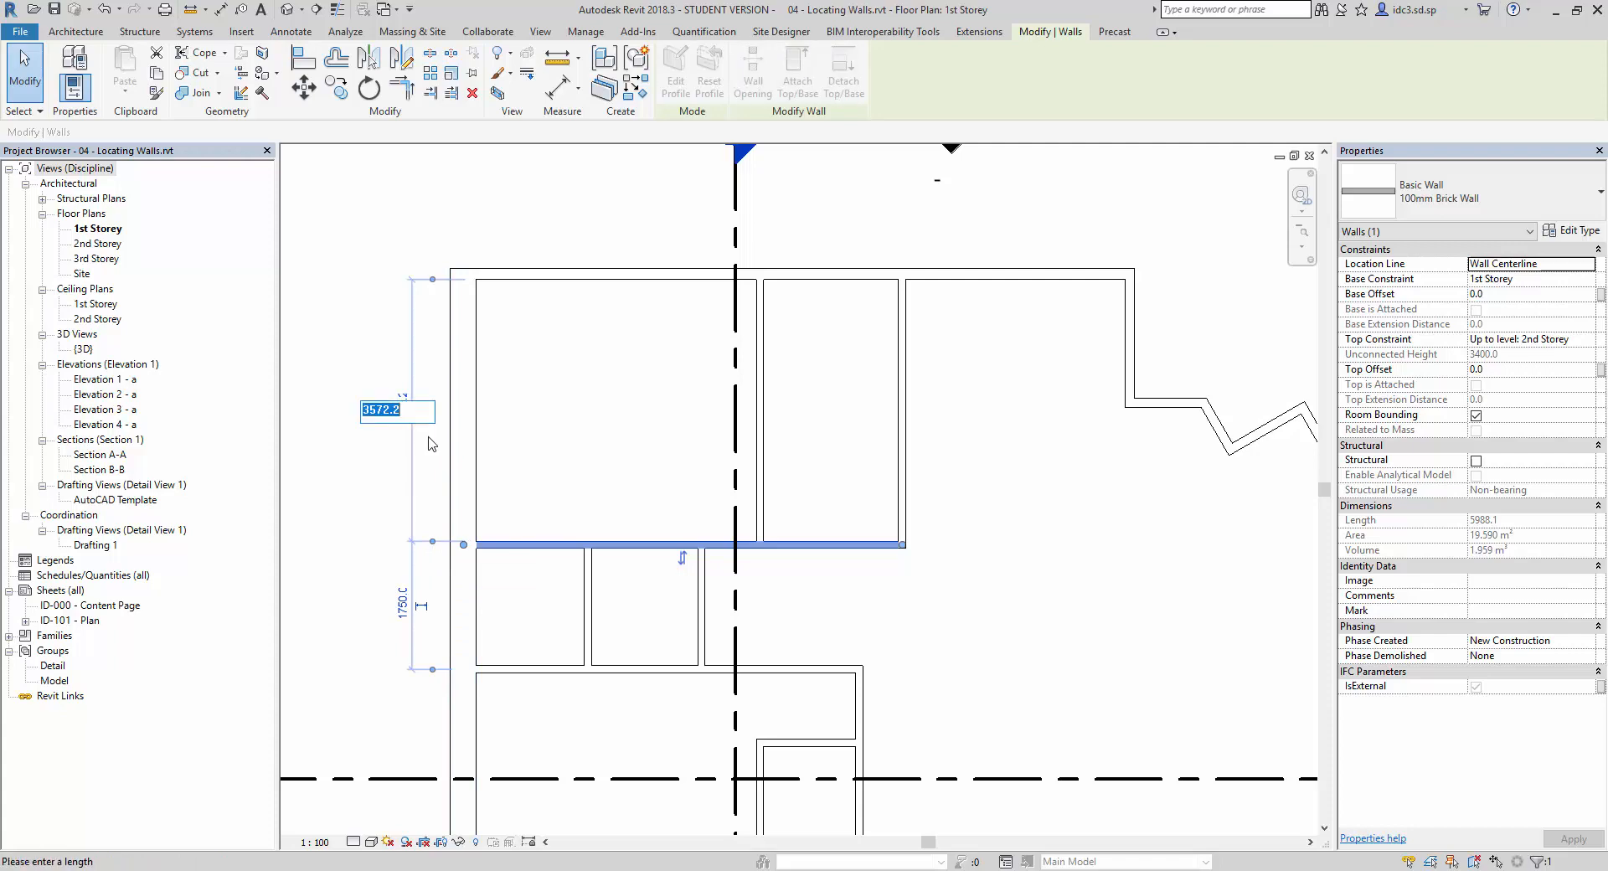
pyautogui.write('3500')
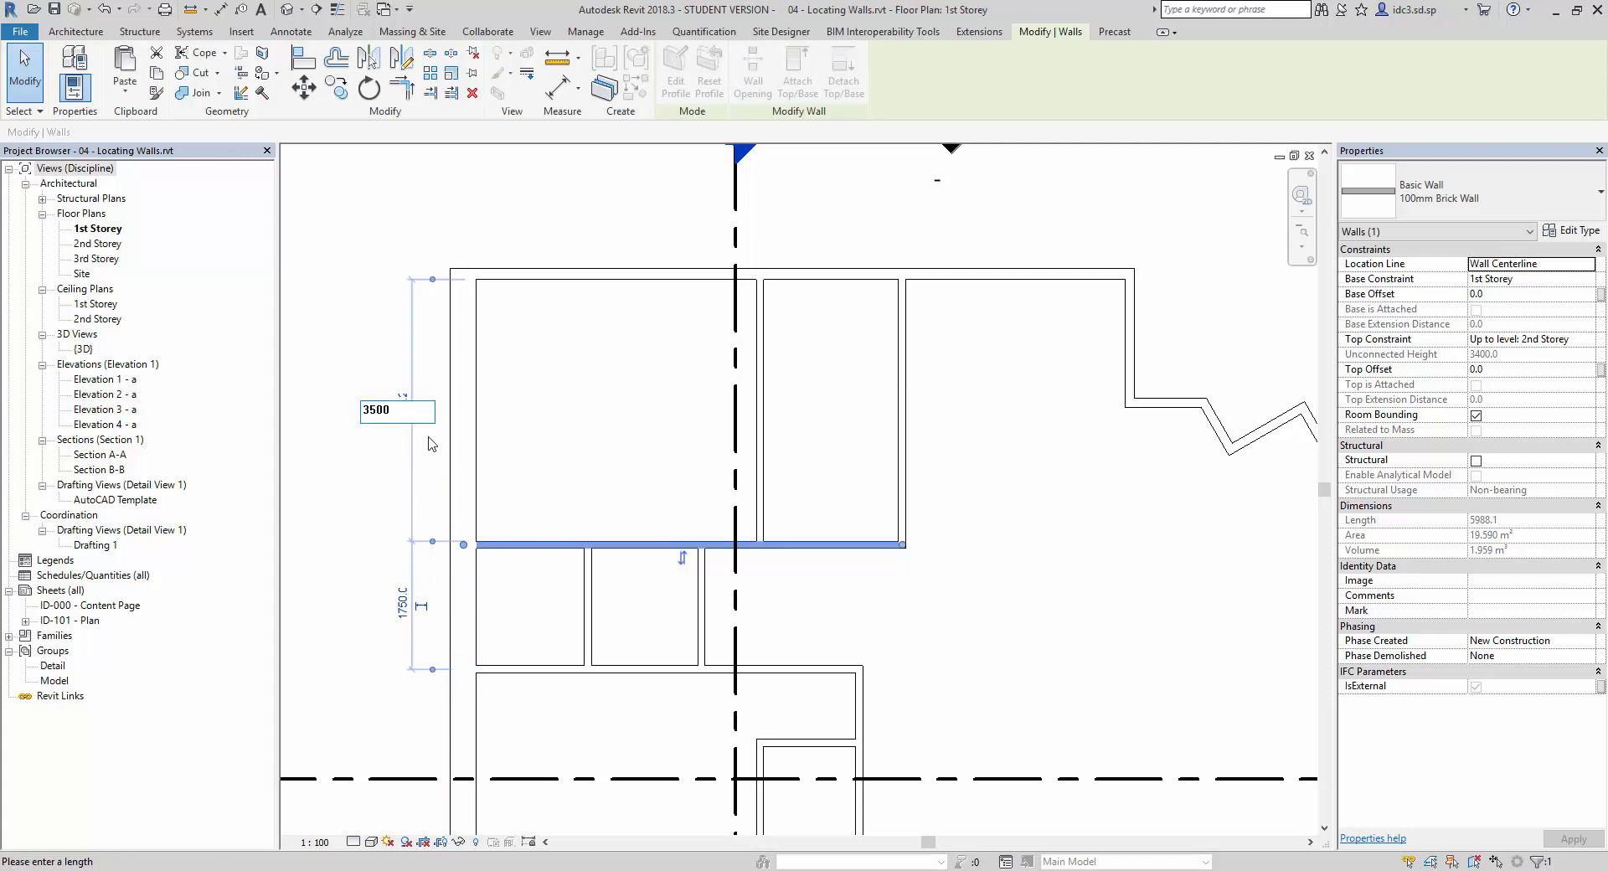
pyautogui.click(73, 31)
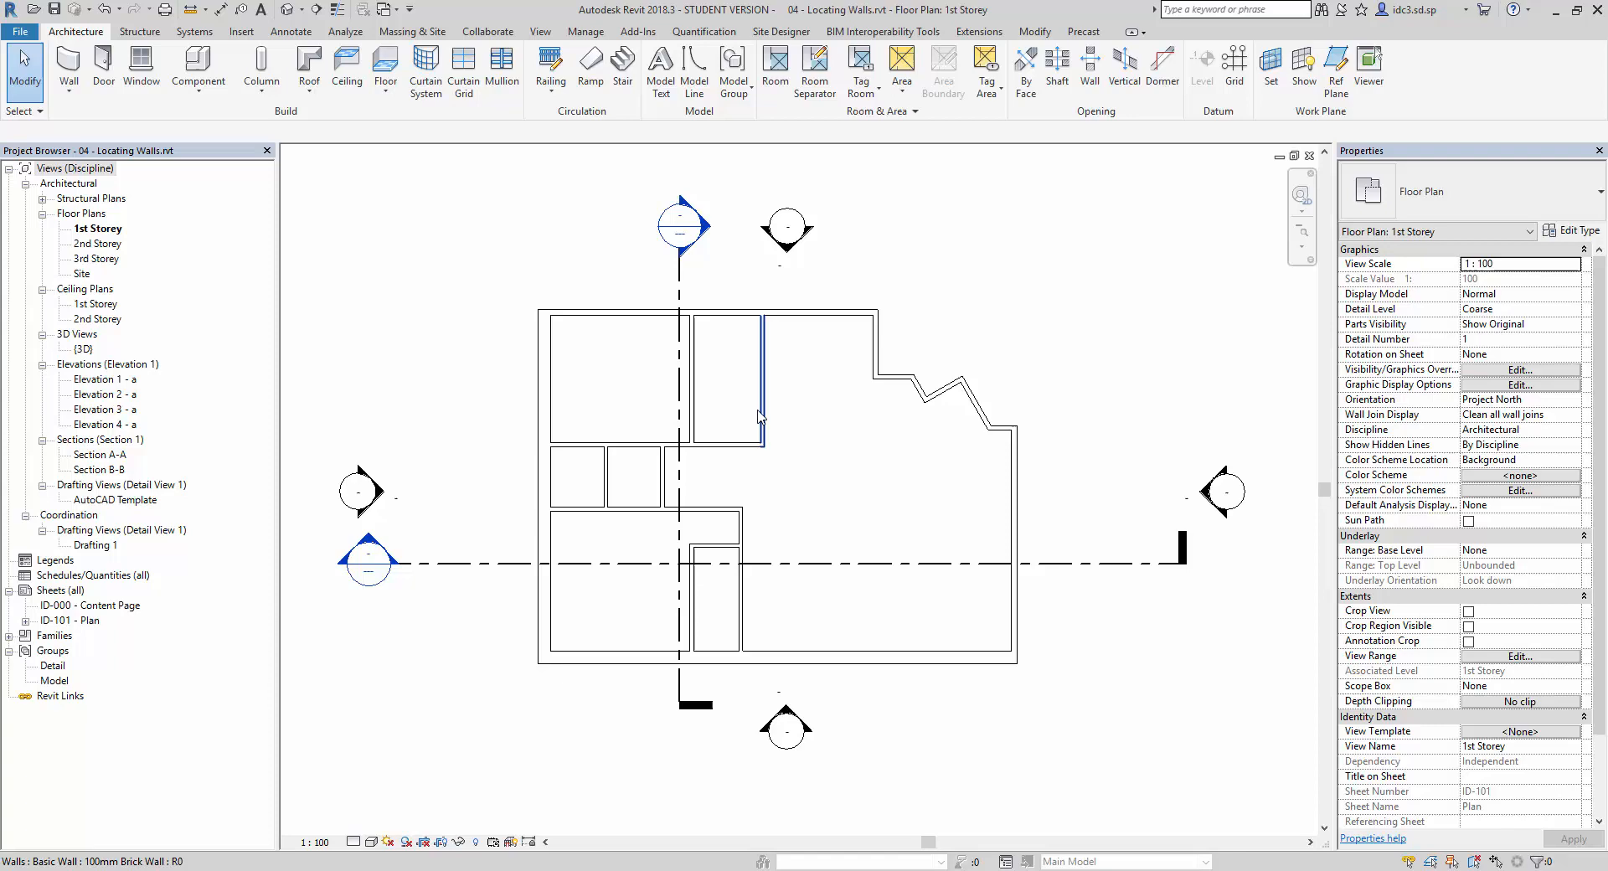
pyautogui.click(764, 385)
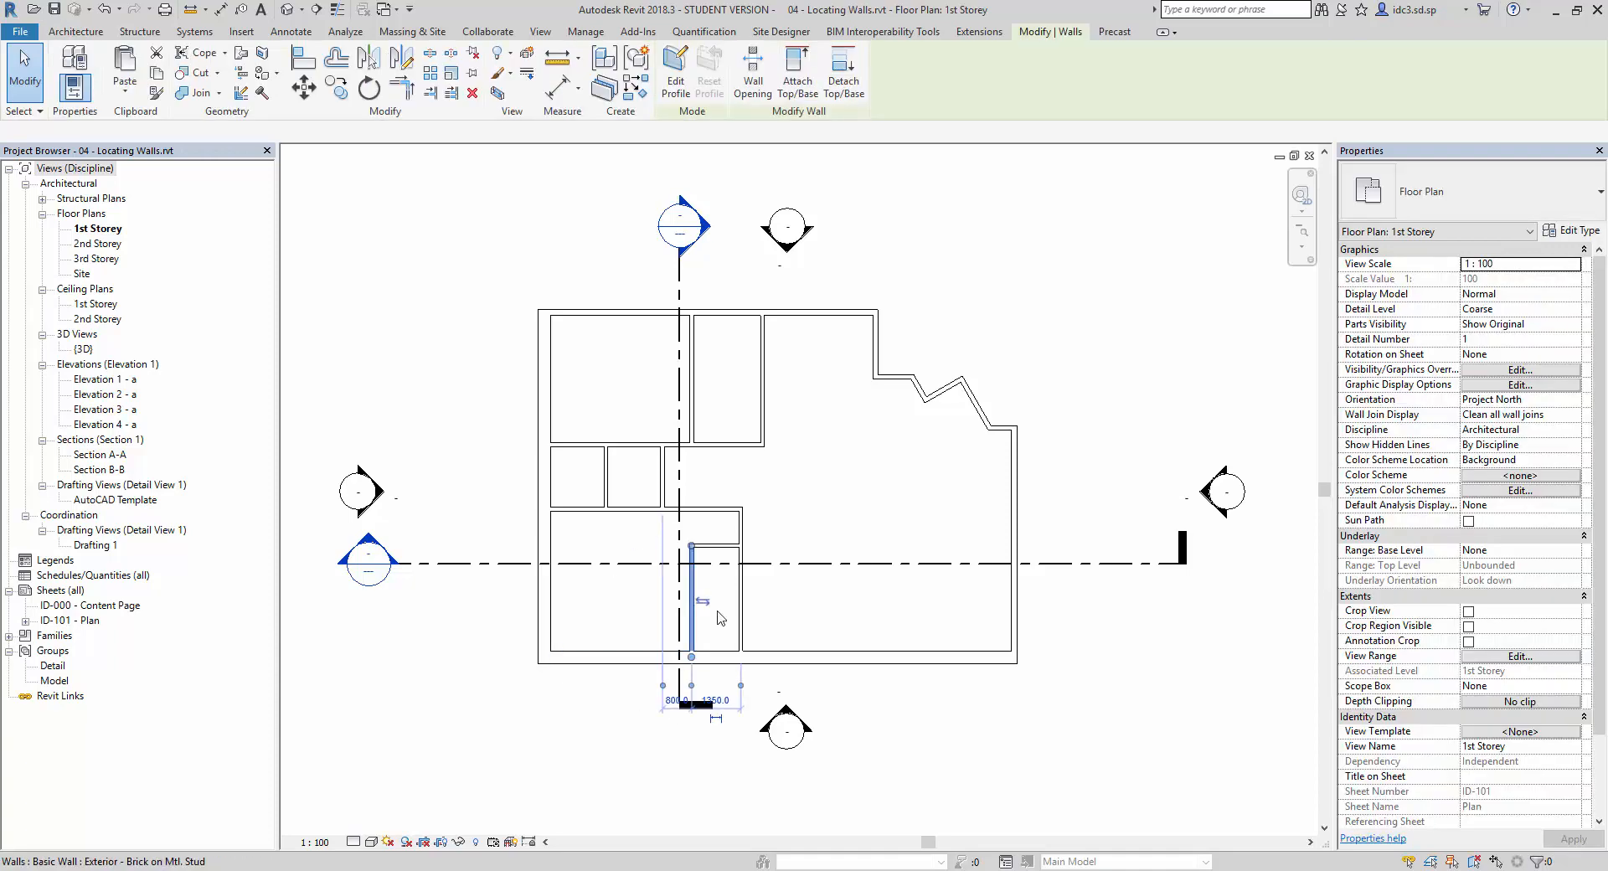
pyautogui.click(693, 585)
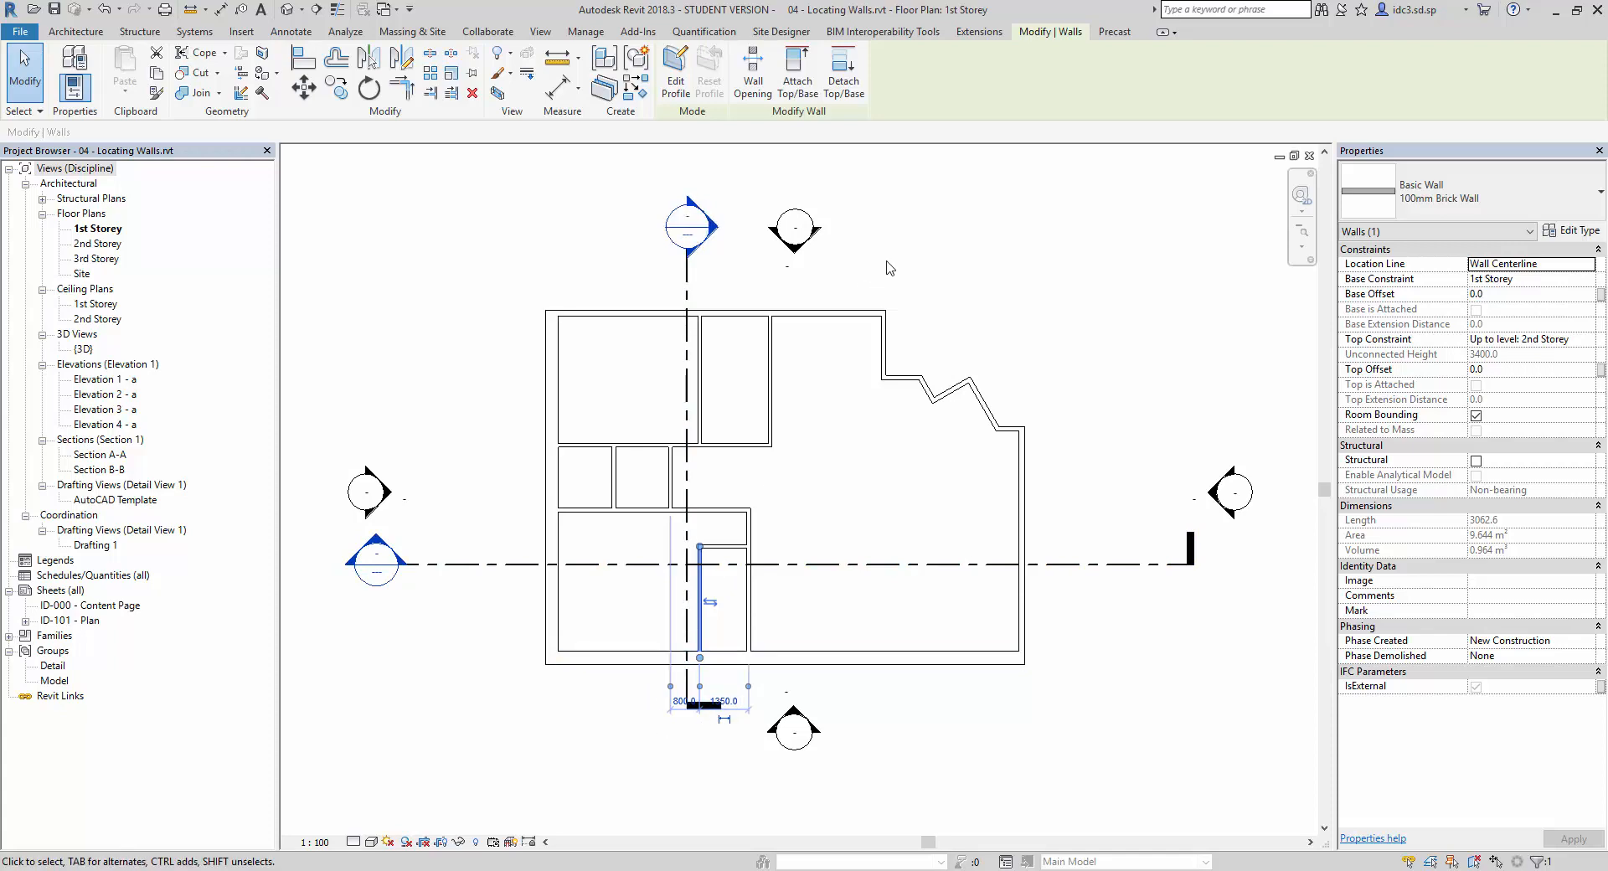
pyautogui.click(76, 32)
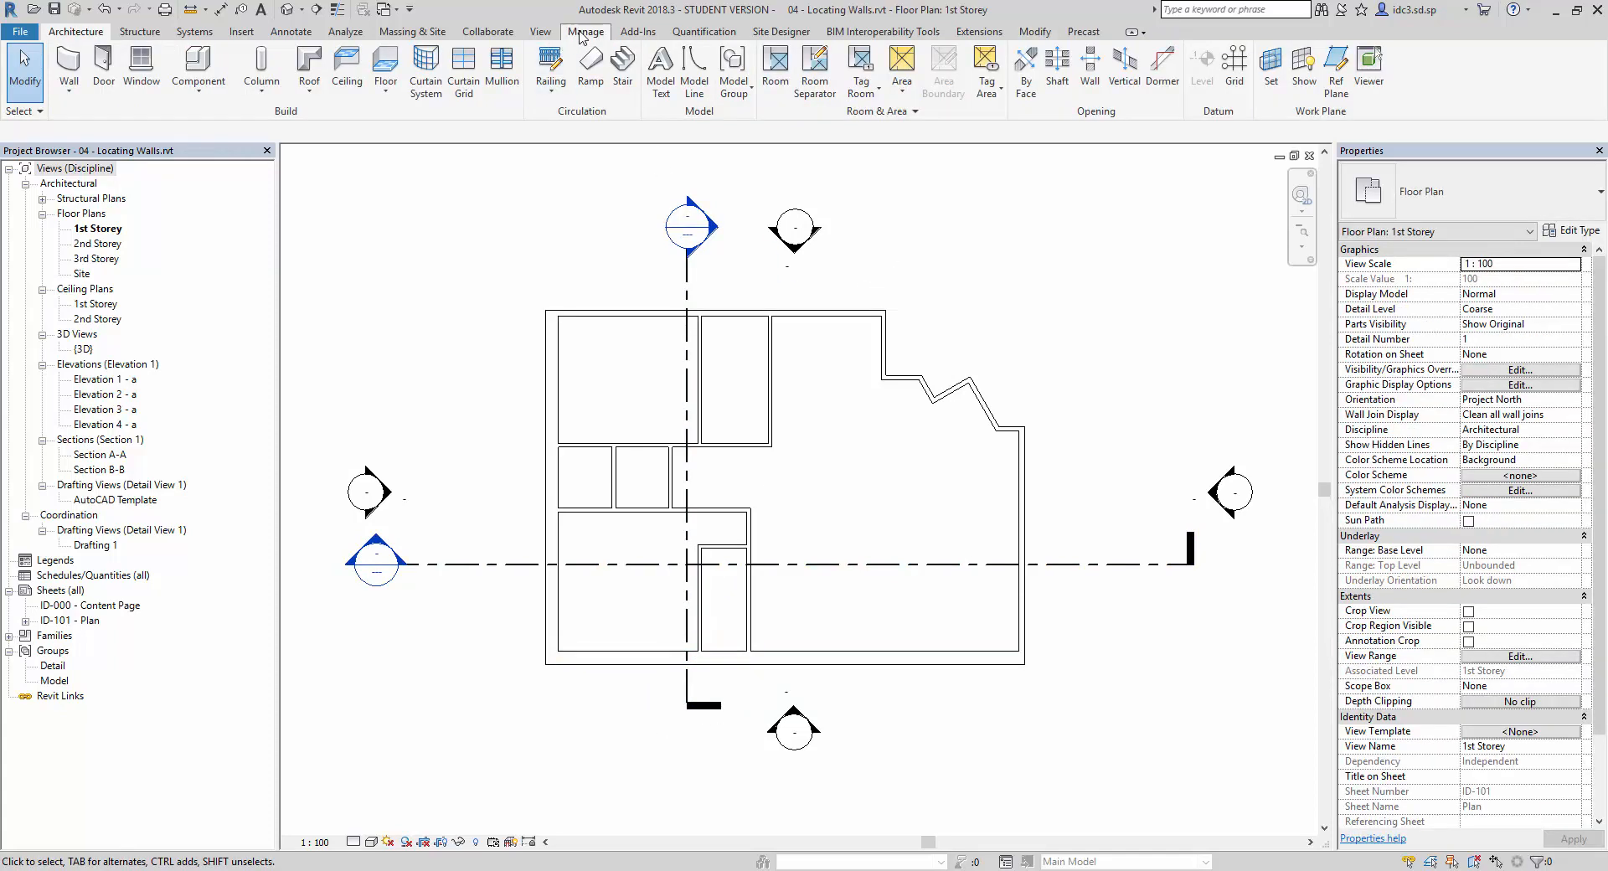
# - Under Manage > Additional Settings > Temporary Dimensions, set Walls to measure from Faces
pyautogui.click(587, 32)
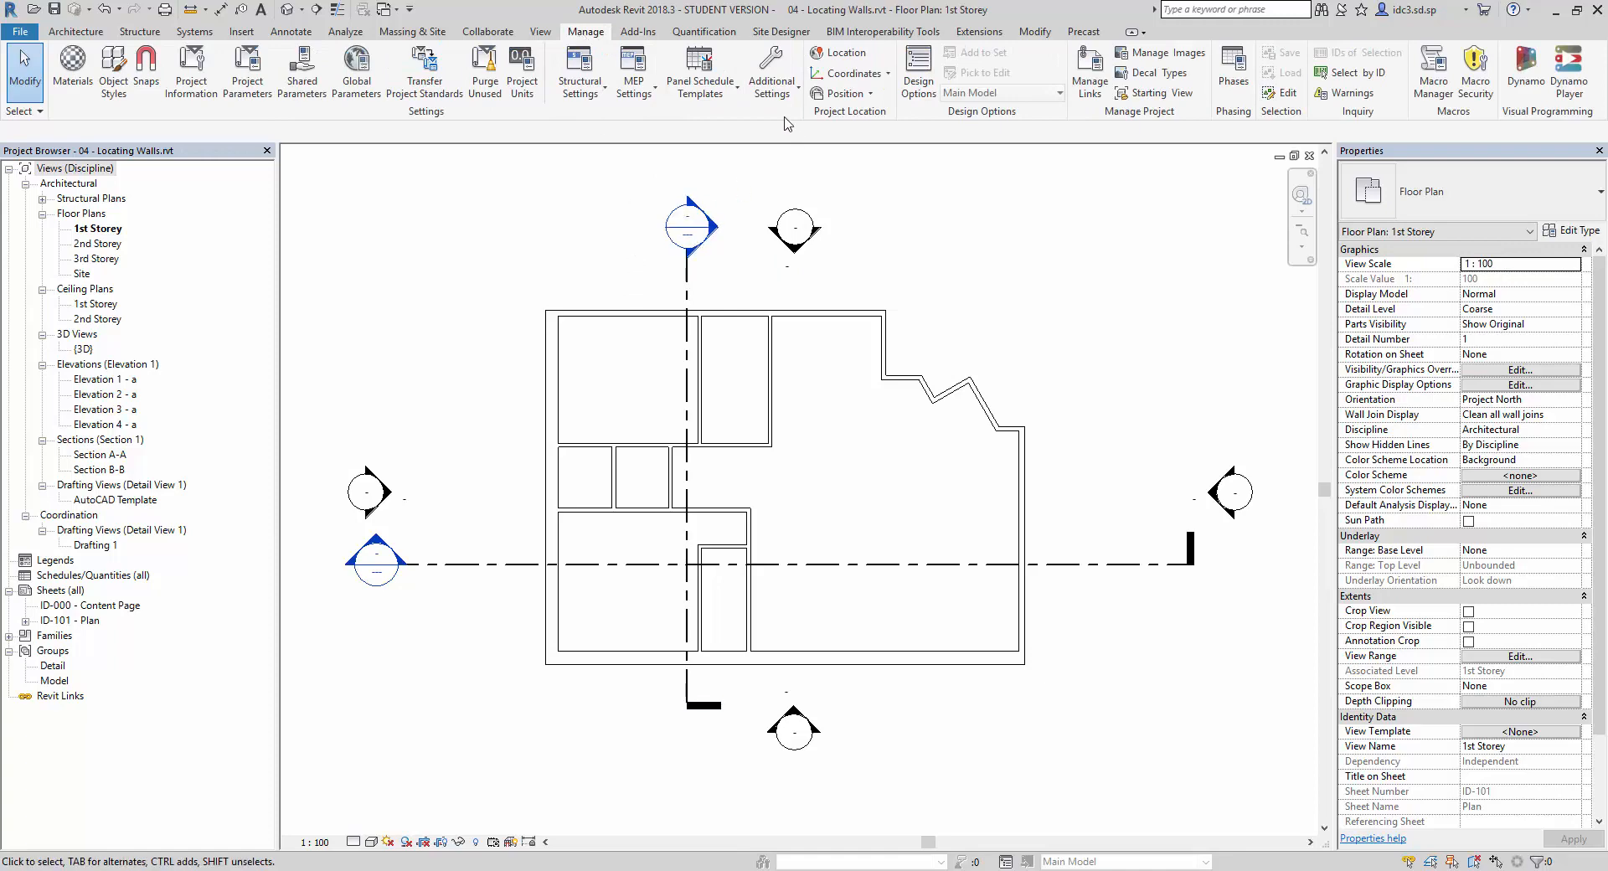
pyautogui.click(770, 67)
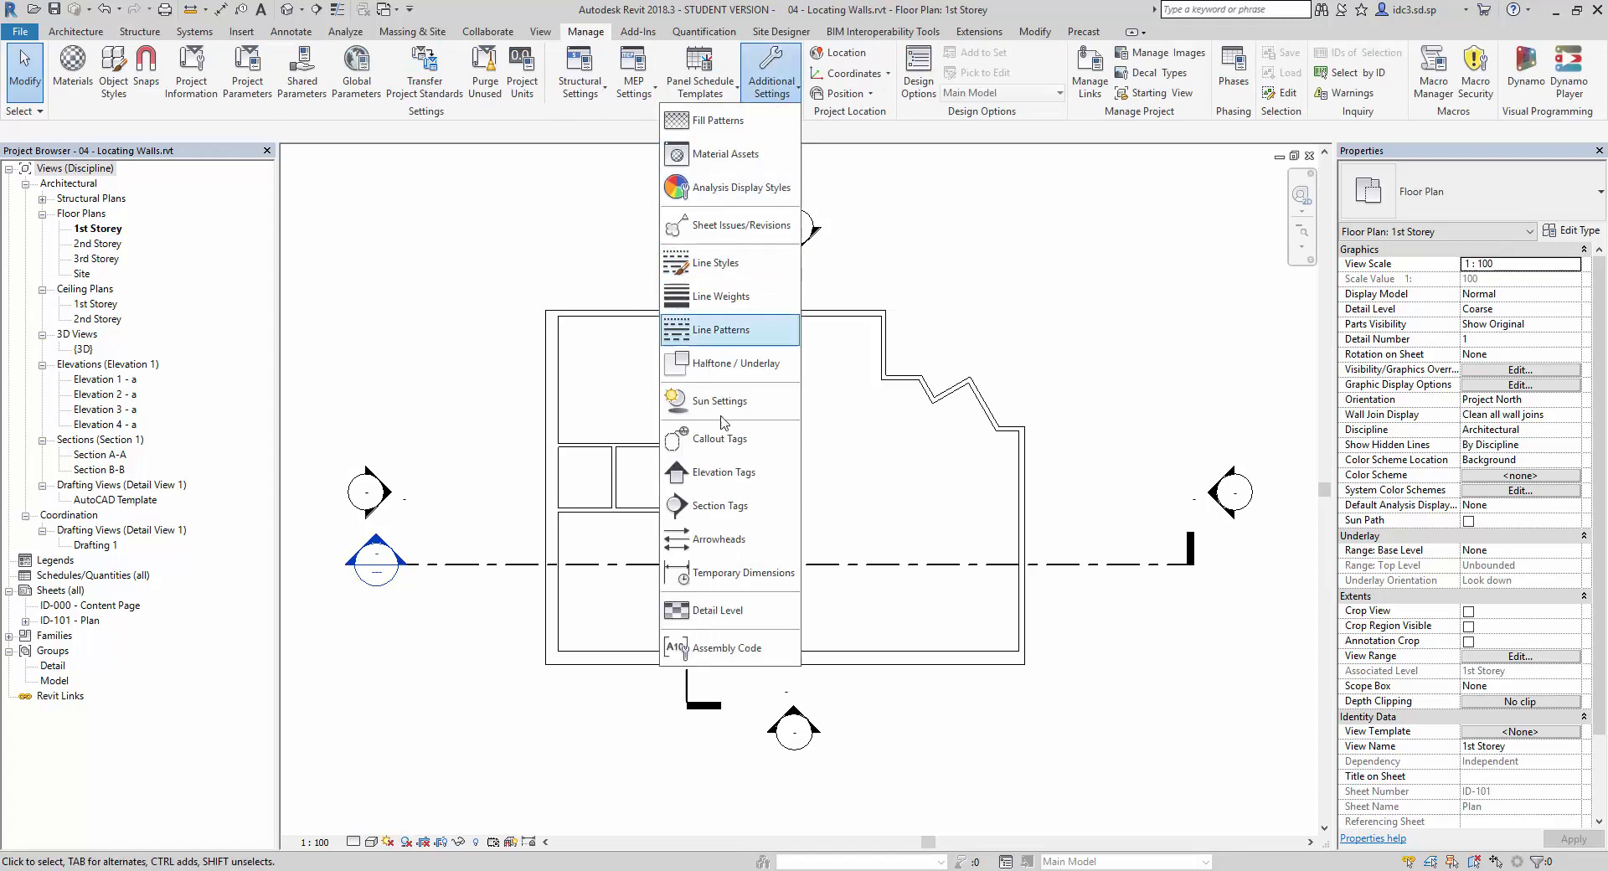
pyautogui.moveTo(742, 573)
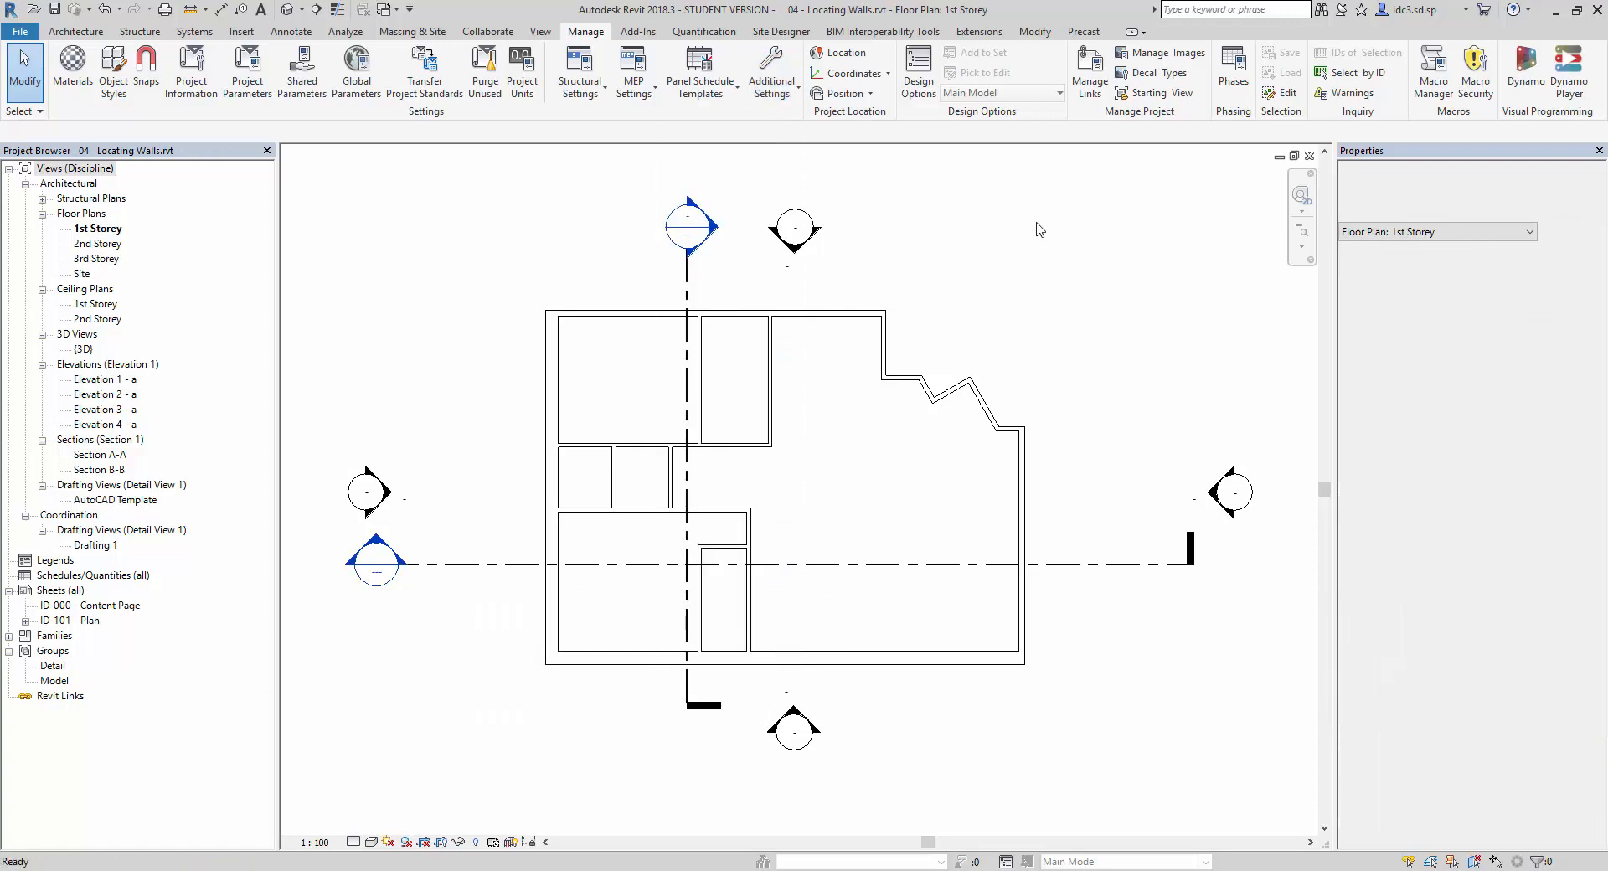
pyautogui.click(1000, 230)
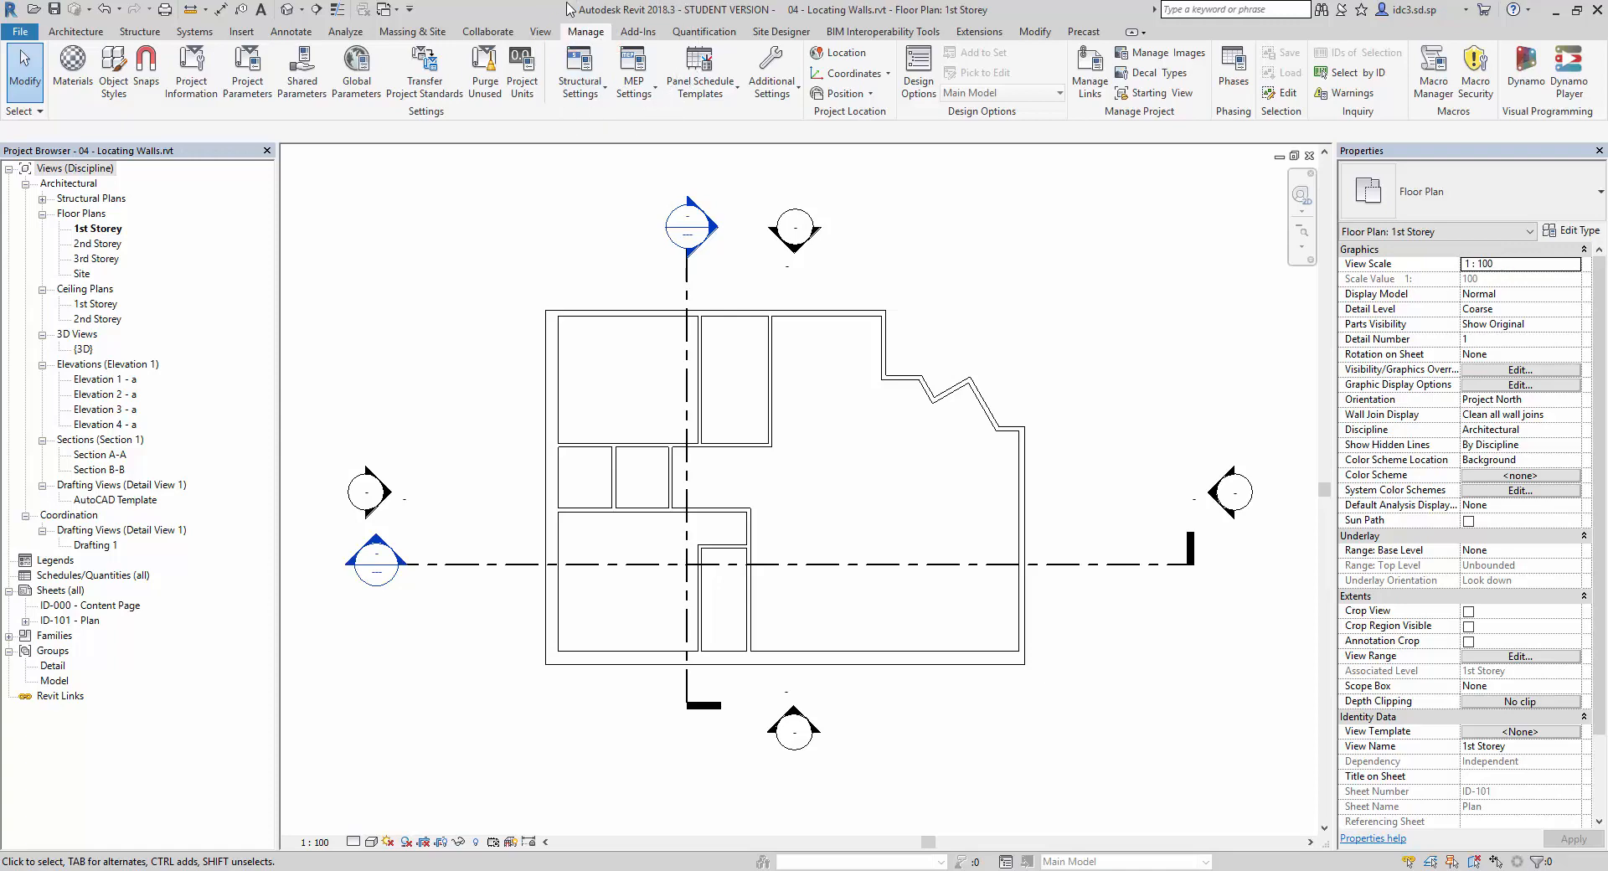
pyautogui.moveTo(771, 74)
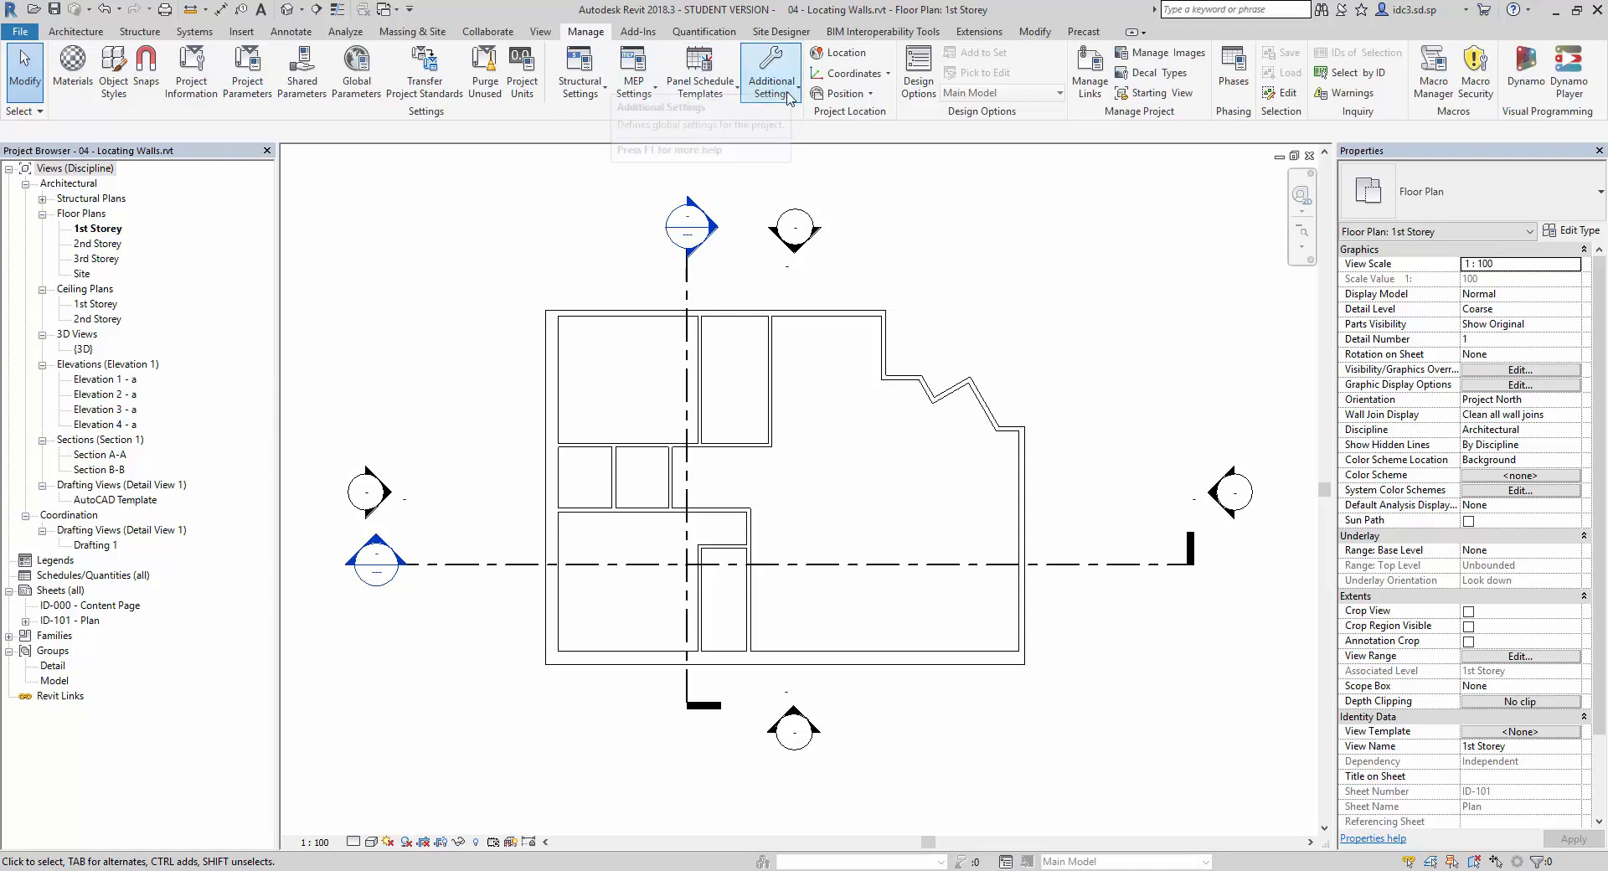
pyautogui.moveTo(771, 72)
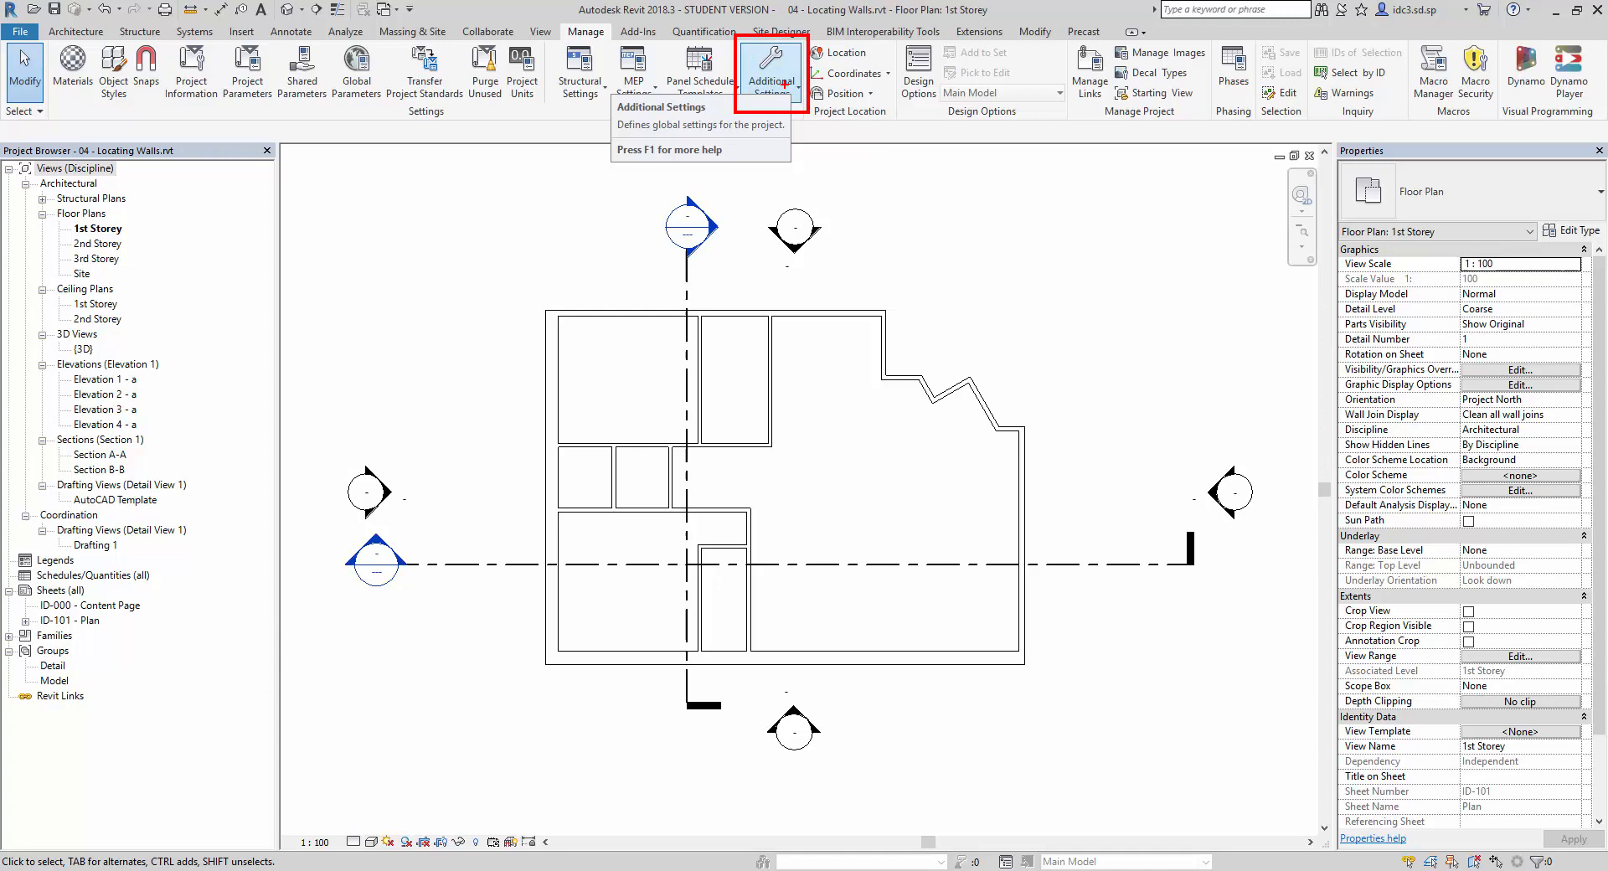
pyautogui.click(771, 67)
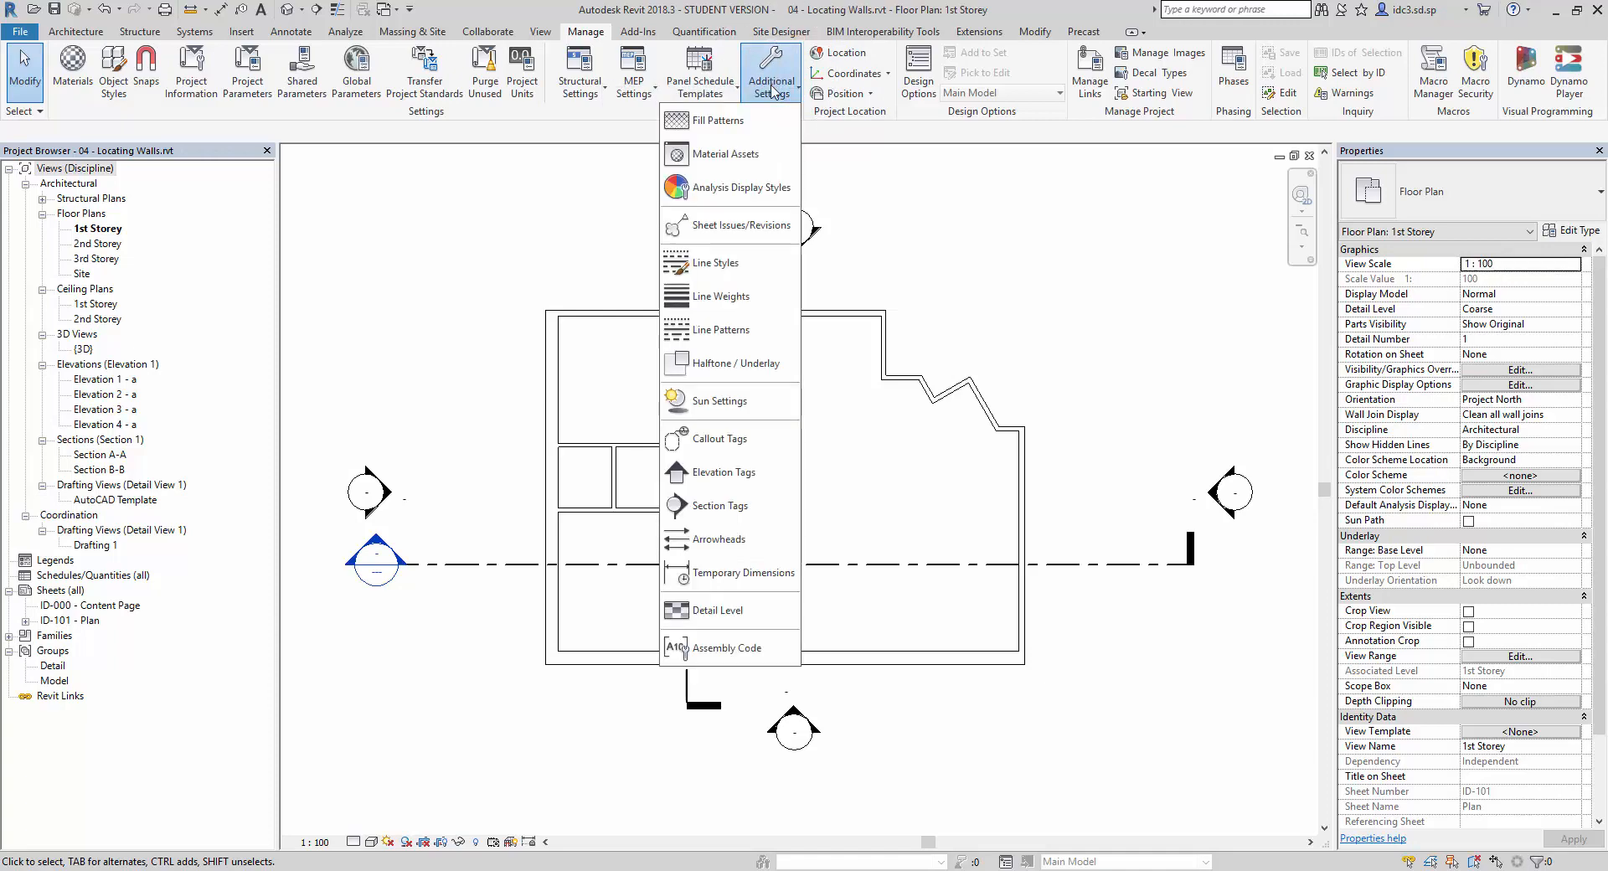
pyautogui.moveTo(744, 573)
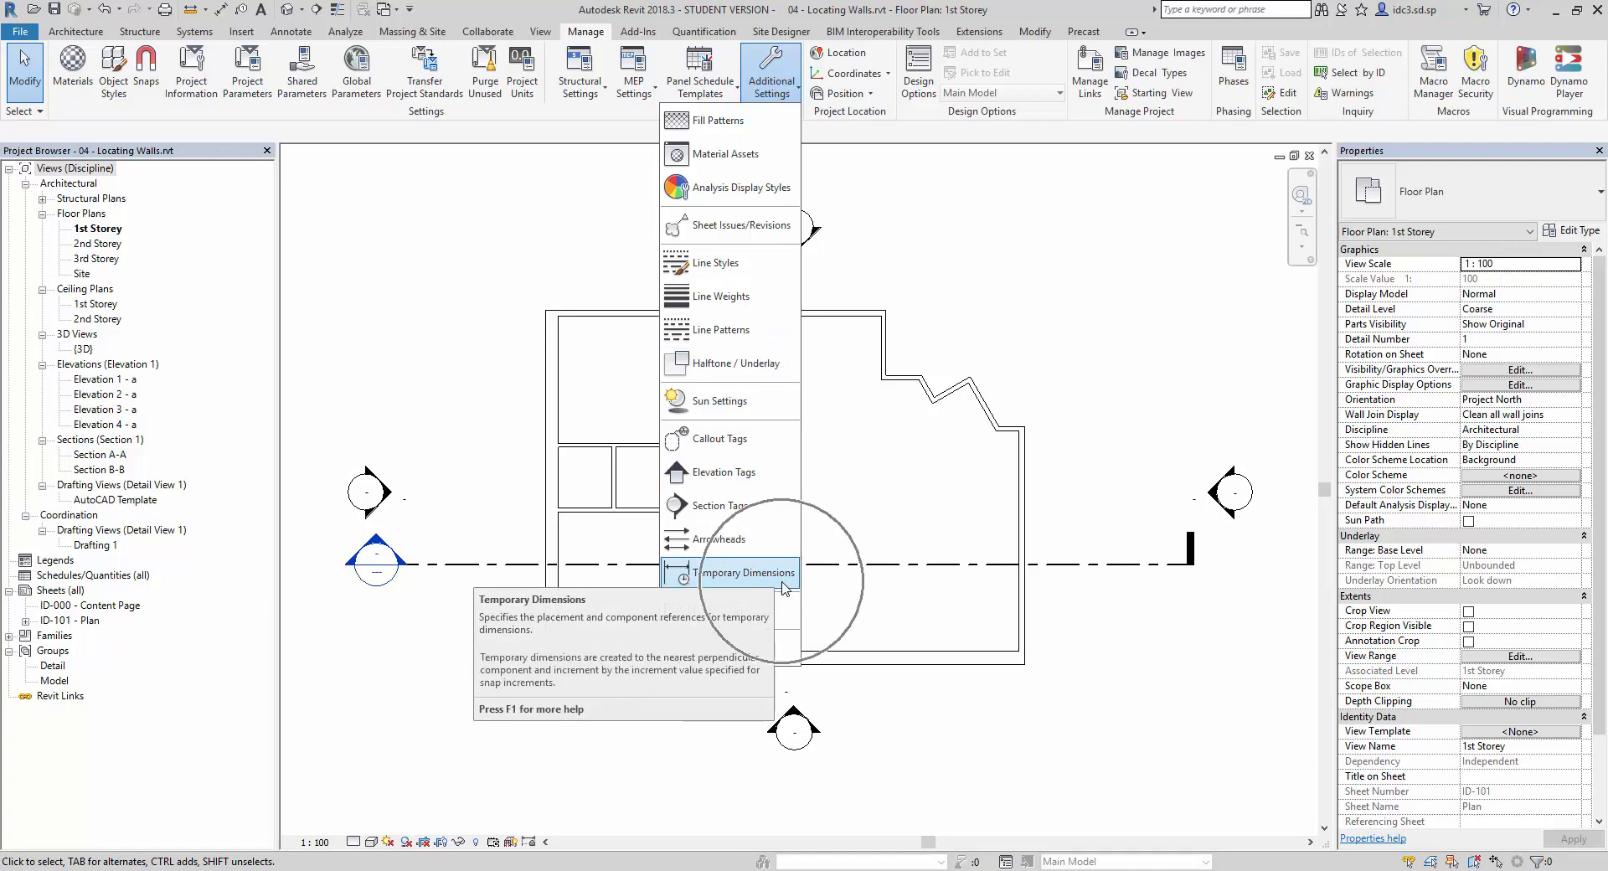
pyautogui.click(742, 573)
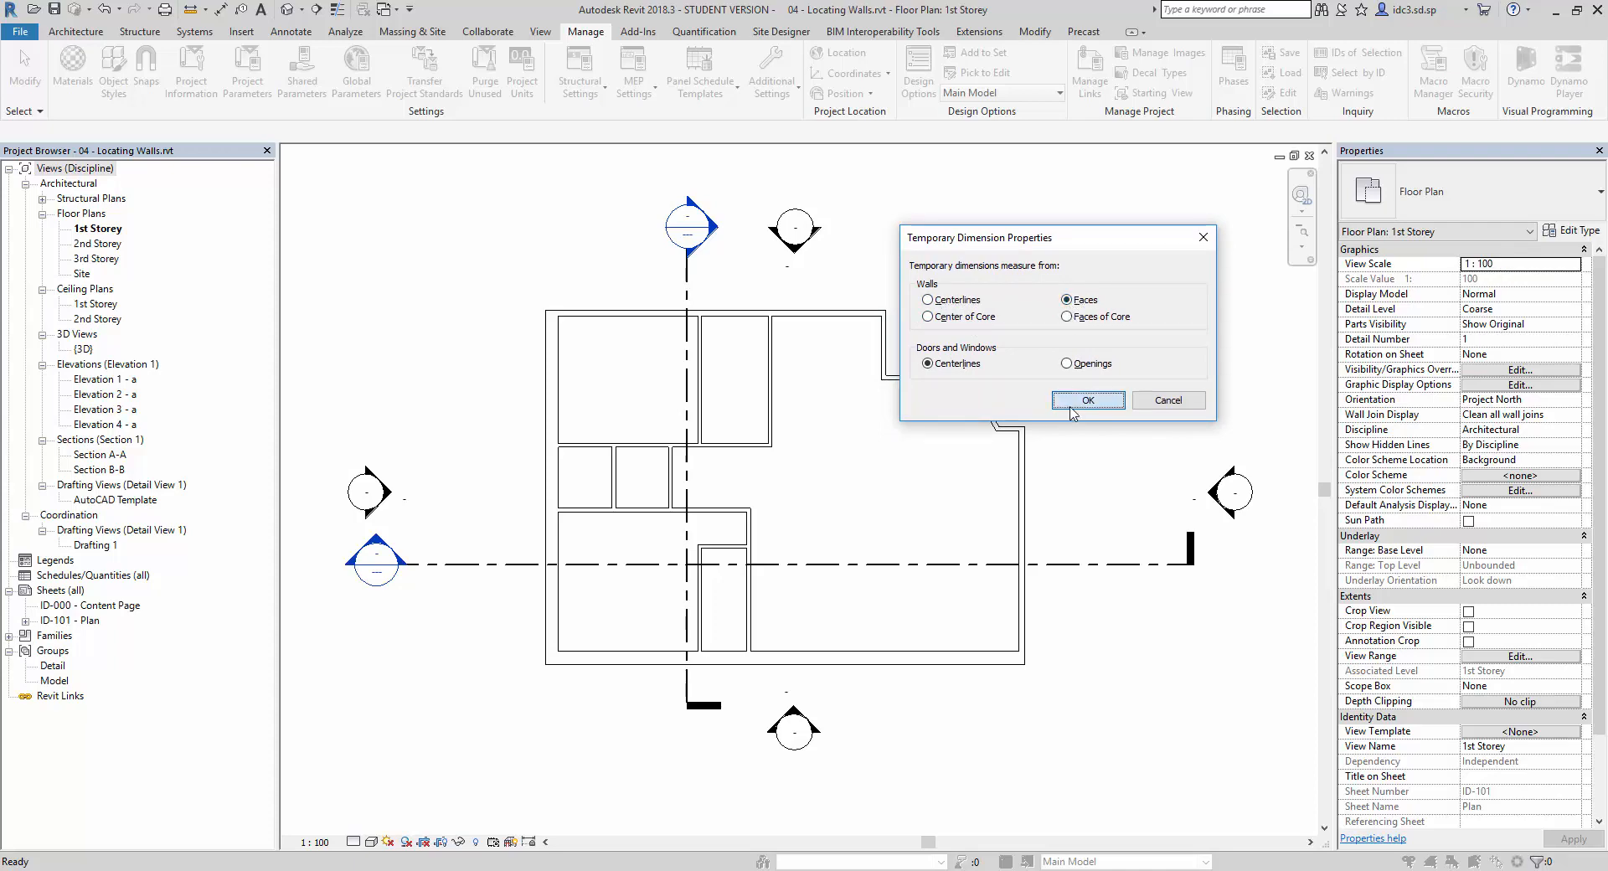
pyautogui.click(1086, 401)
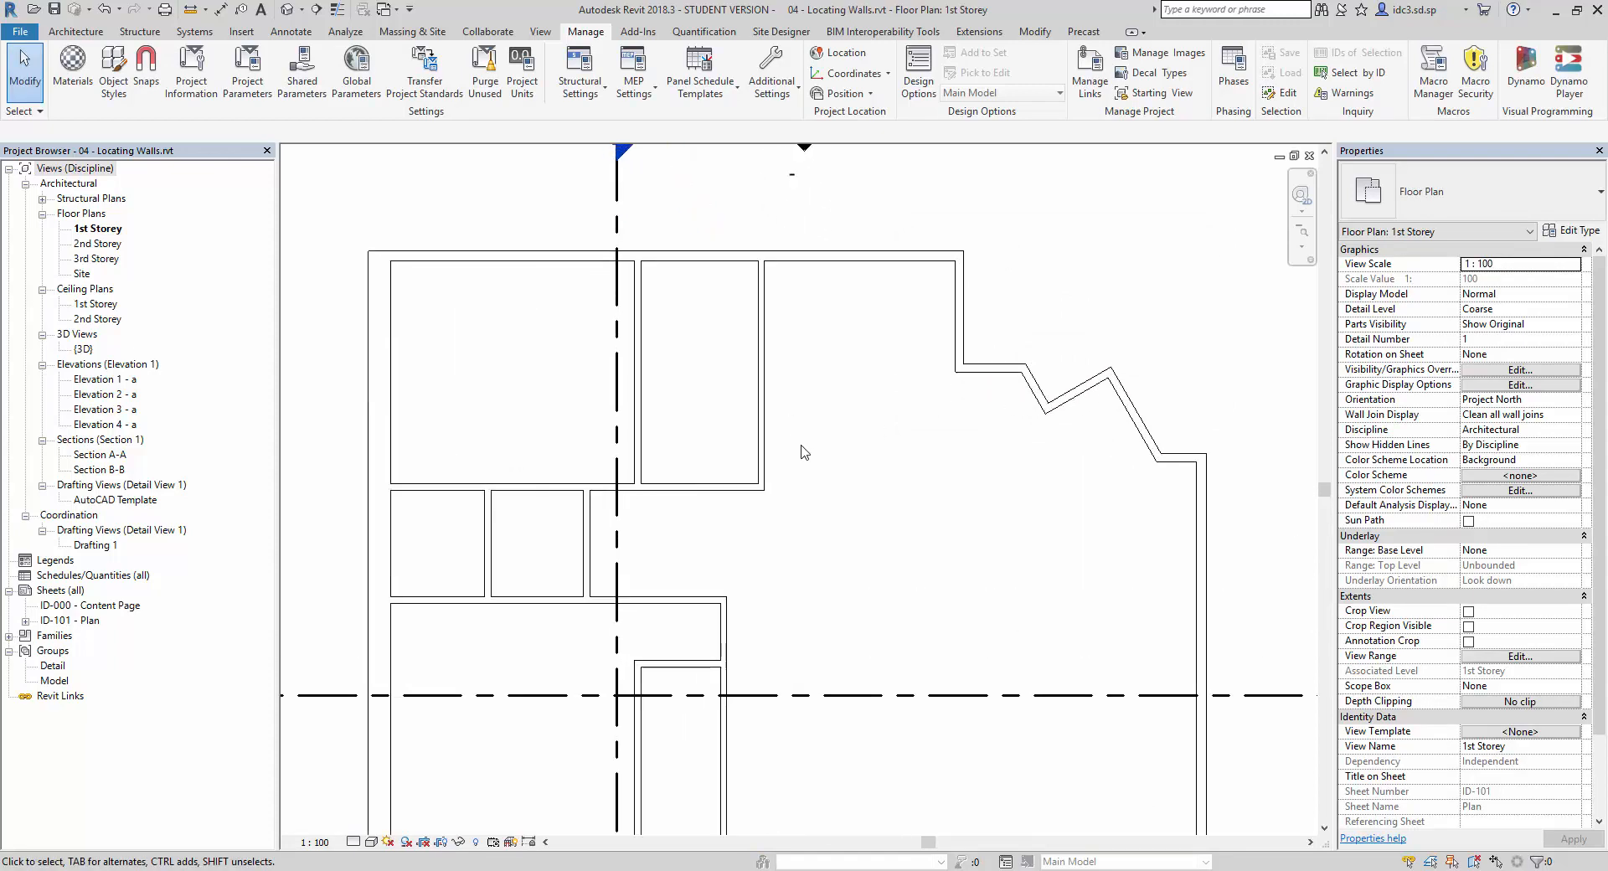
# - Select the vertical wall of the upper middle room to check its face-based distances
pyautogui.click(766, 399)
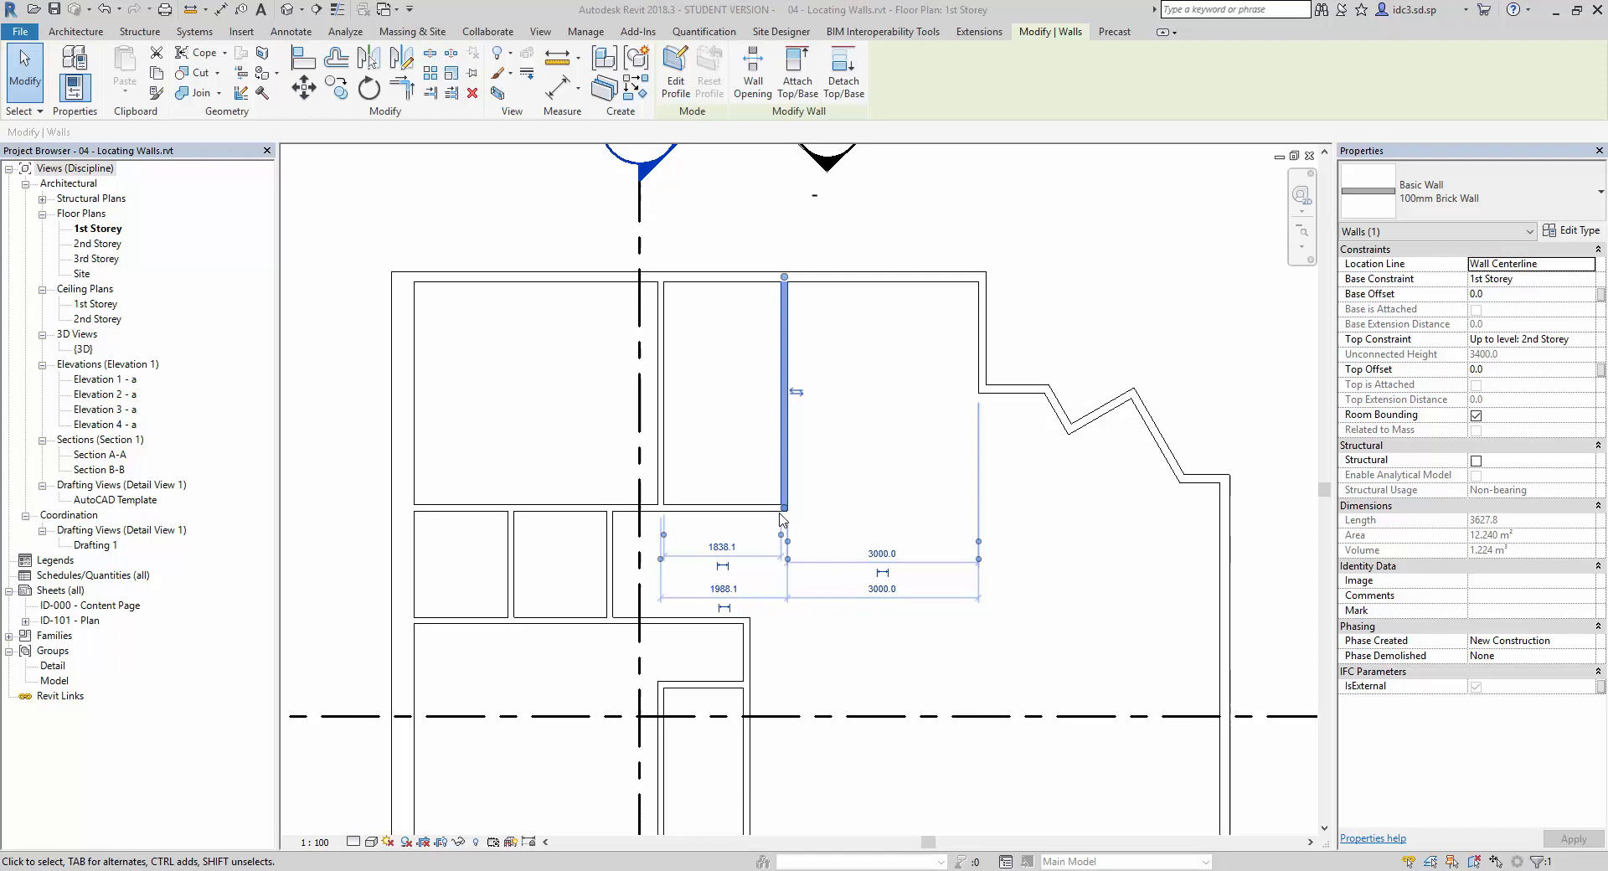
pyautogui.moveTo(977, 440)
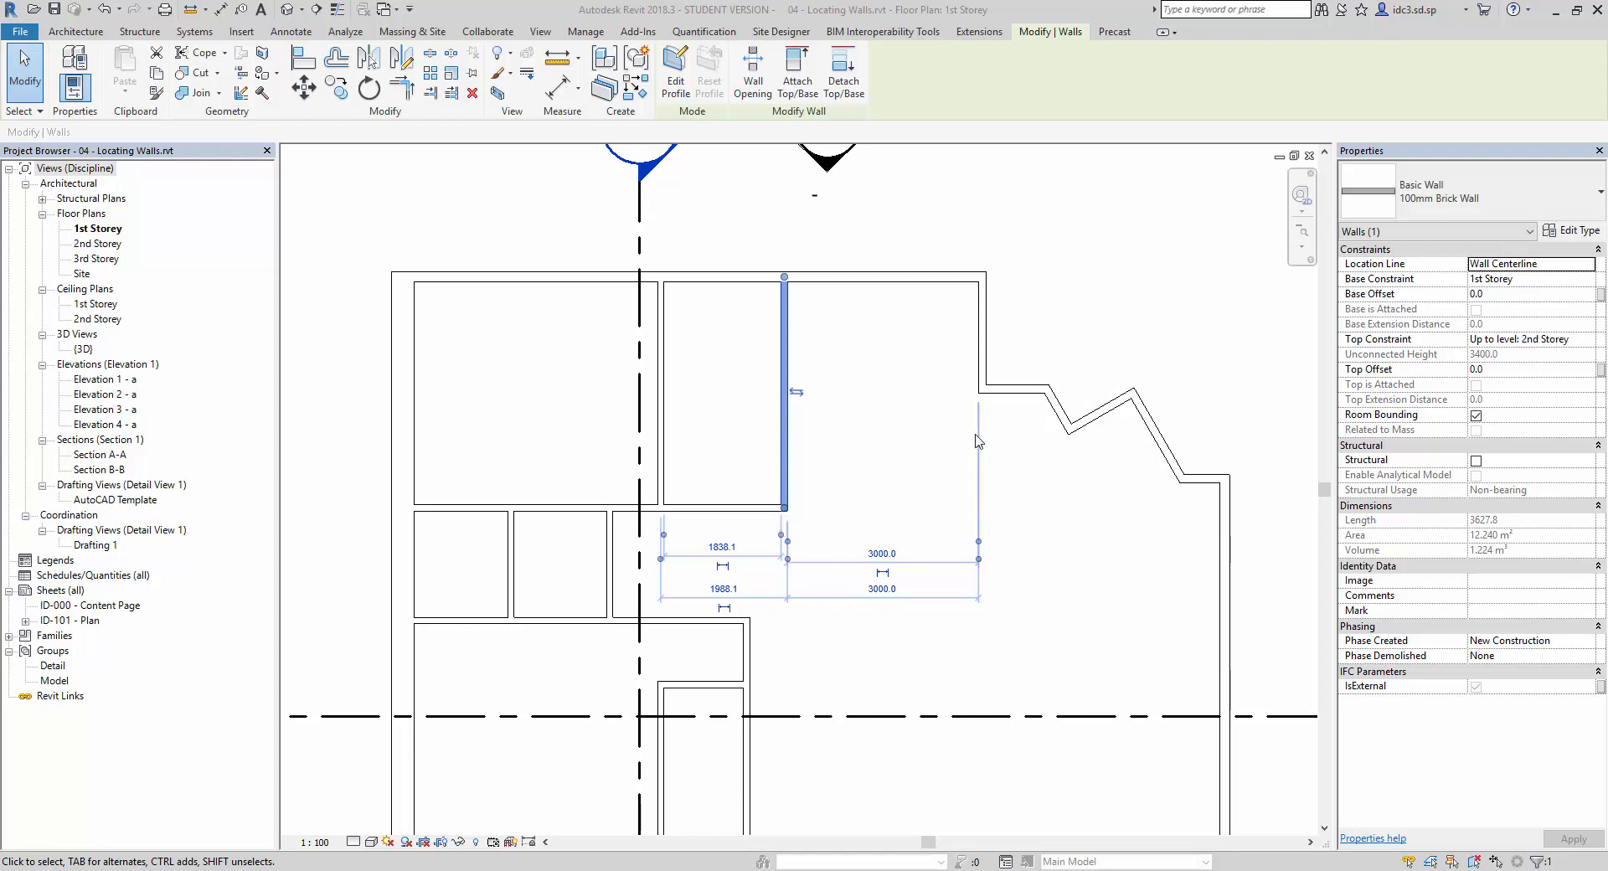
pyautogui.moveTo(790, 535)
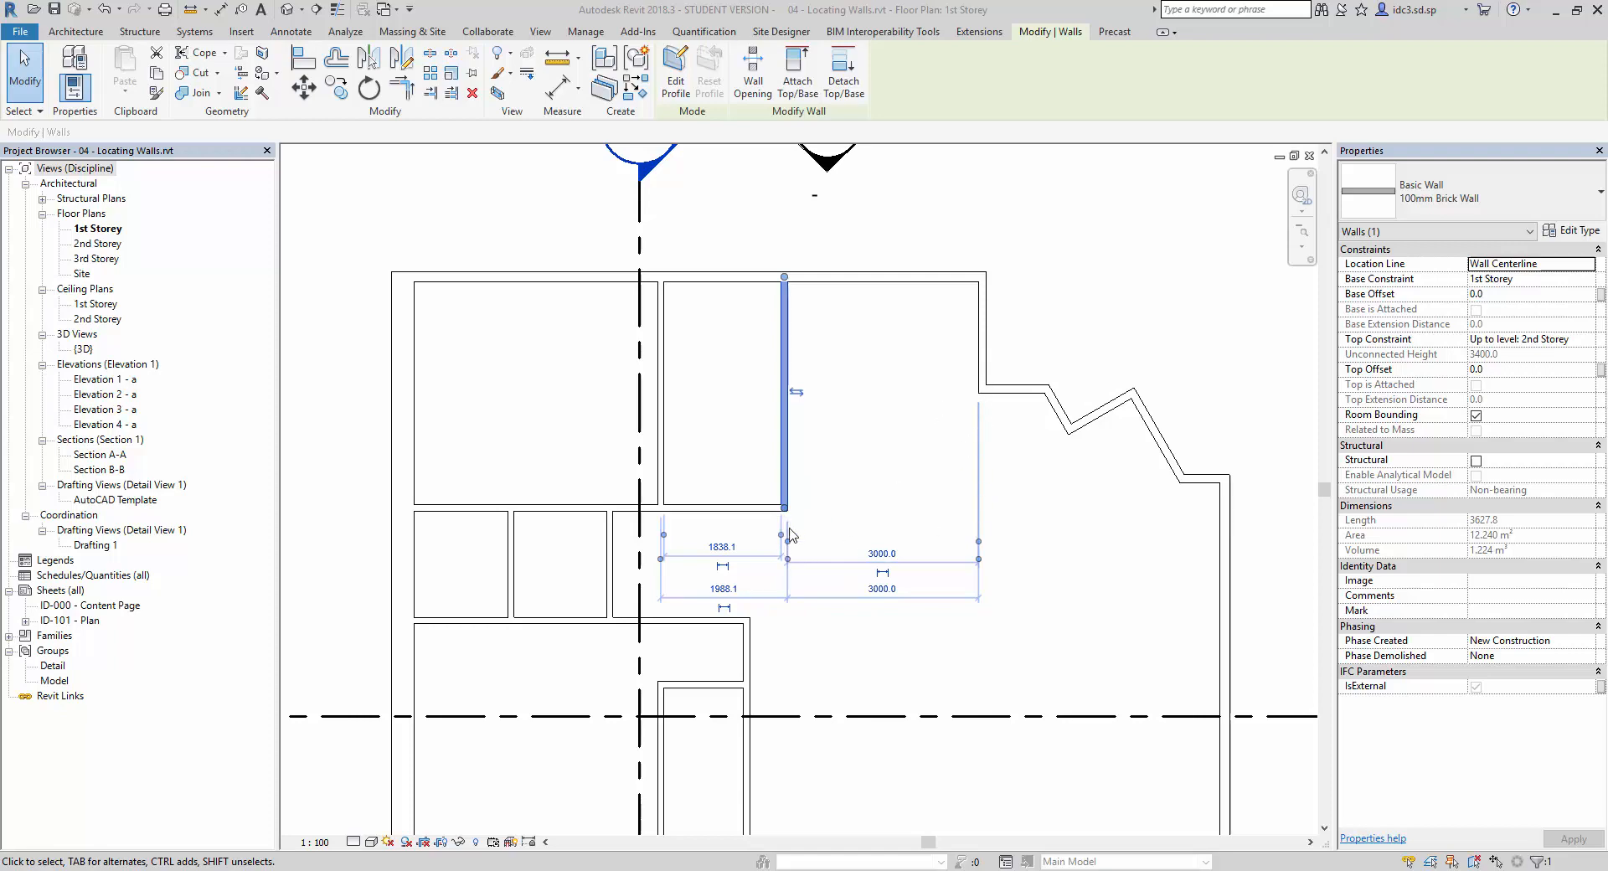
pyautogui.moveTo(807, 496)
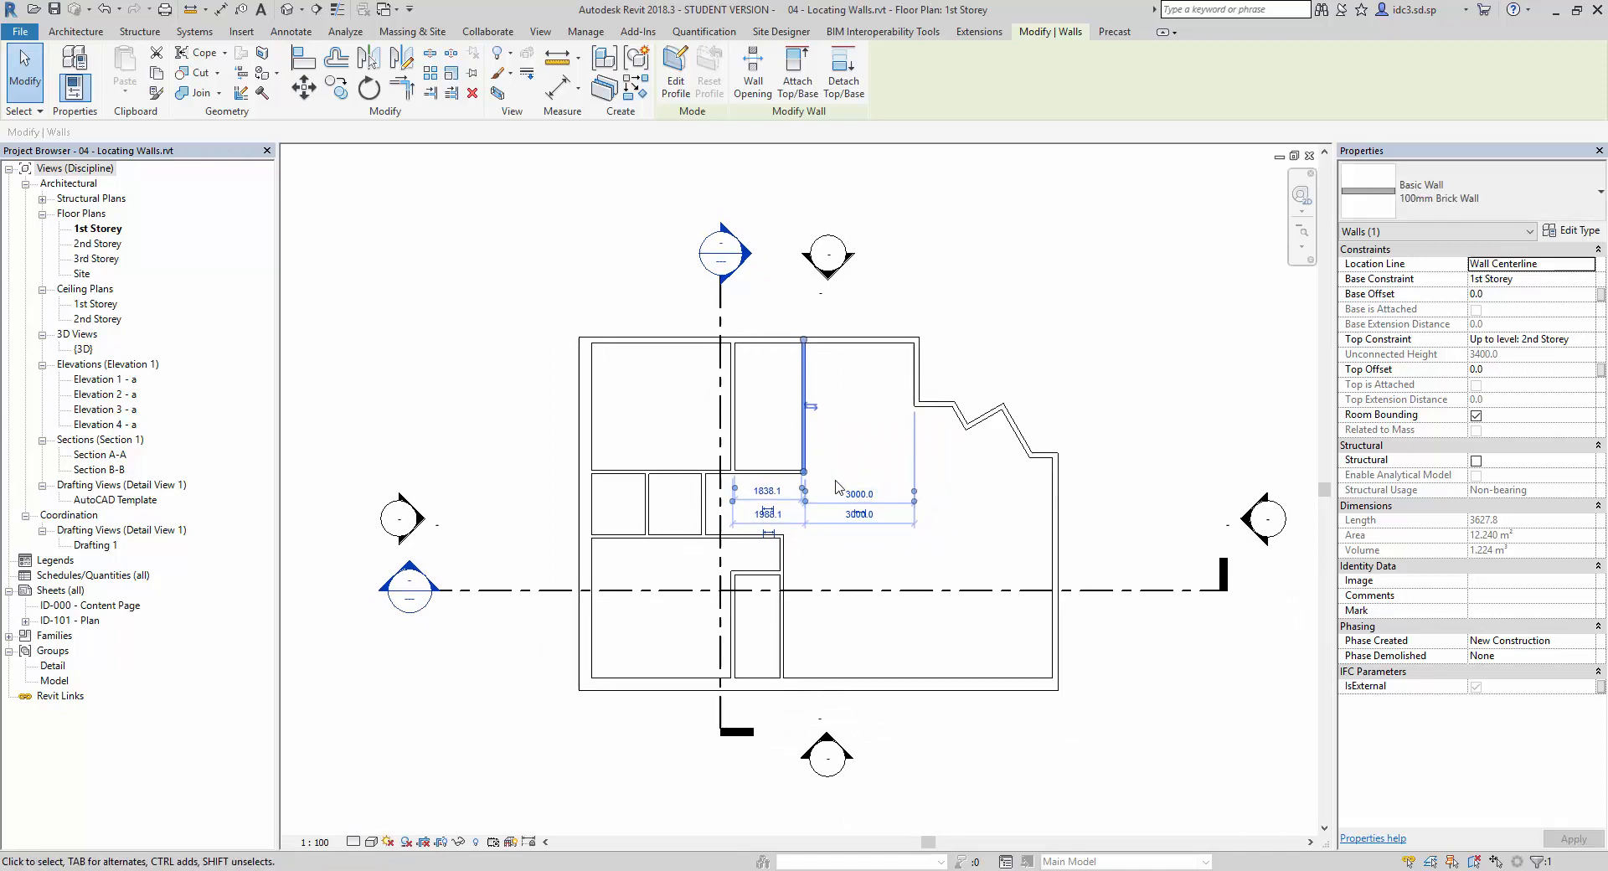
pyautogui.click(585, 32)
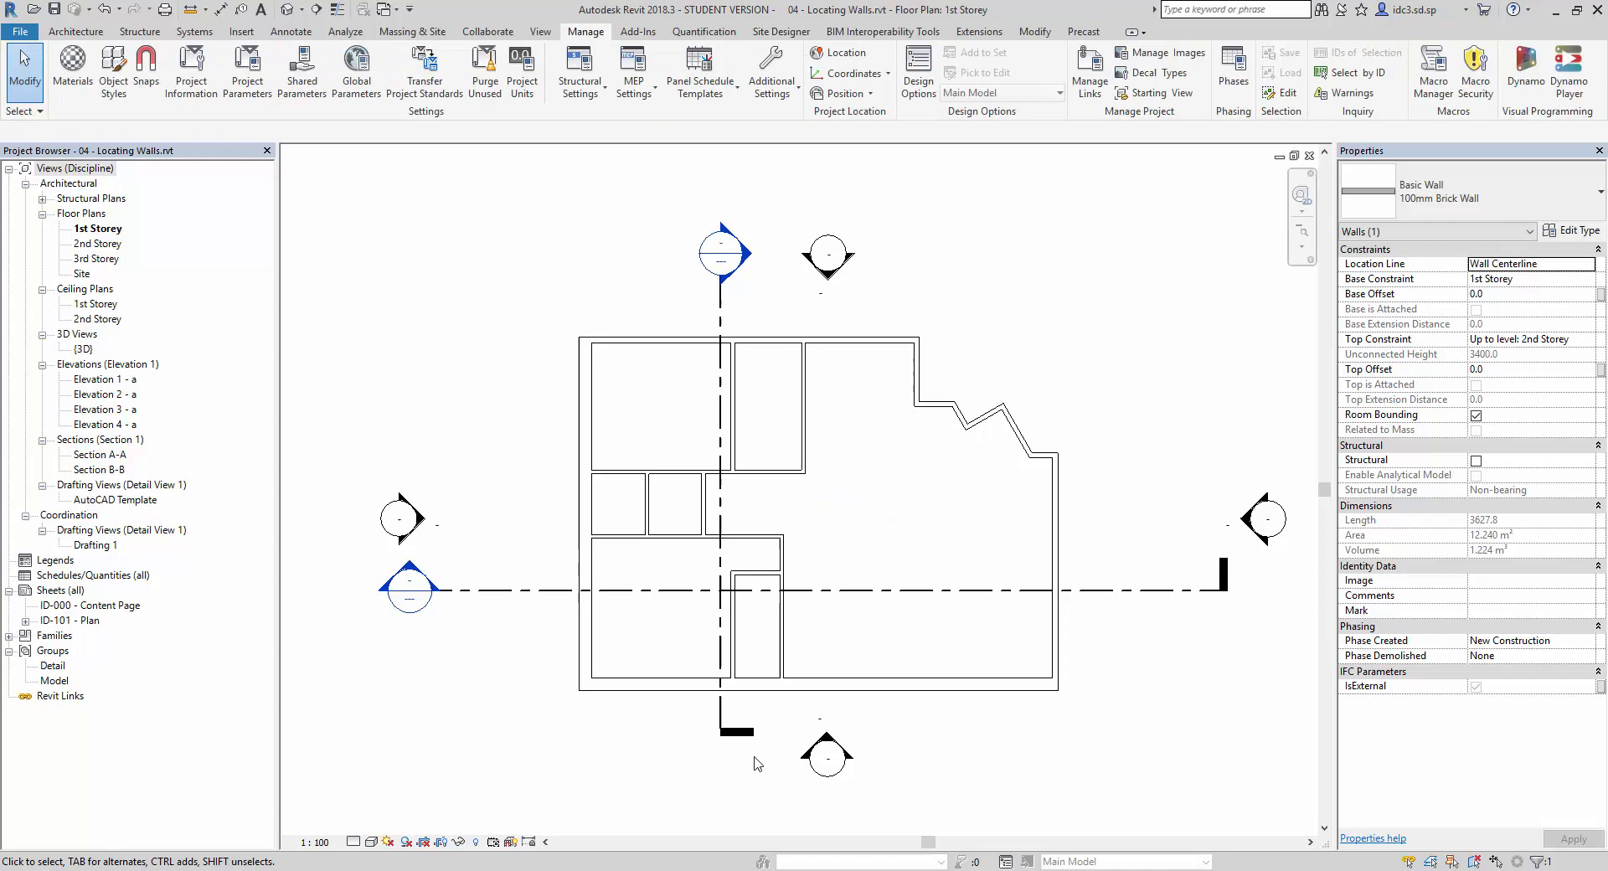
pyautogui.click(794, 516)
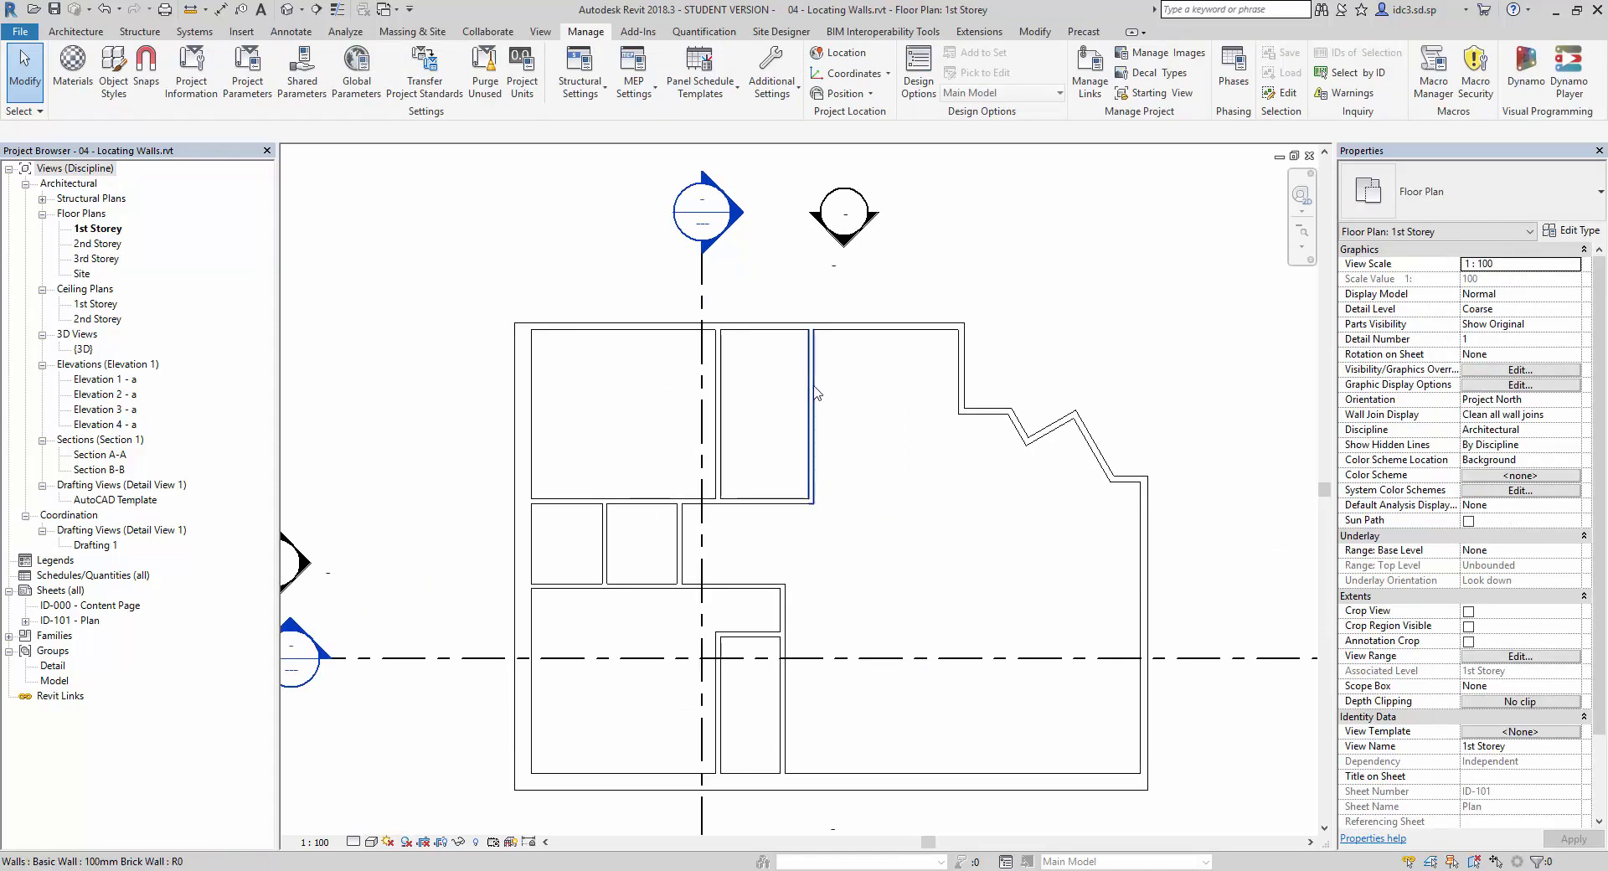
pyautogui.click(811, 410)
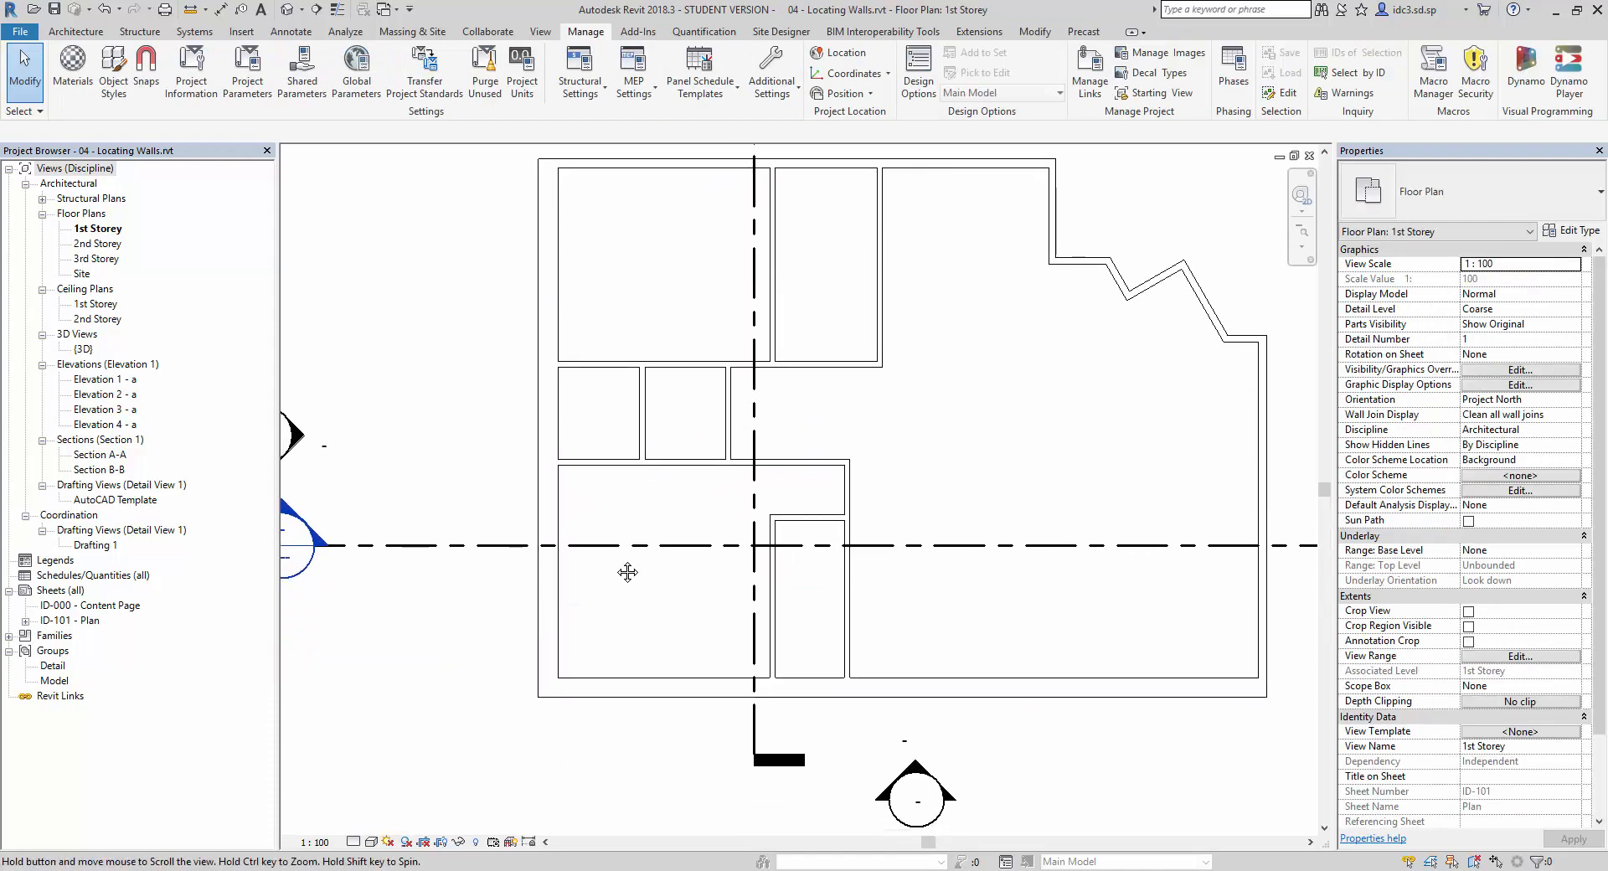
pyautogui.click(685, 459)
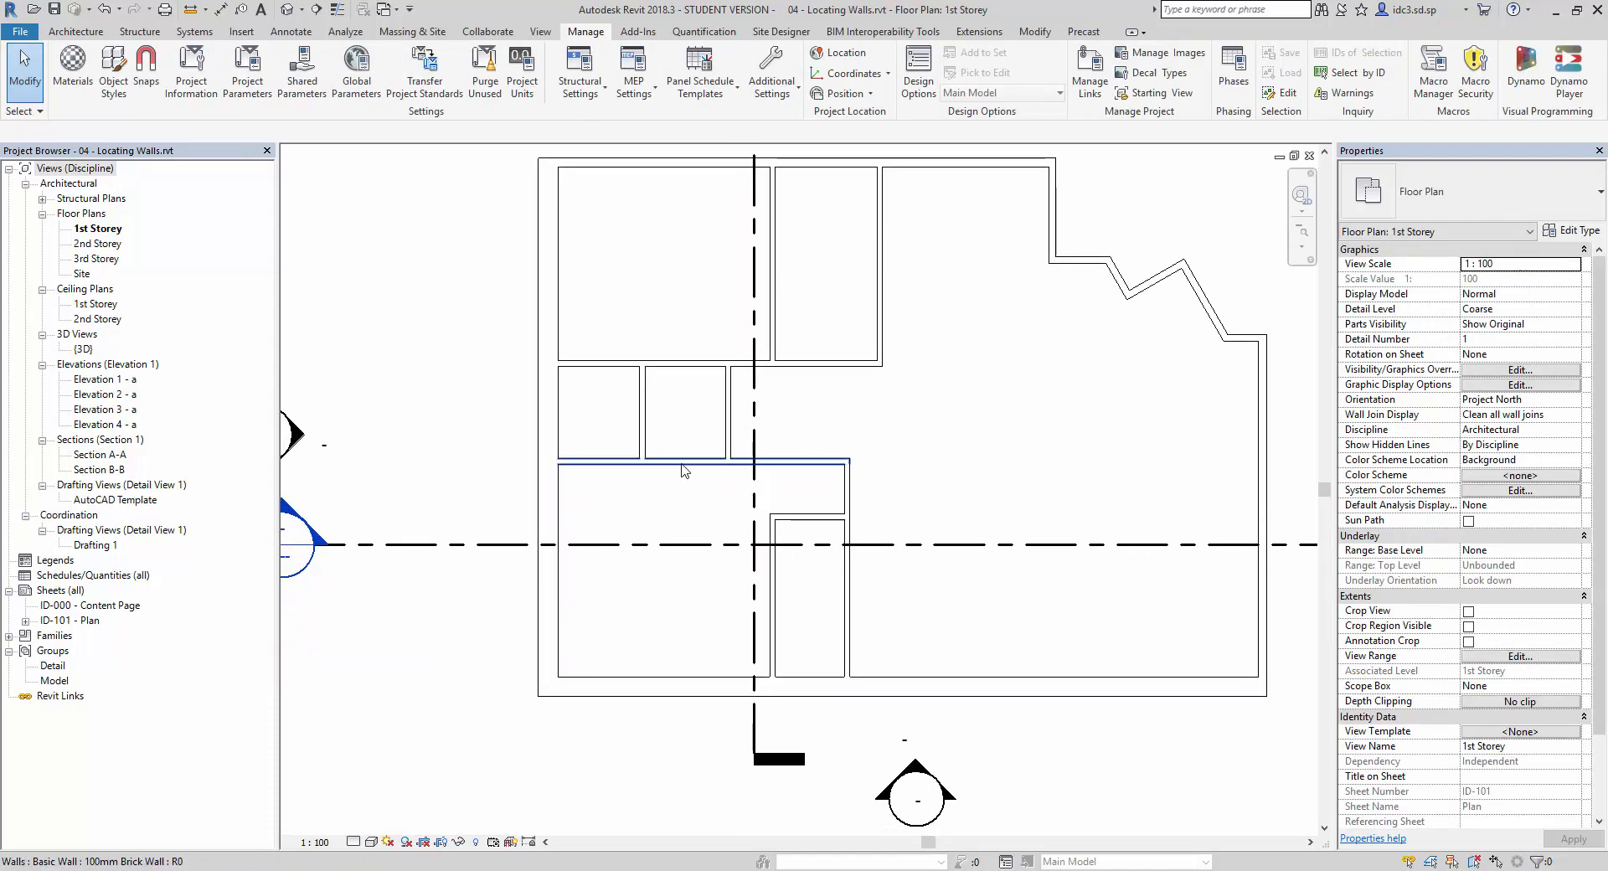
pyautogui.click(702, 463)
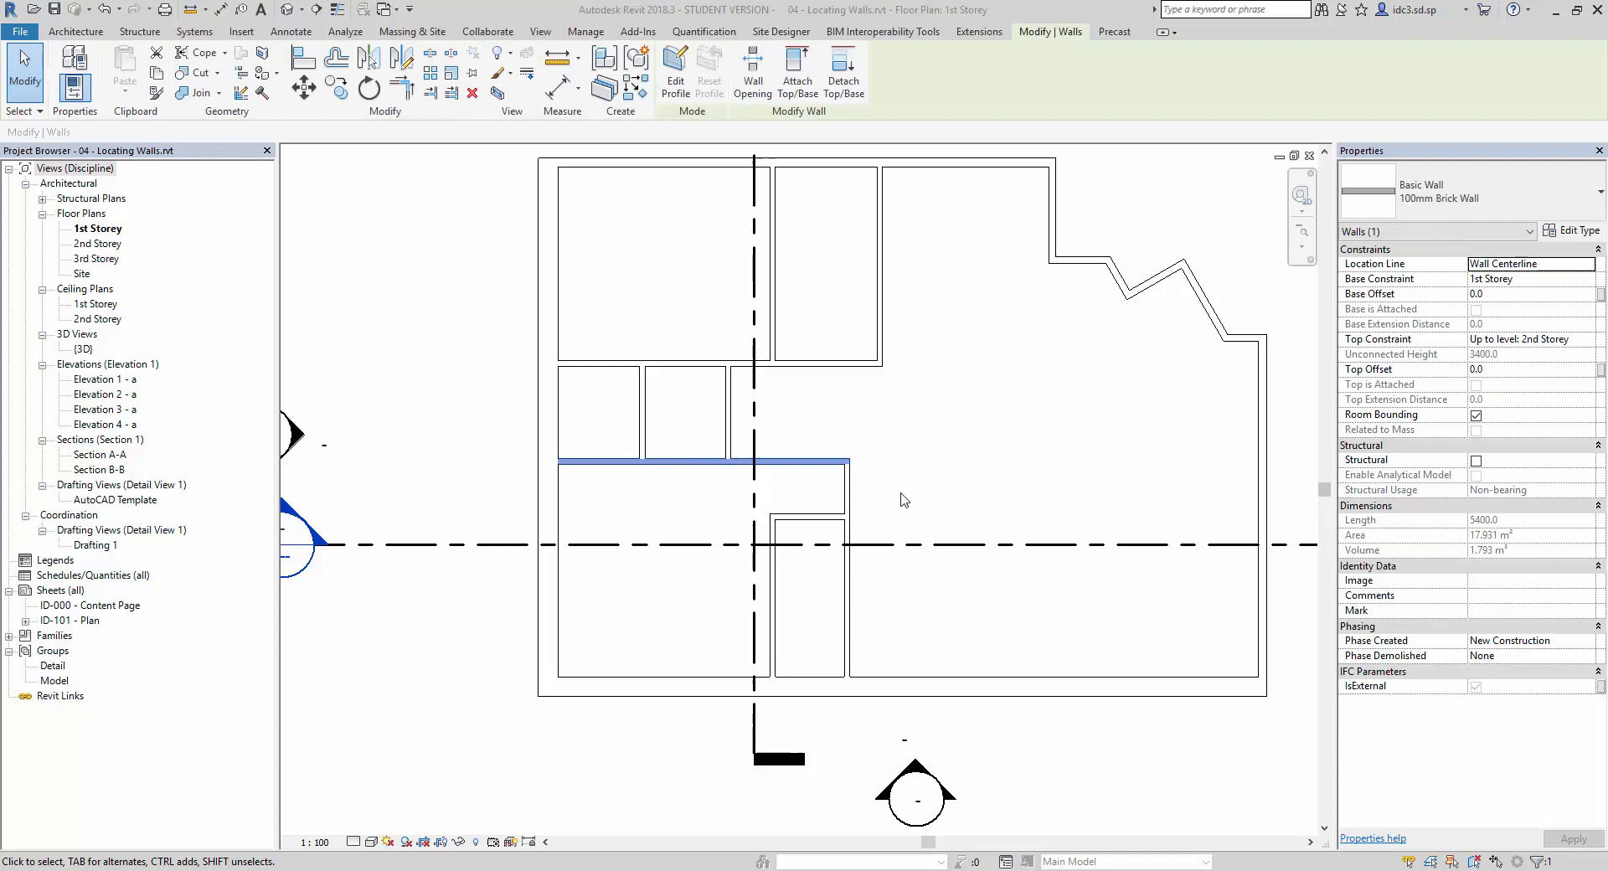
pyautogui.click(585, 32)
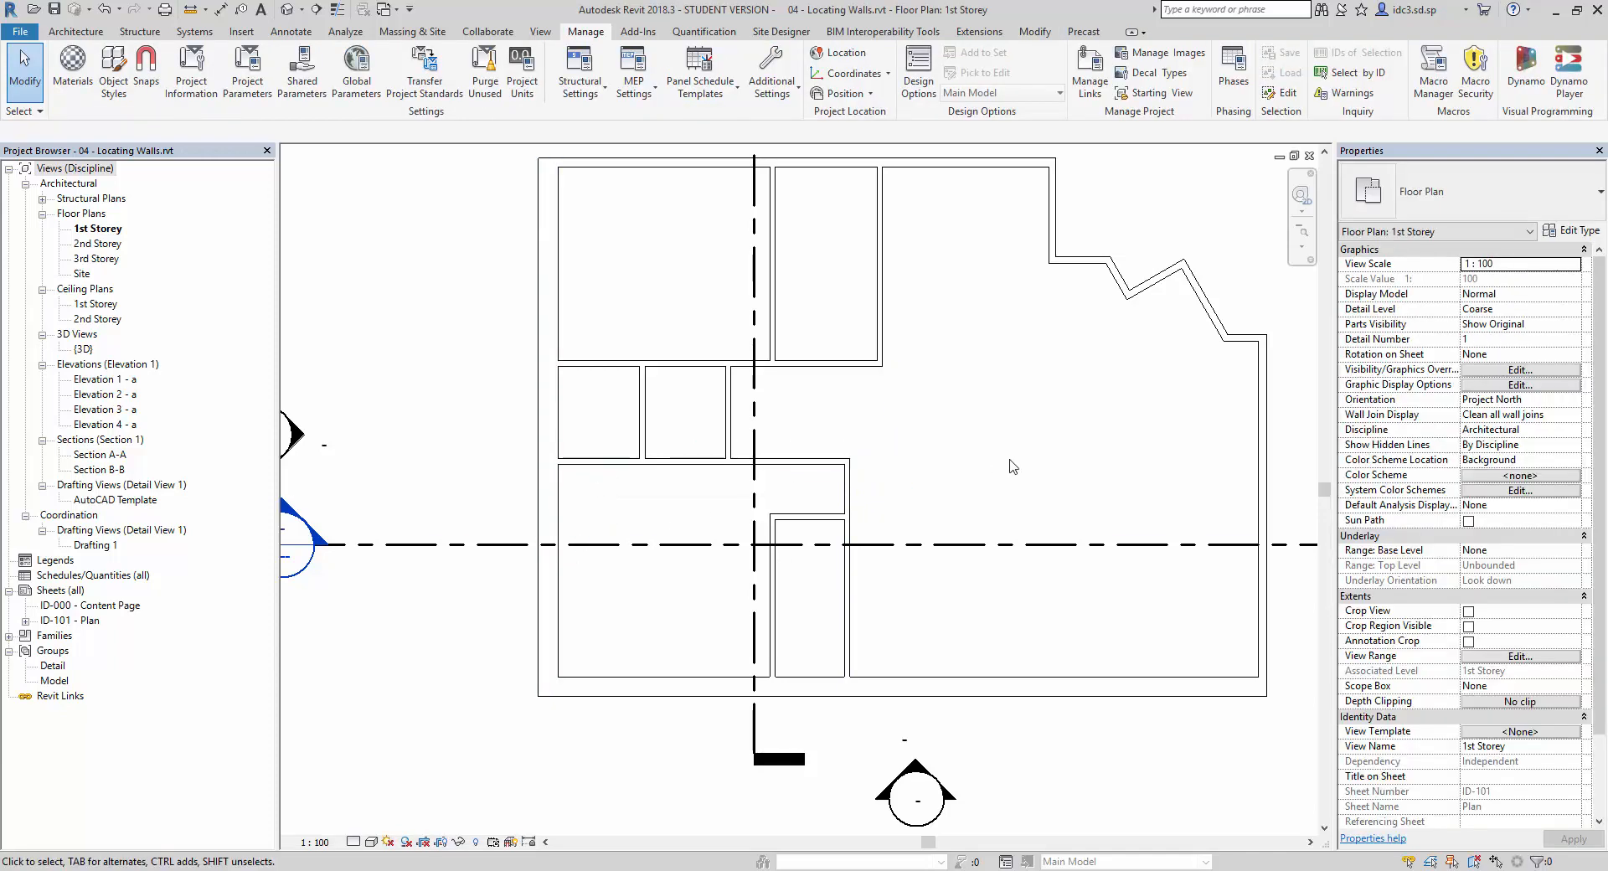
# - Confirm temporary dimensions still measure from wall faces and select the long horizontal interior wall
pyautogui.click(771, 72)
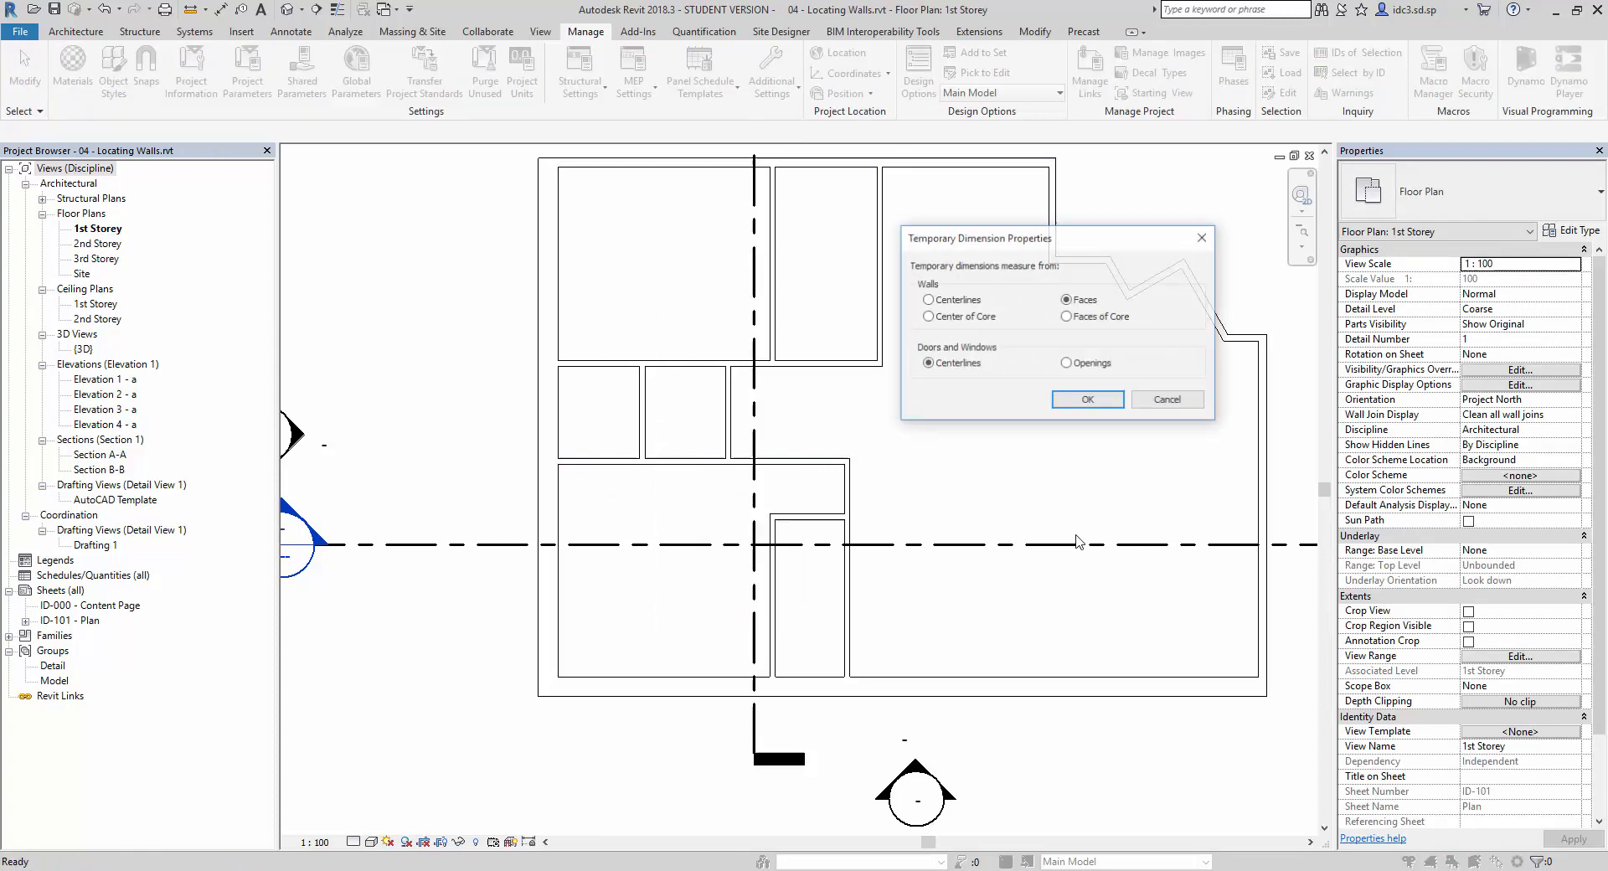
pyautogui.click(1086, 399)
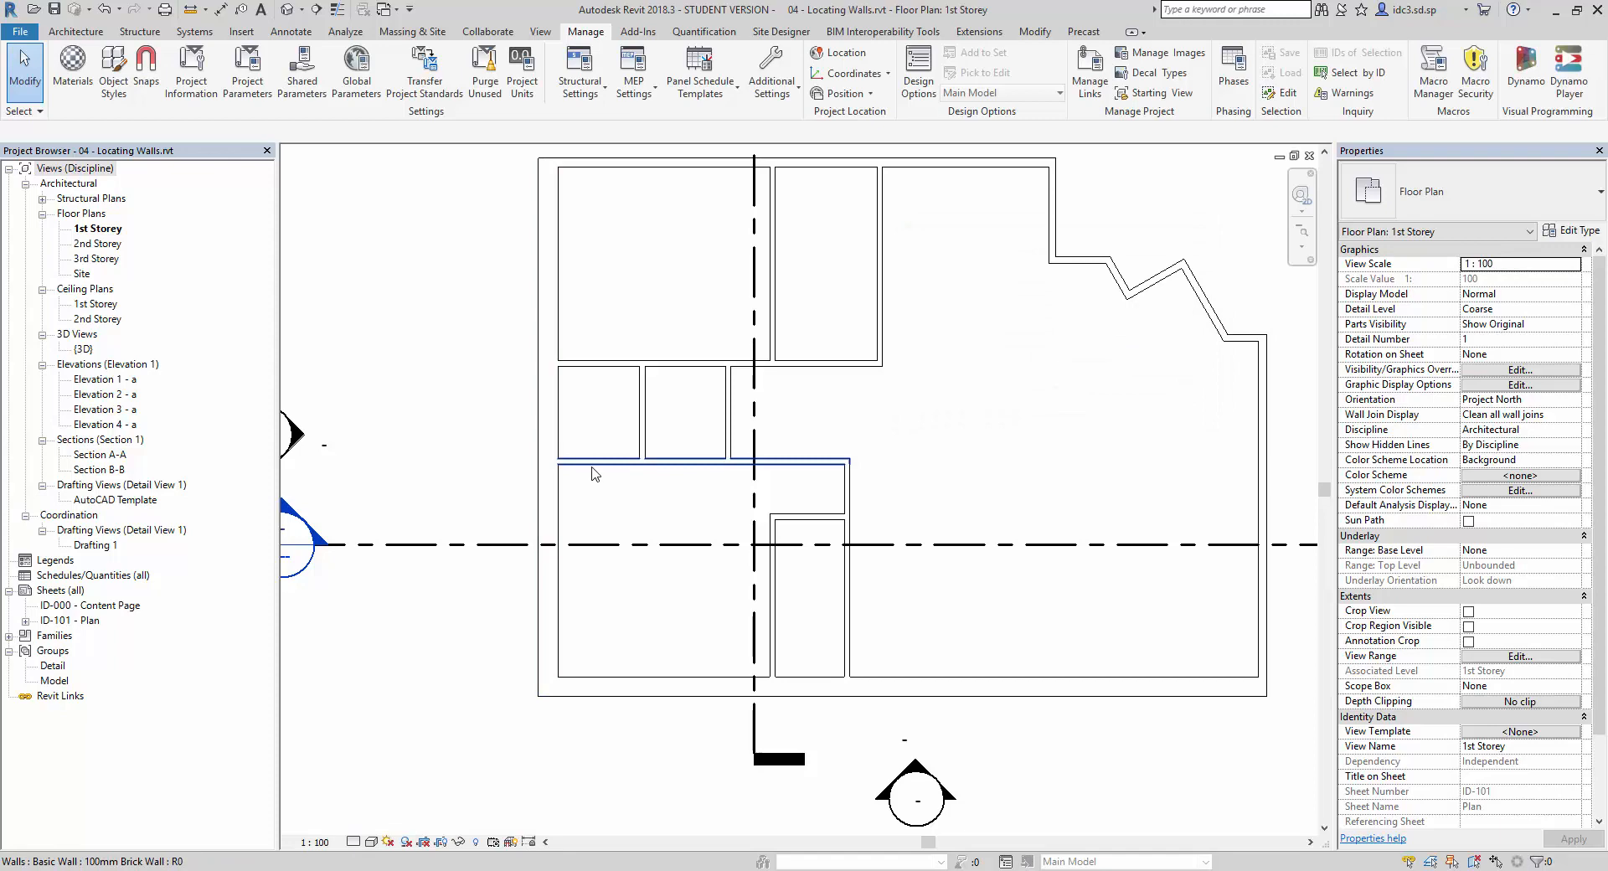
pyautogui.click(702, 462)
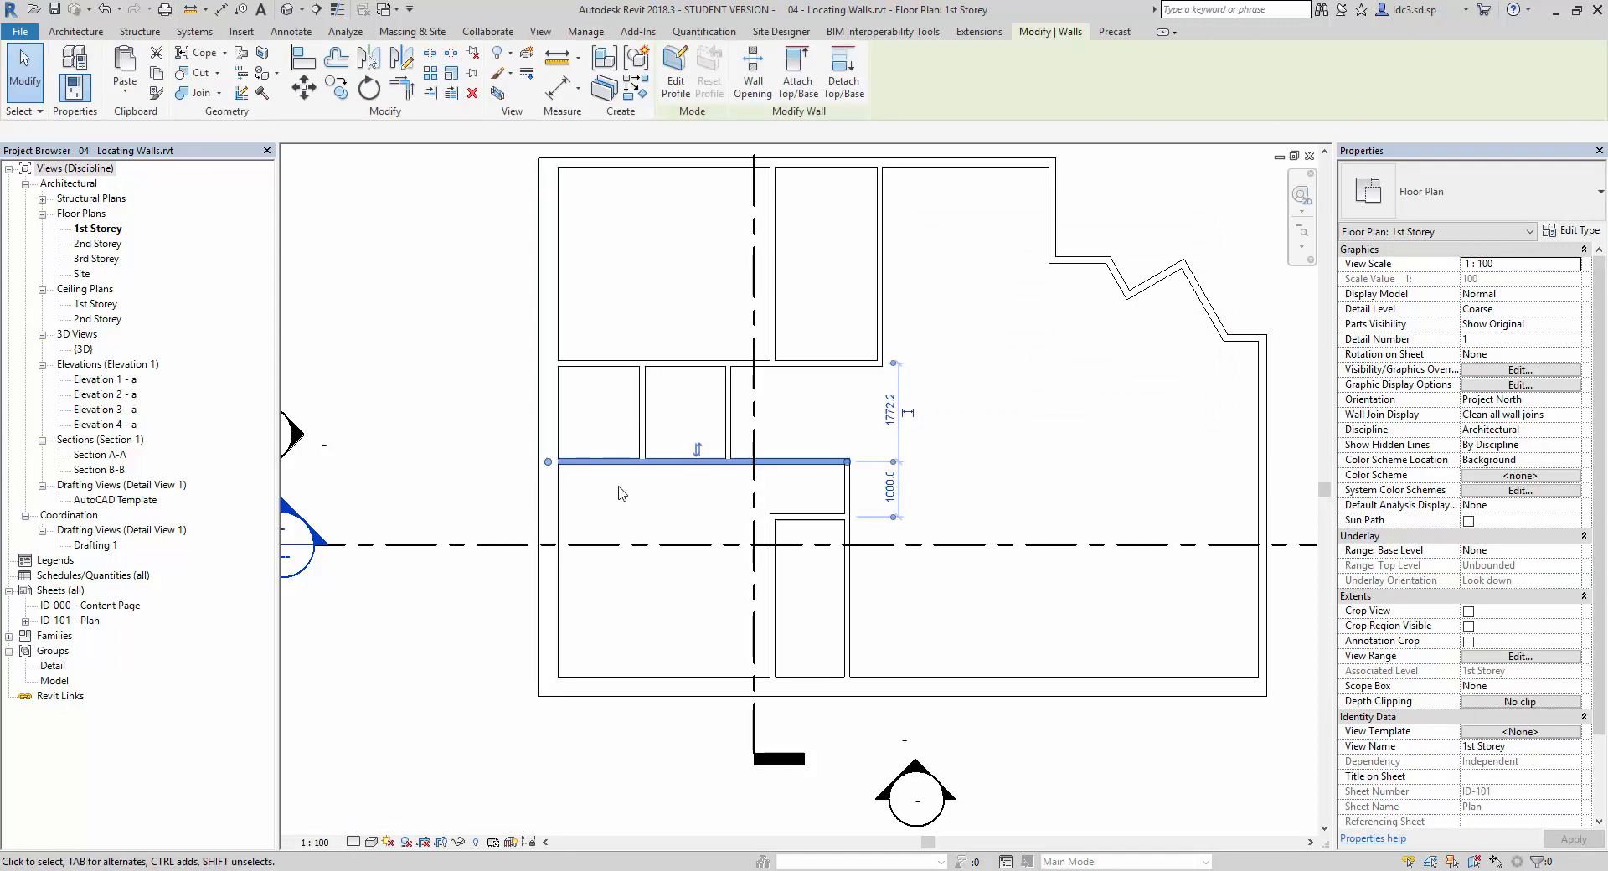
pyautogui.click(697, 464)
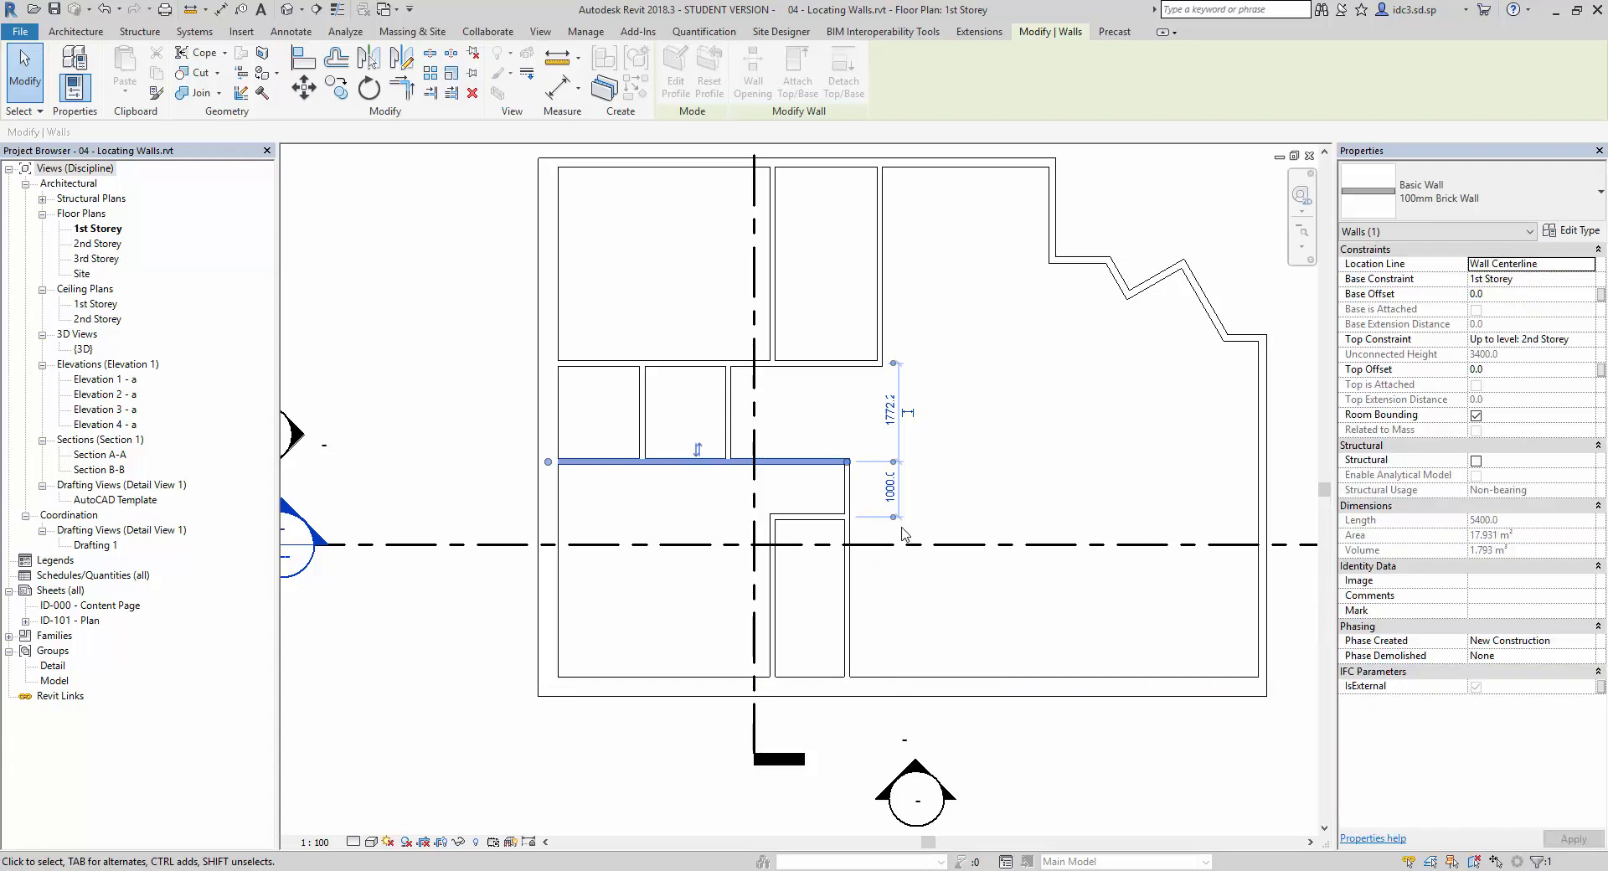
# - Drag the lower witness line onto the bottom exterior wall, reading 3886.4
pyautogui.moveTo(903, 533); pyautogui.dragTo(898, 595)
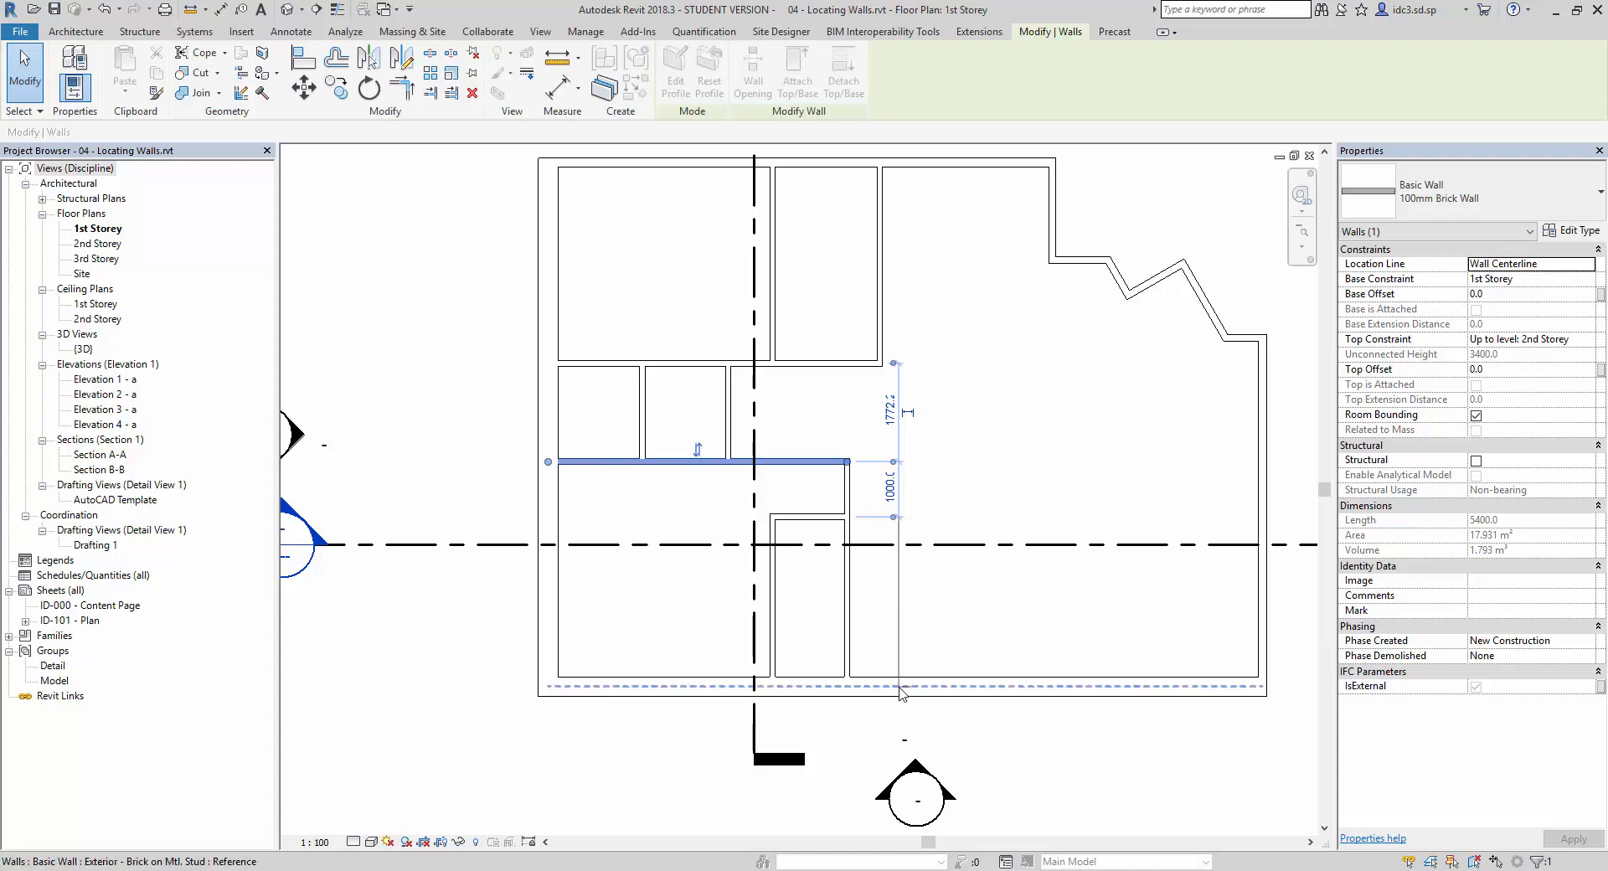
pyautogui.moveTo(901, 690)
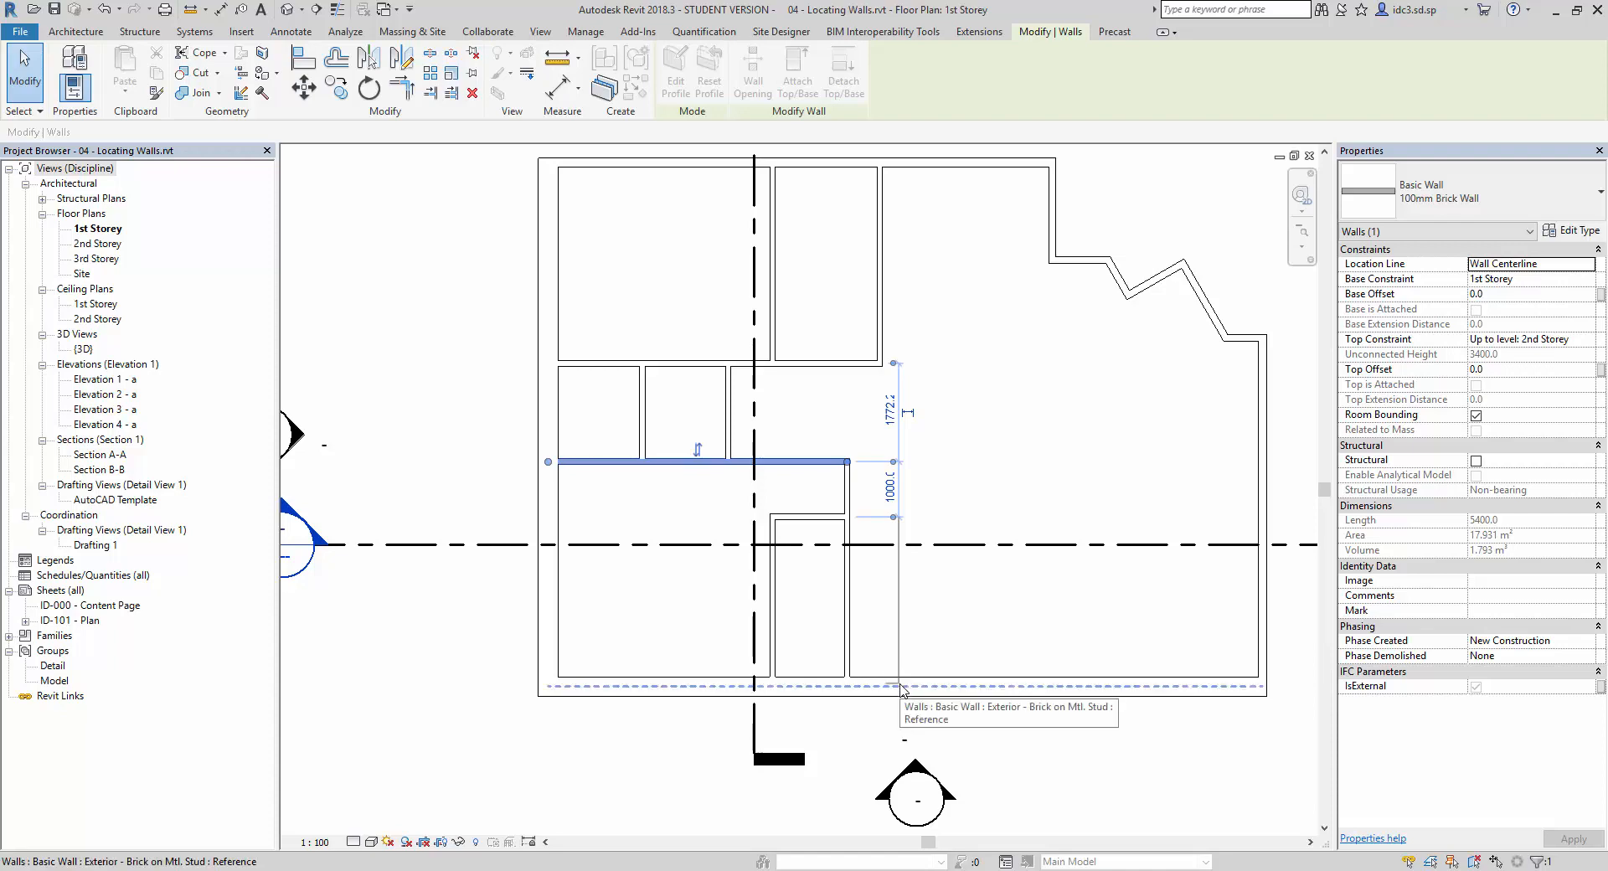
pyautogui.moveTo(901, 694)
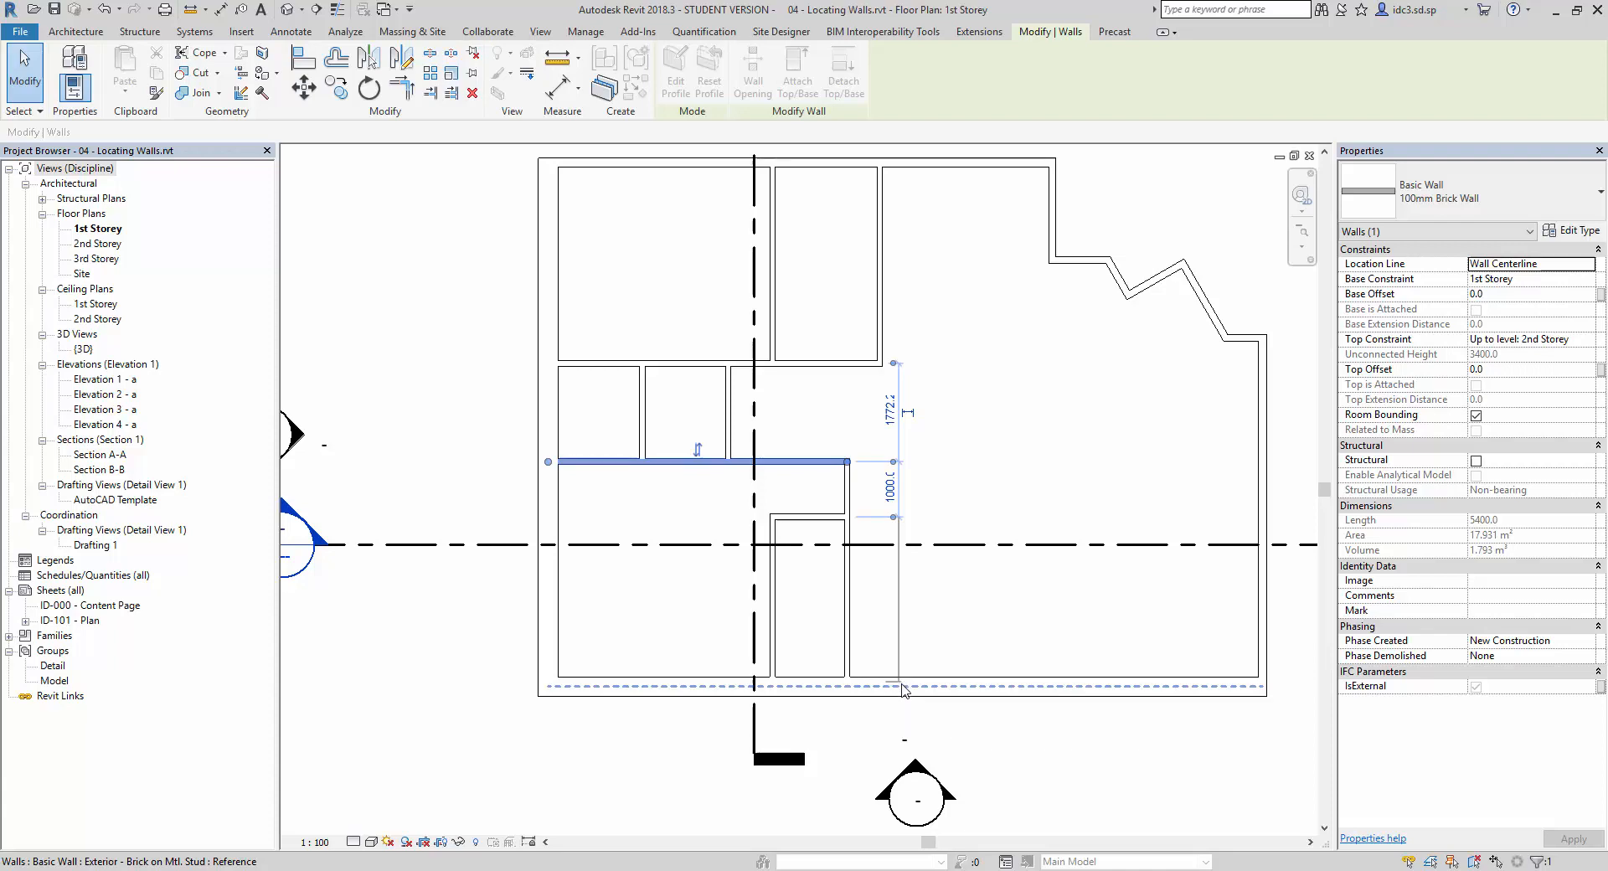
pyautogui.moveTo(903, 687)
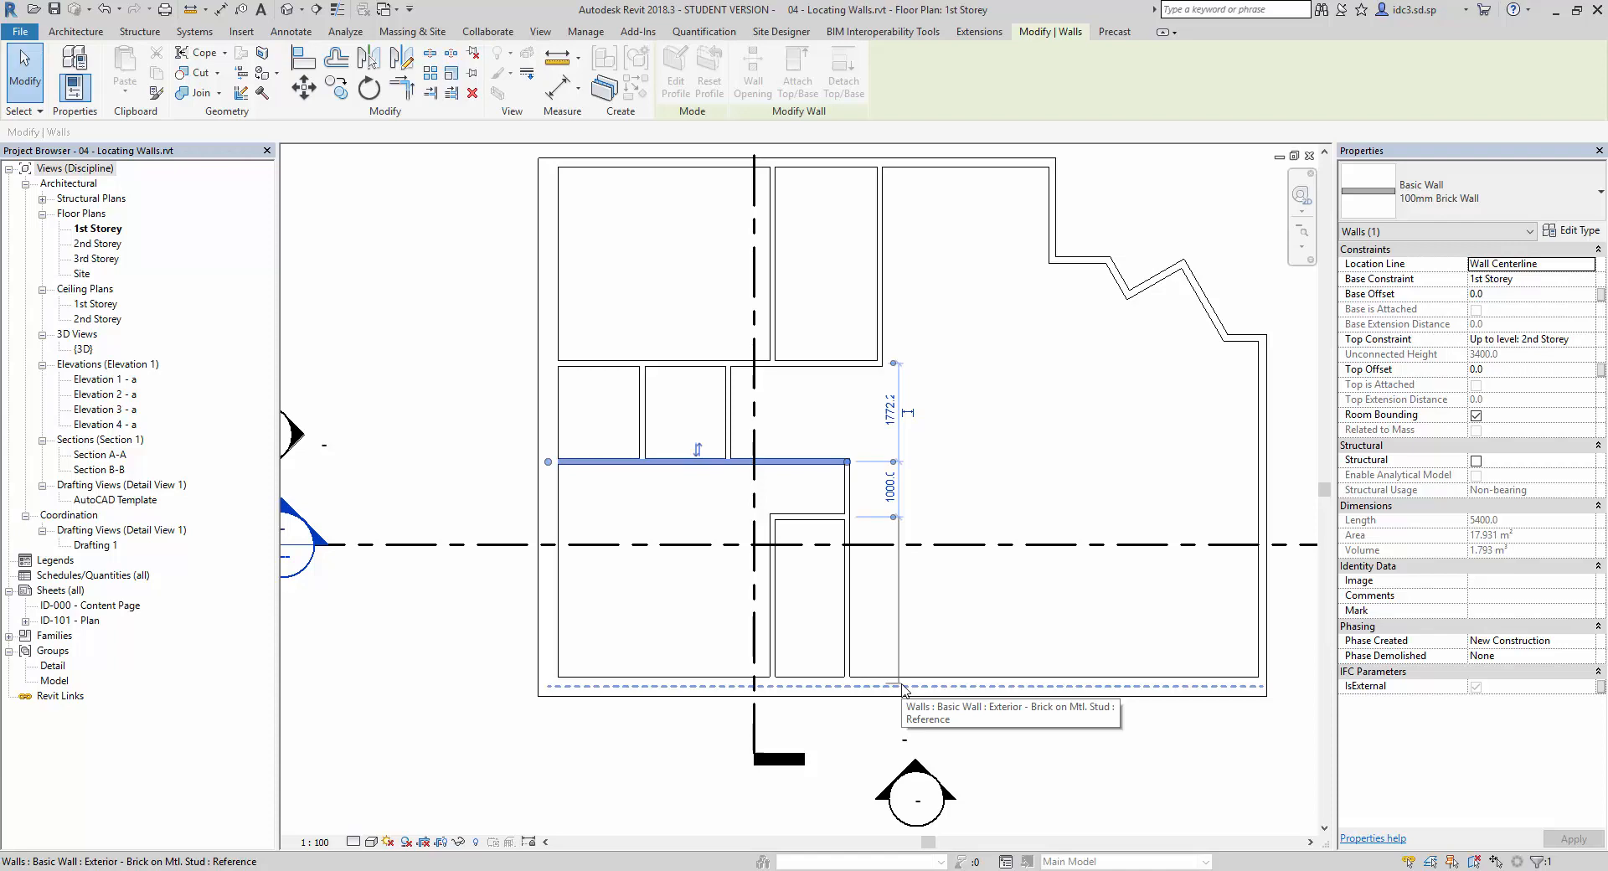
pyautogui.moveTo(895, 517); pyautogui.dragTo(895, 688)
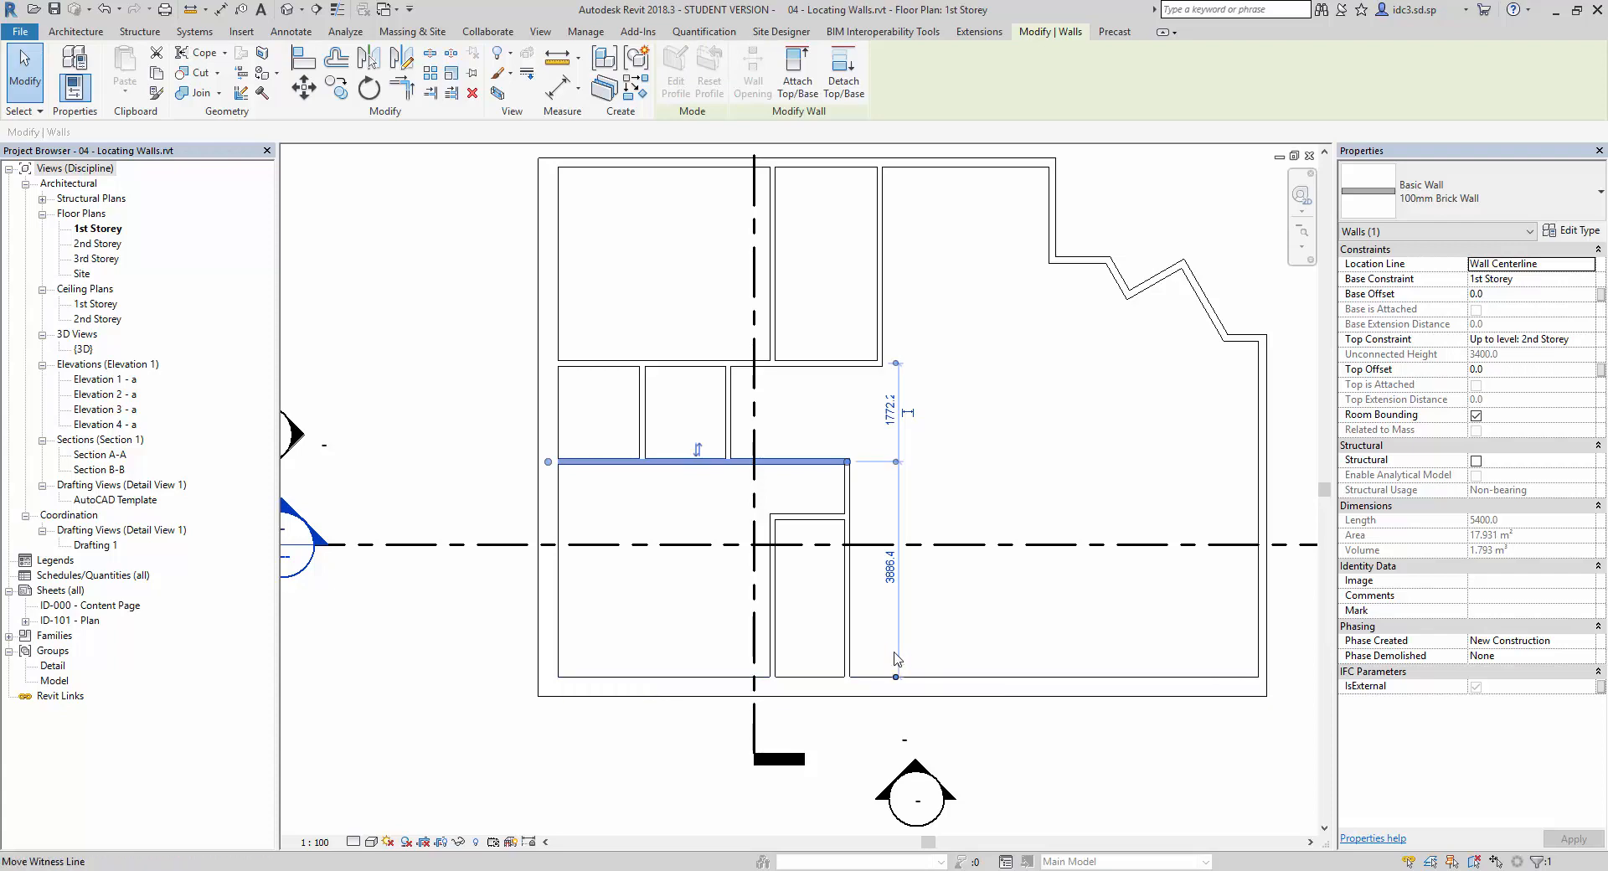
pyautogui.moveTo(893, 464)
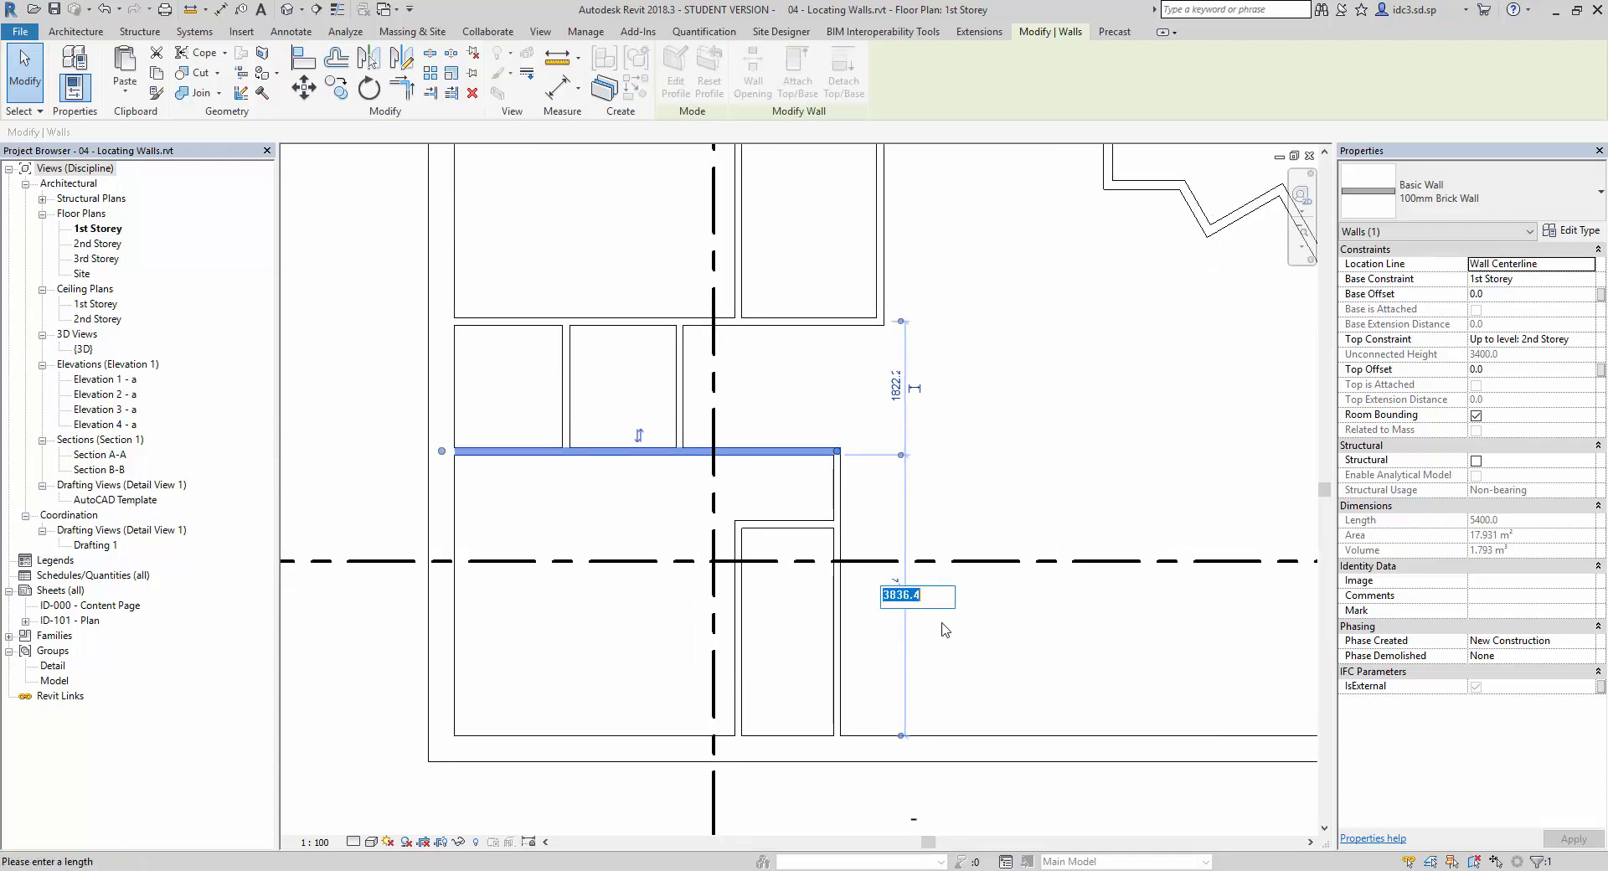
# - Place the horizontal interior wall 3500 mm from the bottom exterior wall
pyautogui.write('3500')
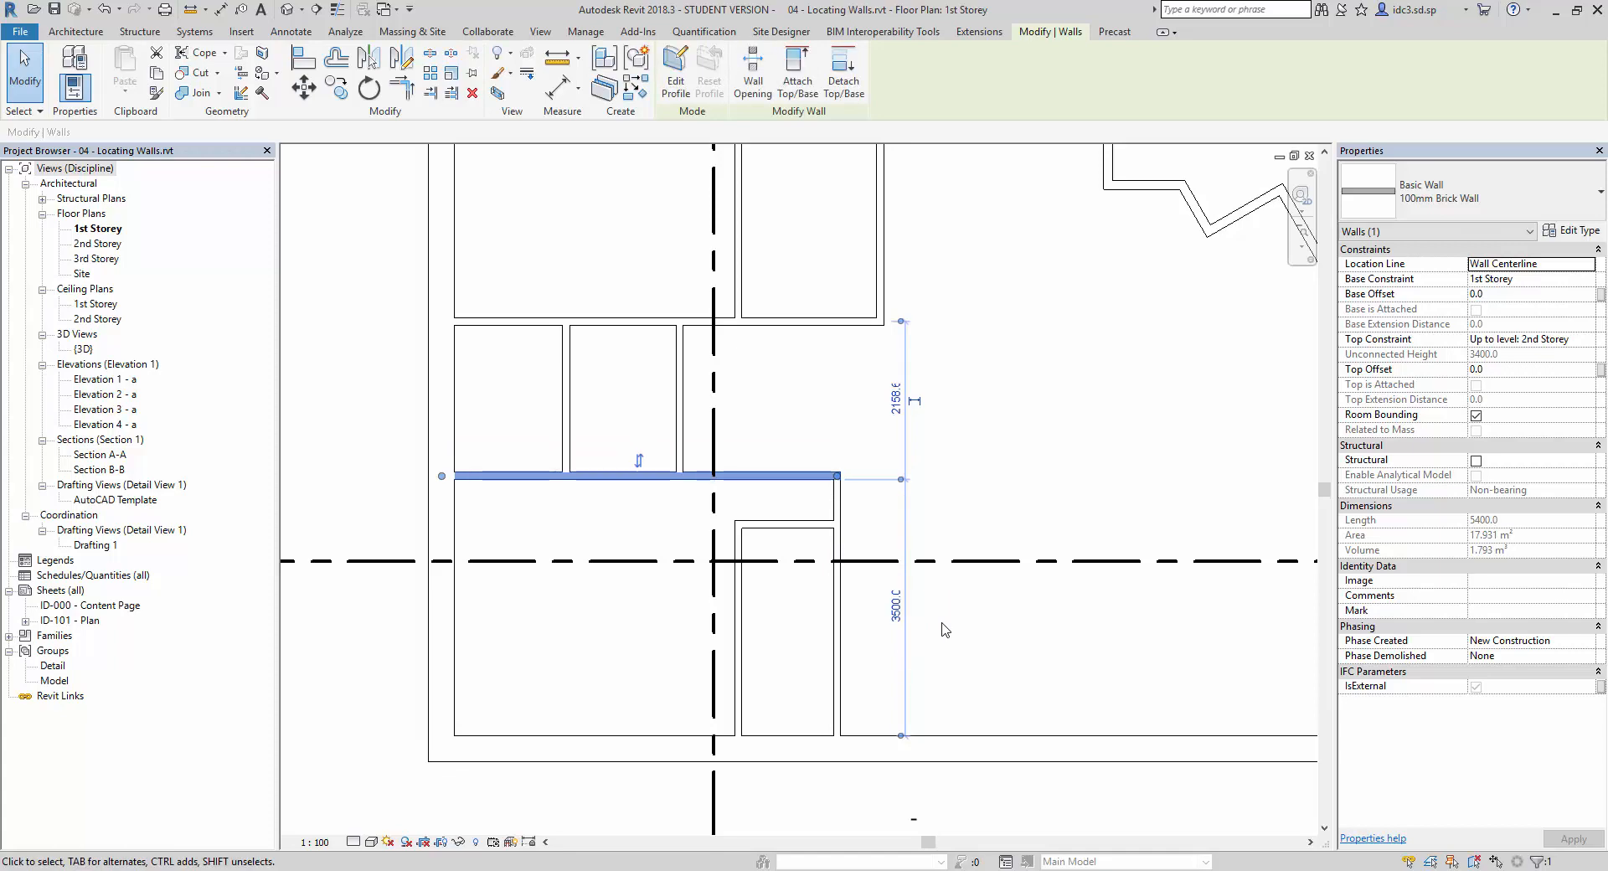
pyautogui.click(587, 32)
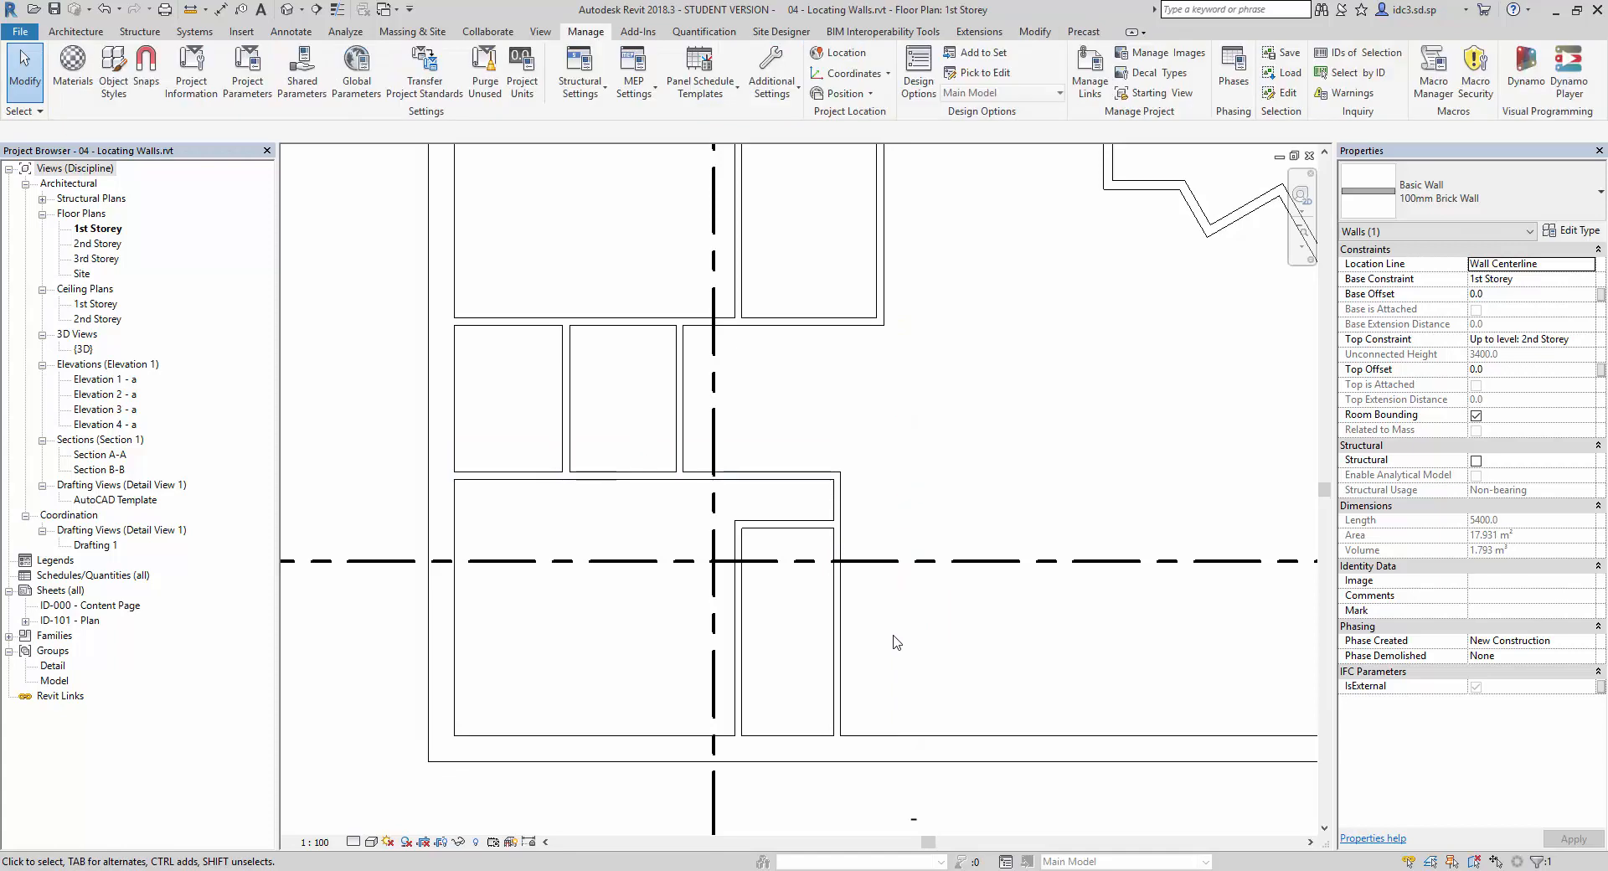
# - Set the long vertical interior wall 4000 mm from the left exterior wall
pyautogui.click(895, 642)
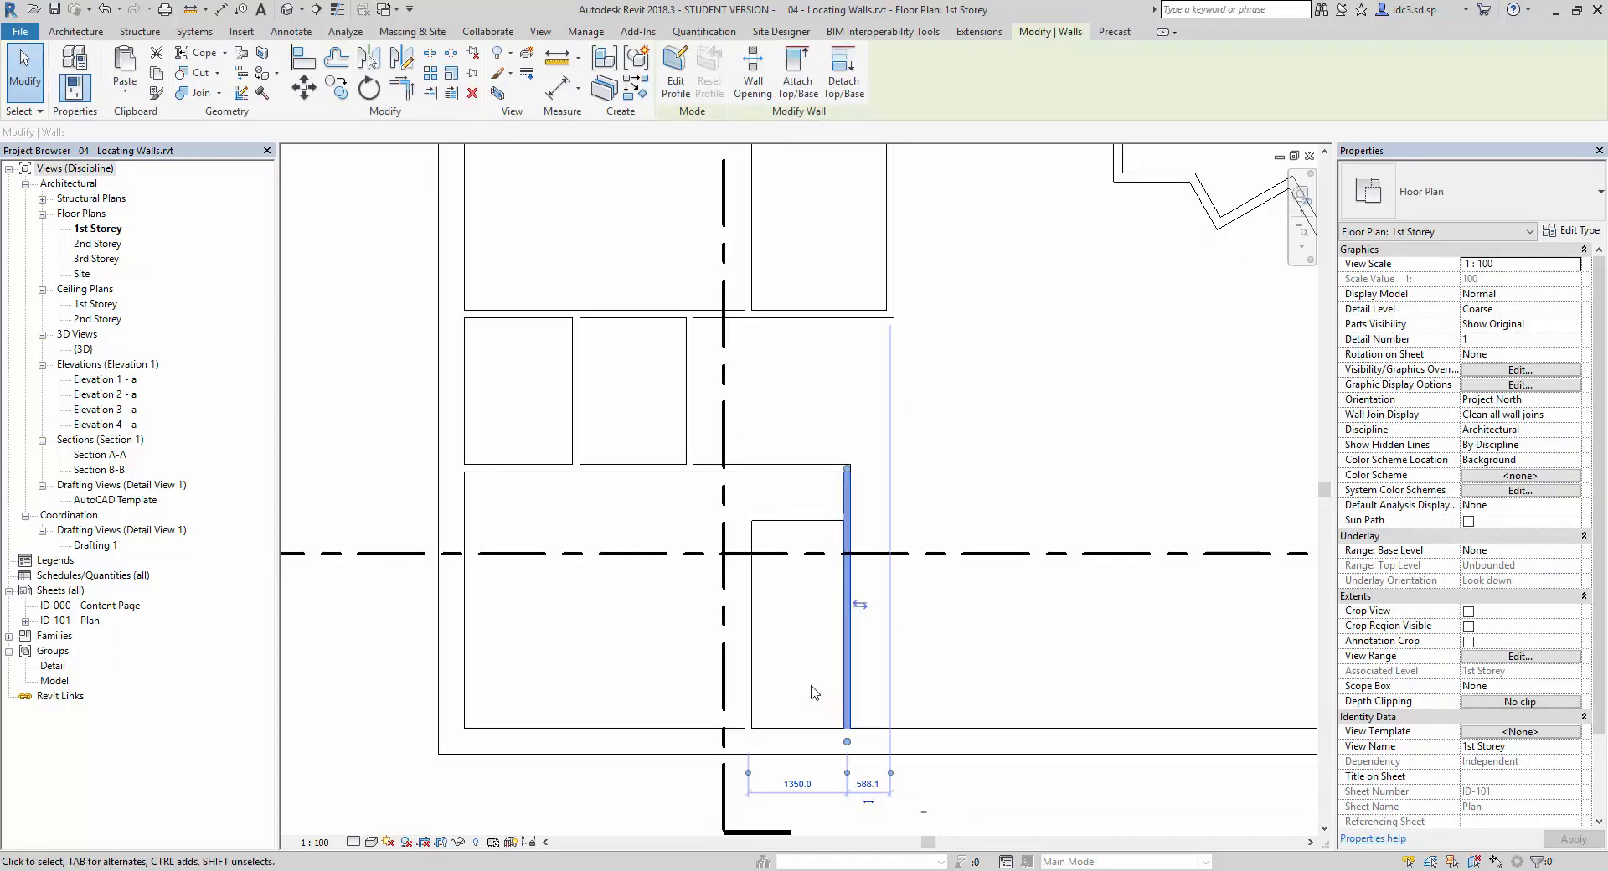
pyautogui.click(586, 32)
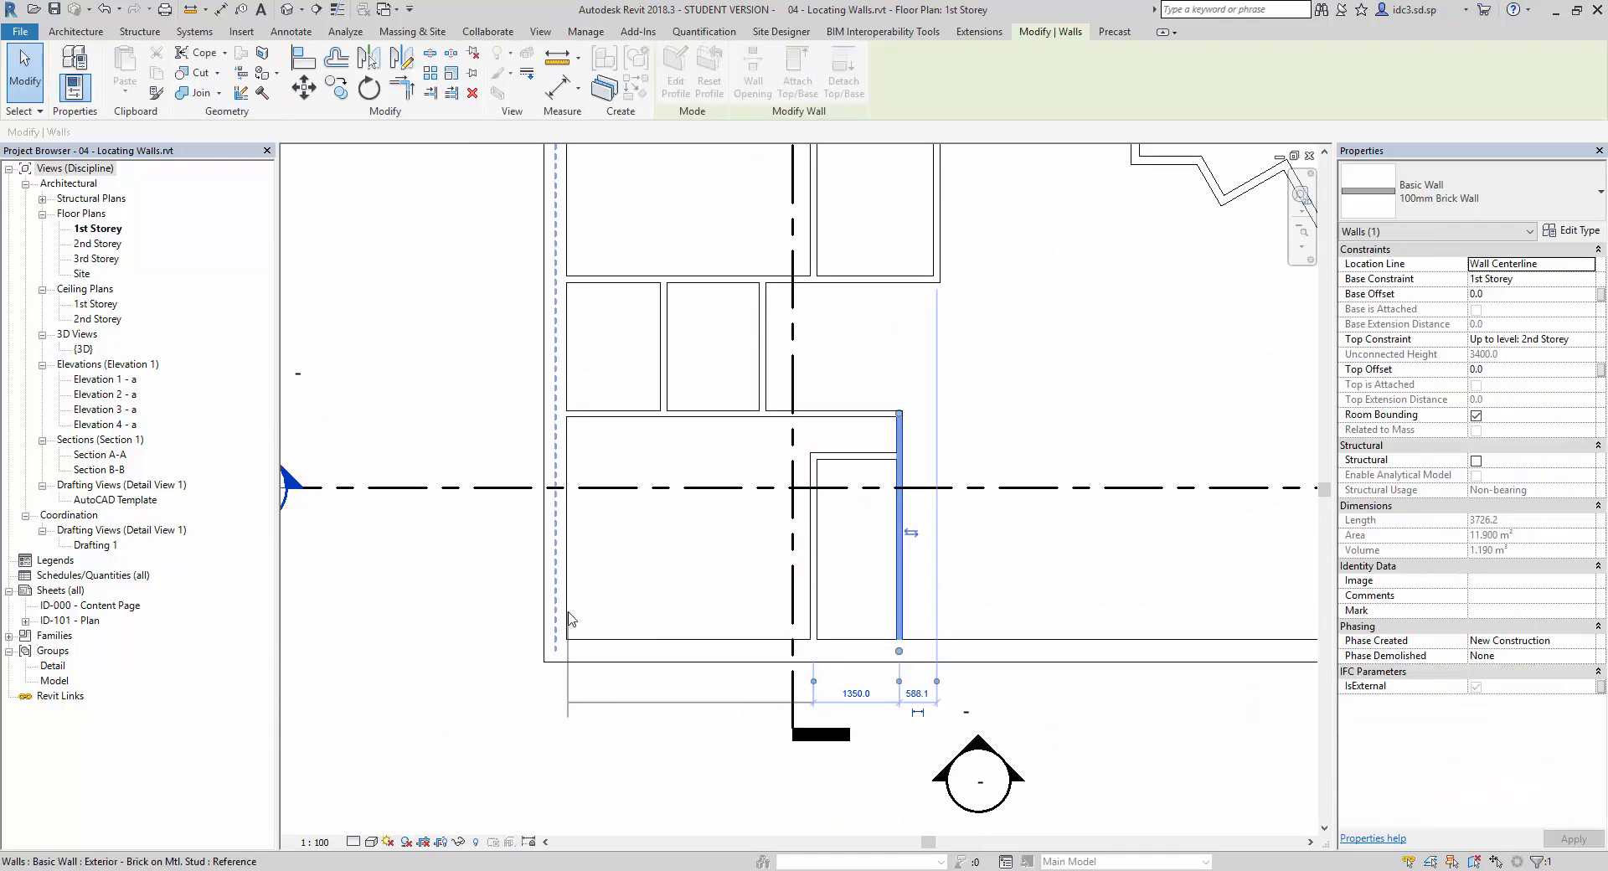
pyautogui.moveTo(573, 615)
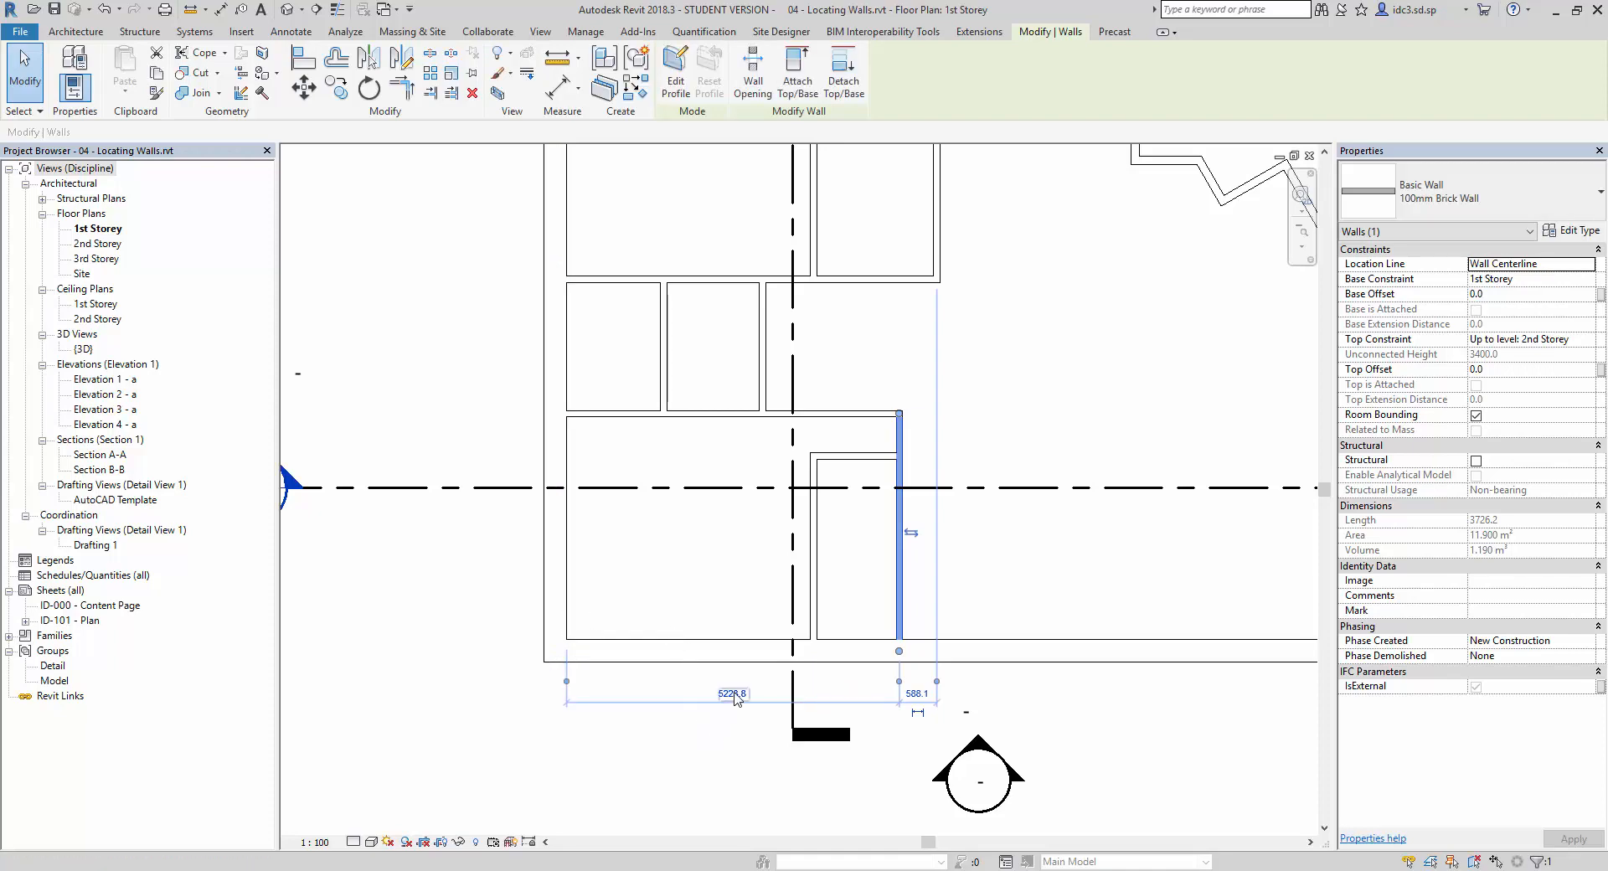
pyautogui.write('4000')
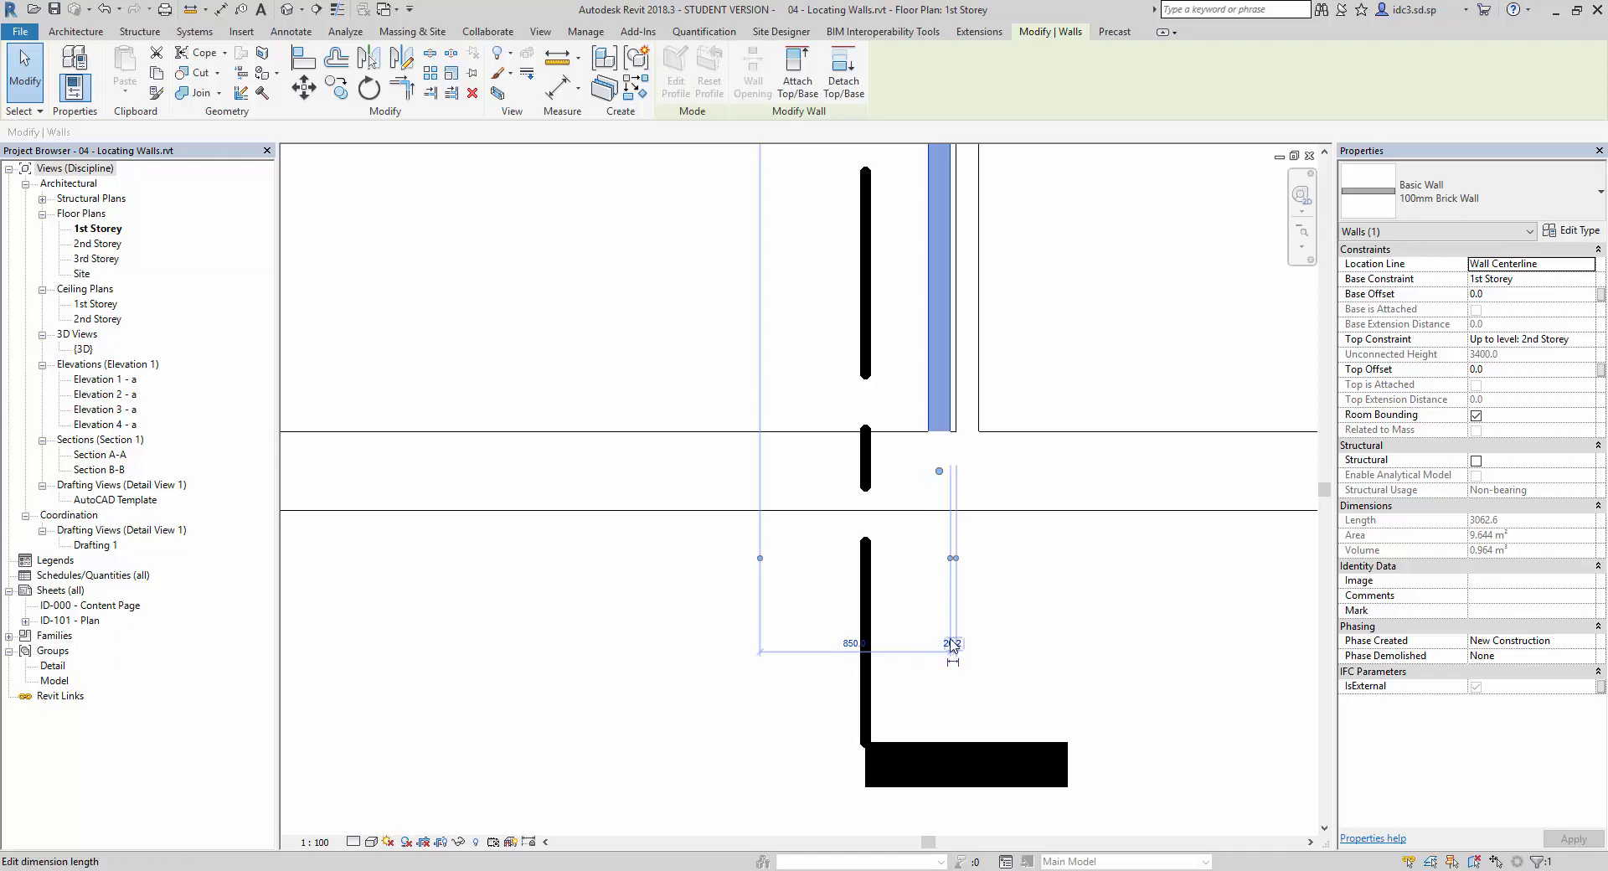
pyautogui.click(950, 643)
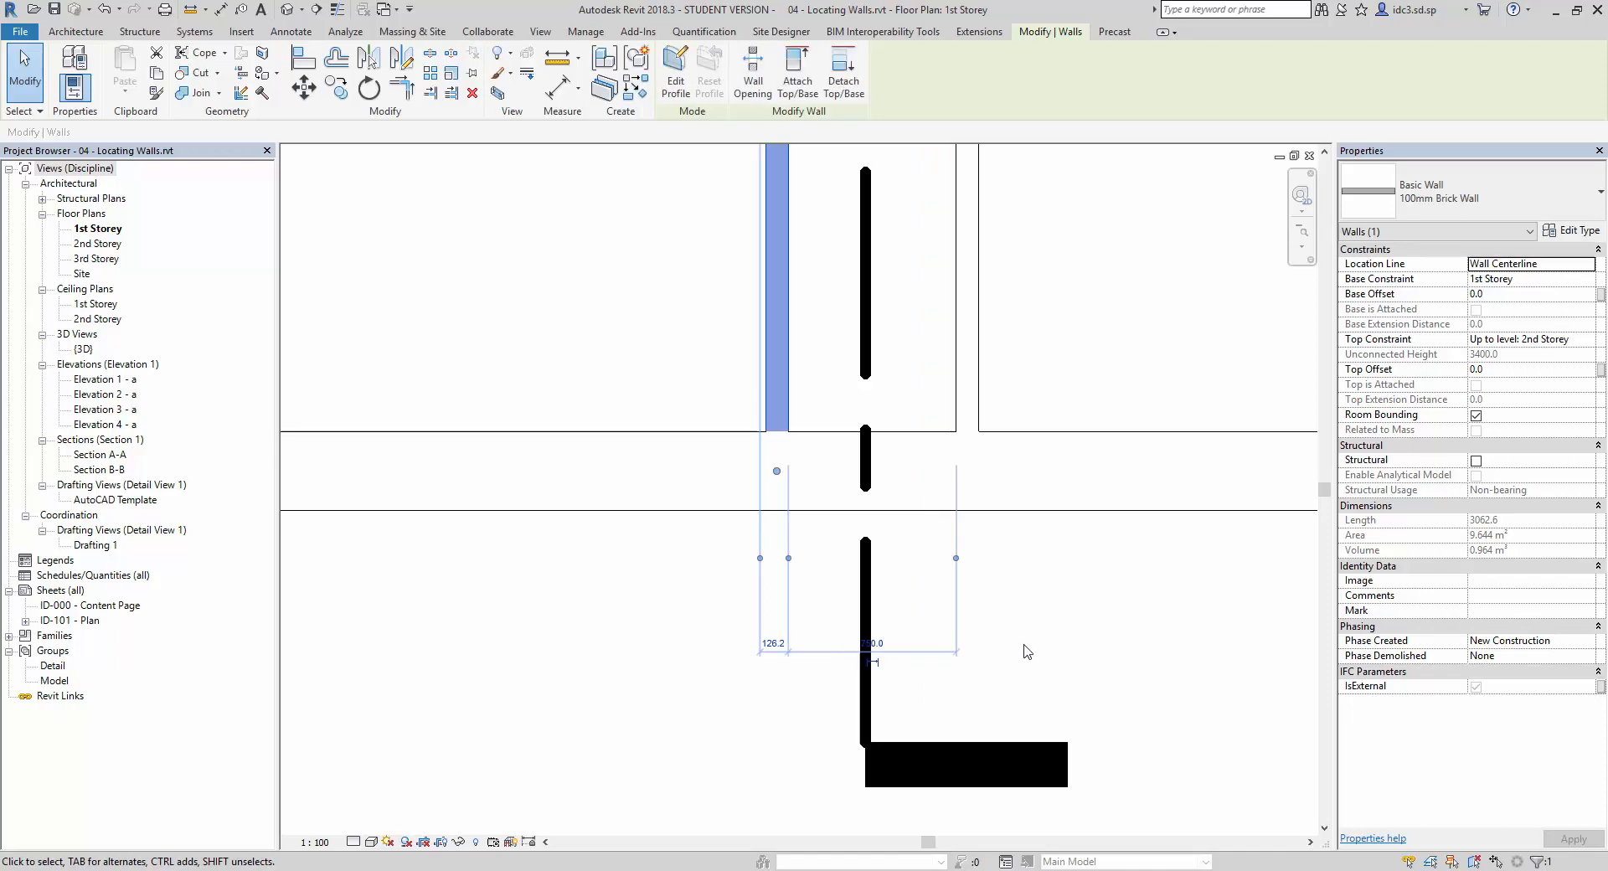
pyautogui.click(586, 32)
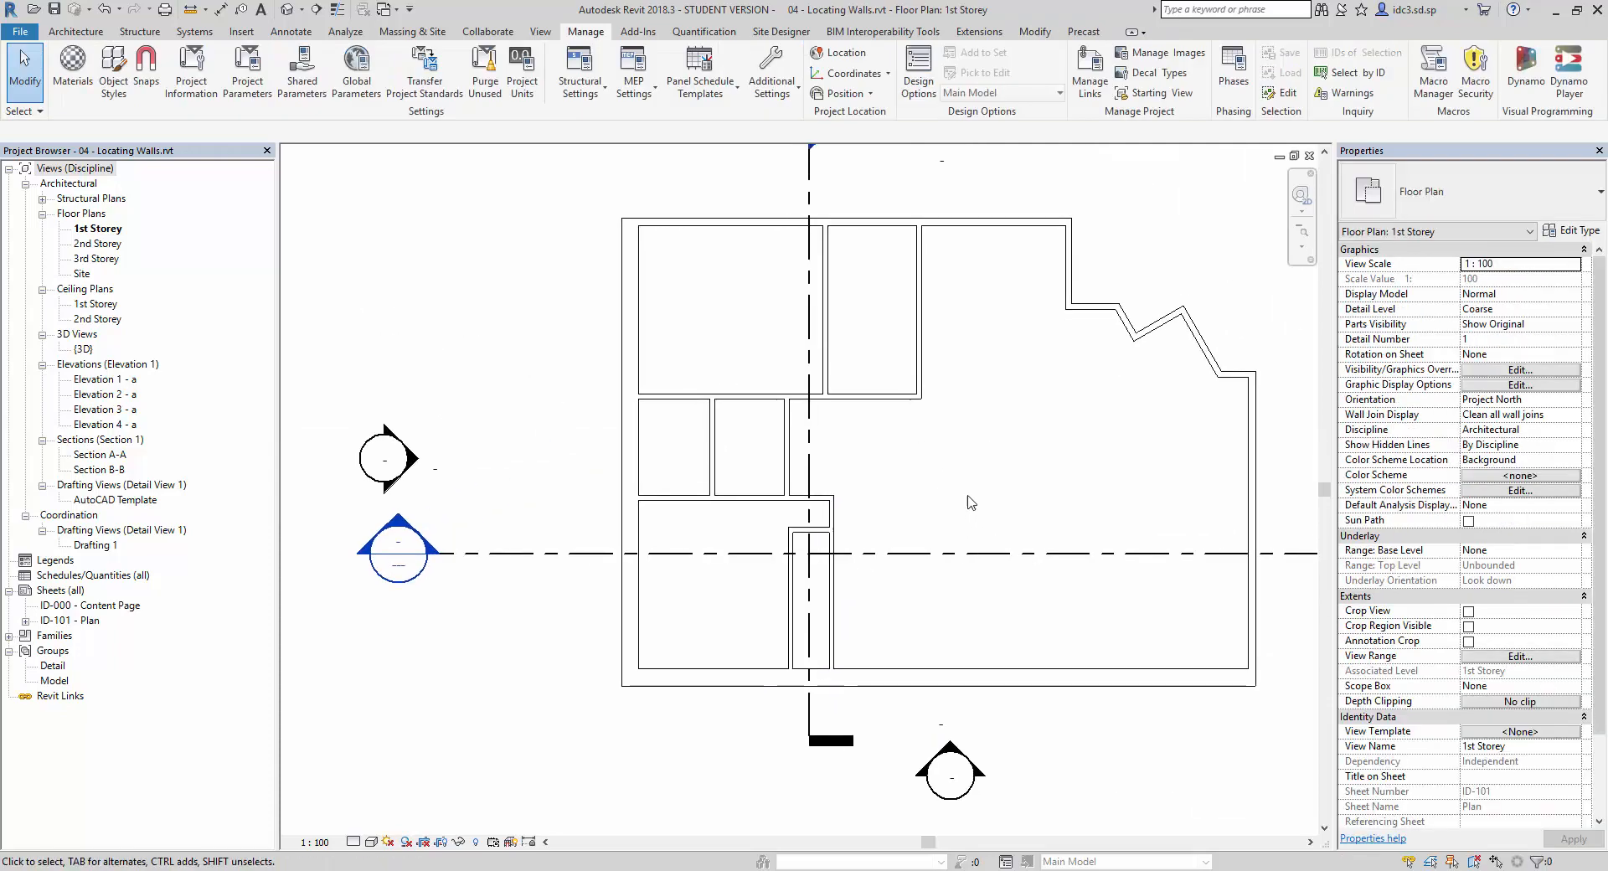
# - Move the vertical wall between the top rooms to a 1600 mm room width
pyautogui.click(825, 308)
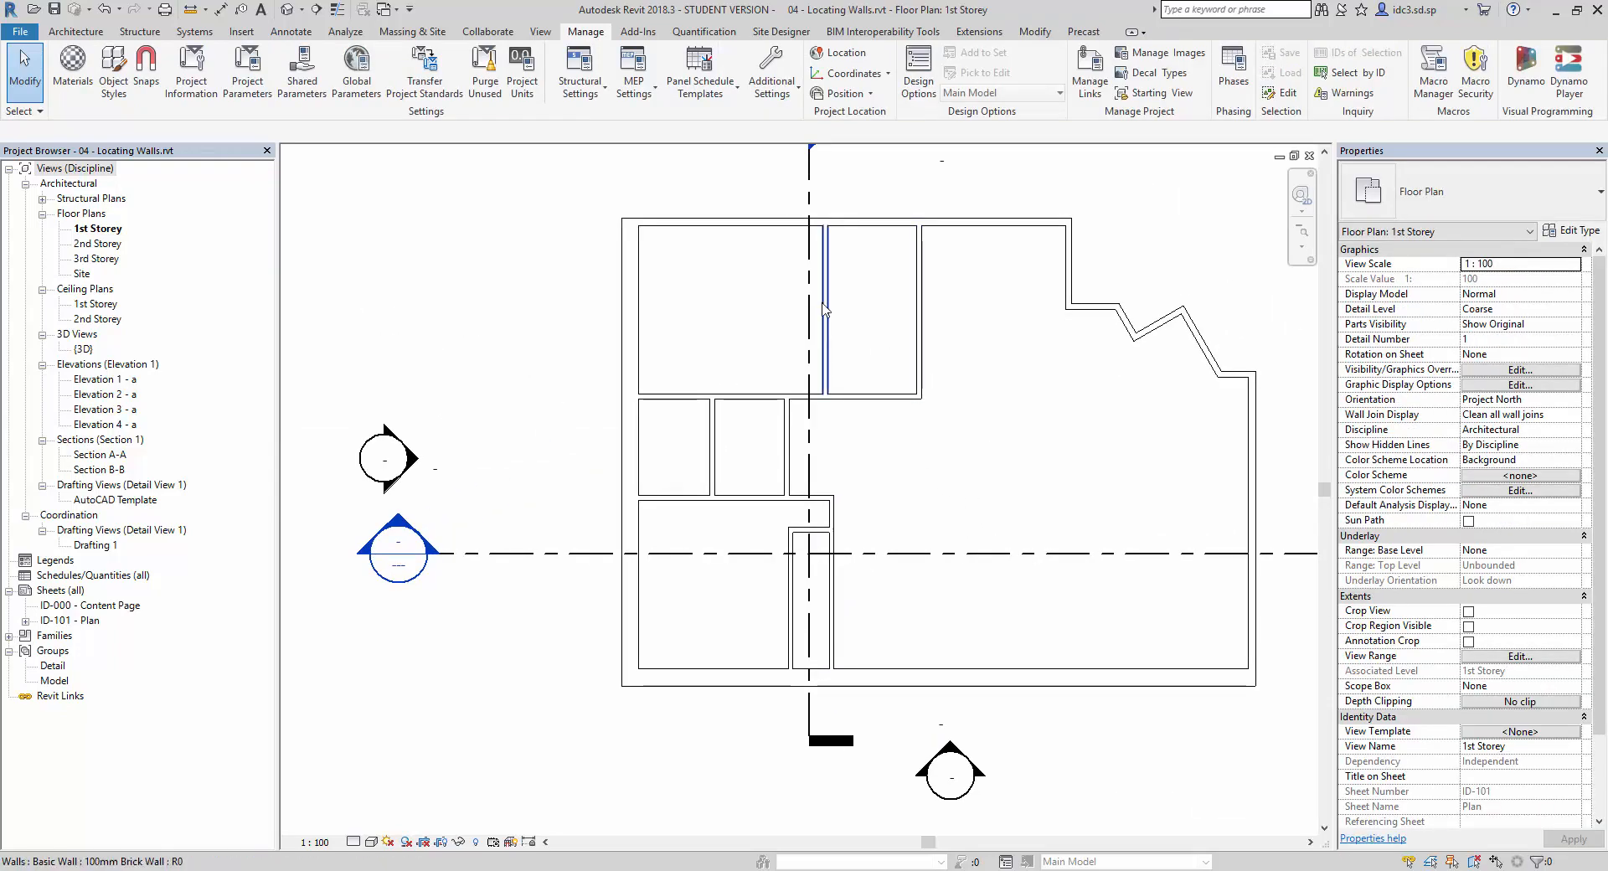
pyautogui.click(818, 298)
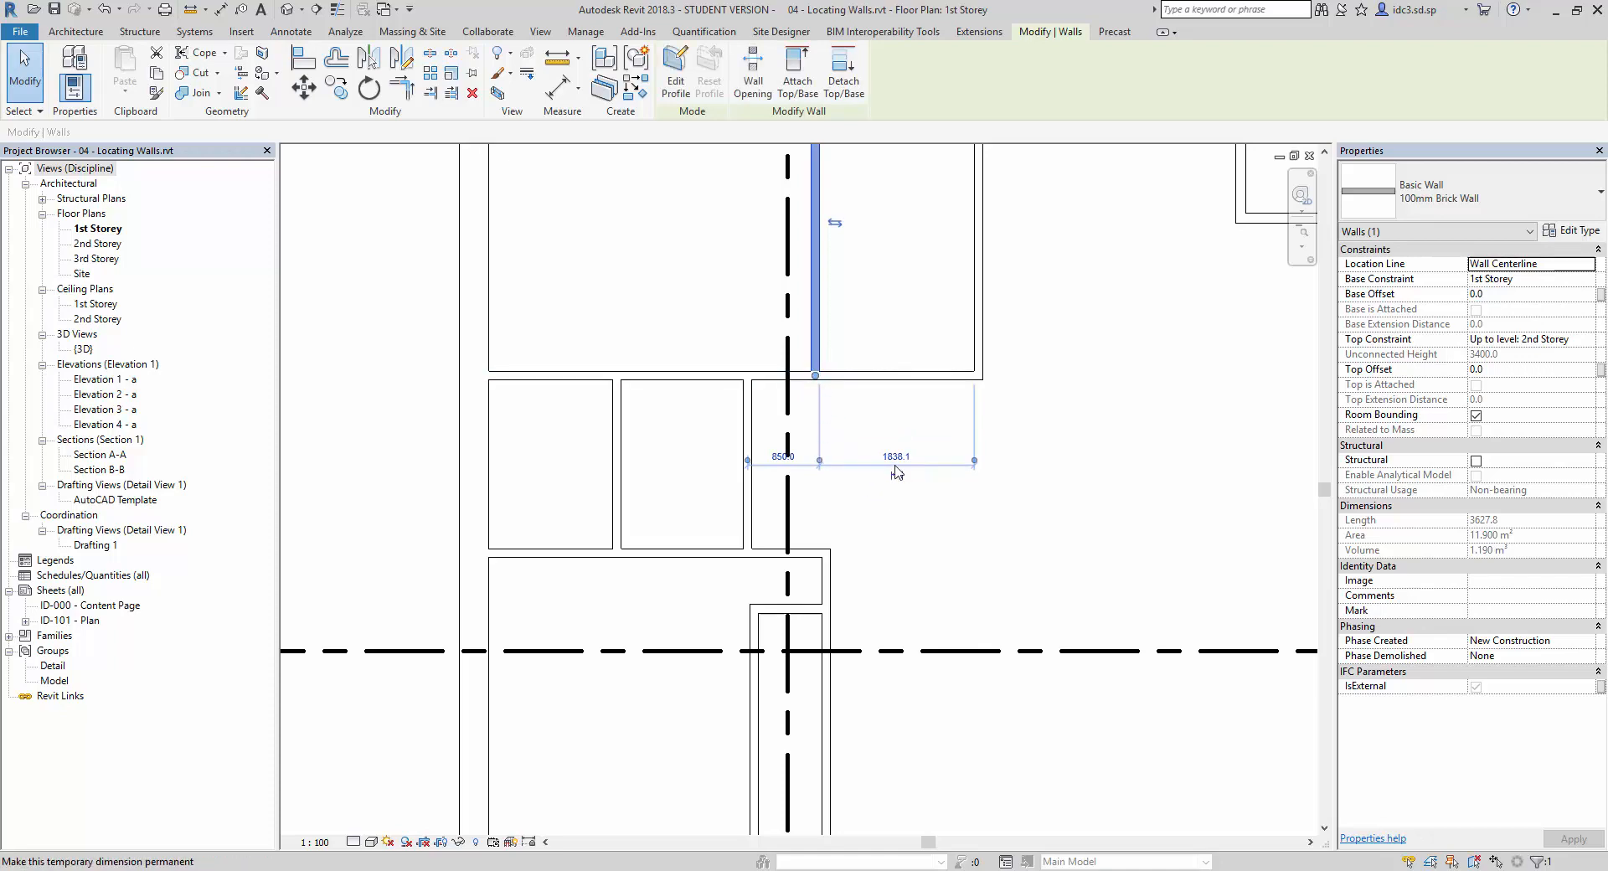
pyautogui.write('1600')
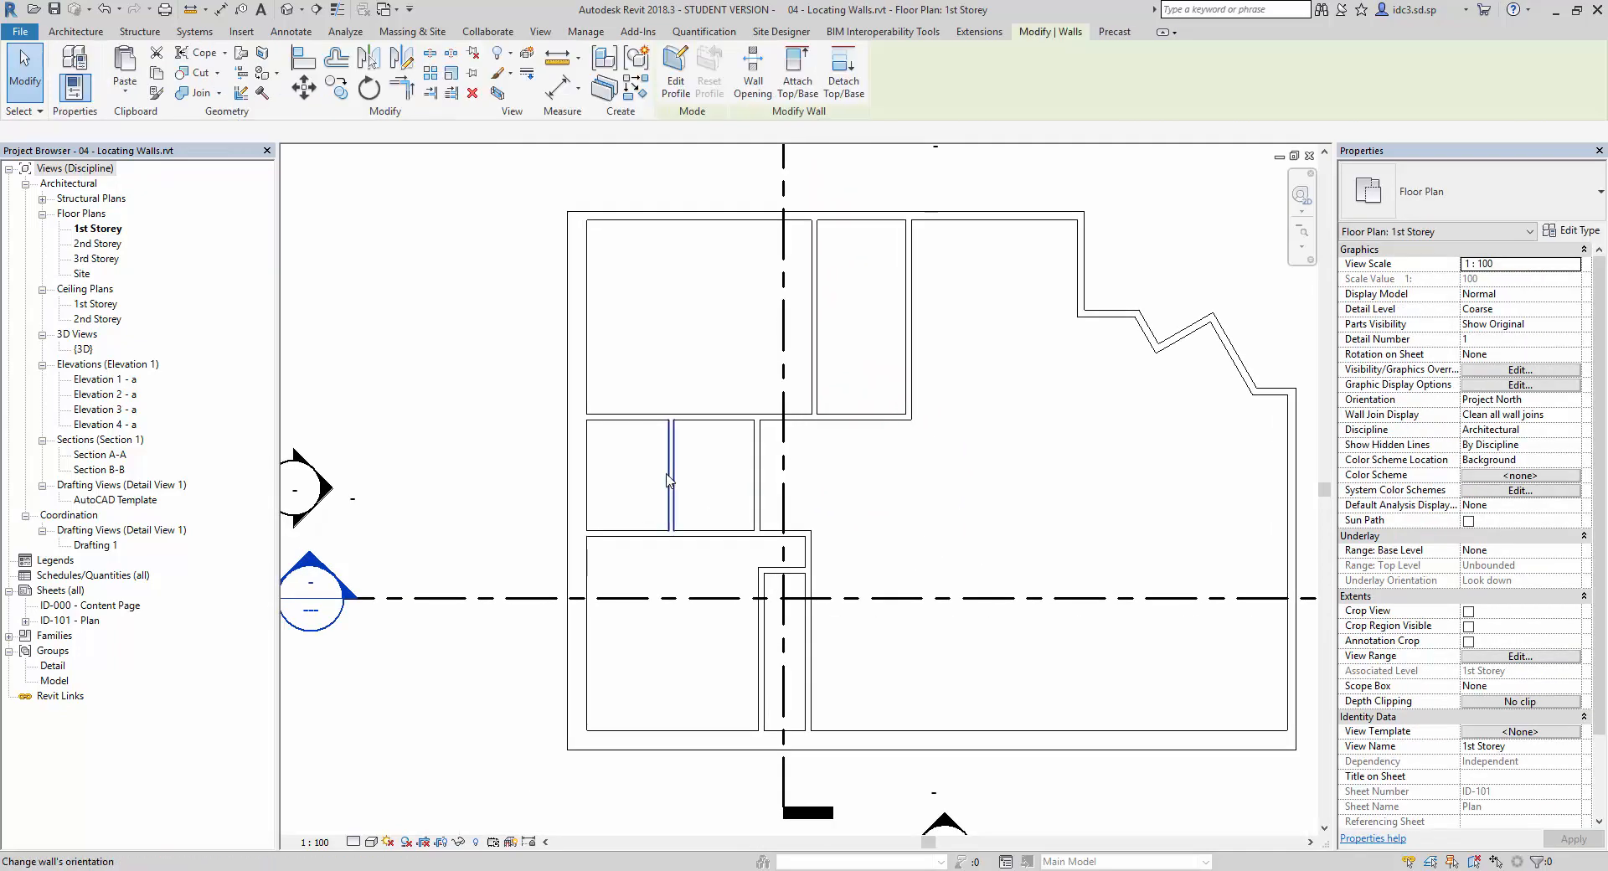
# - Move the wall between the small middle rooms so the left room is 1600 mm wide
pyautogui.click(668, 476)
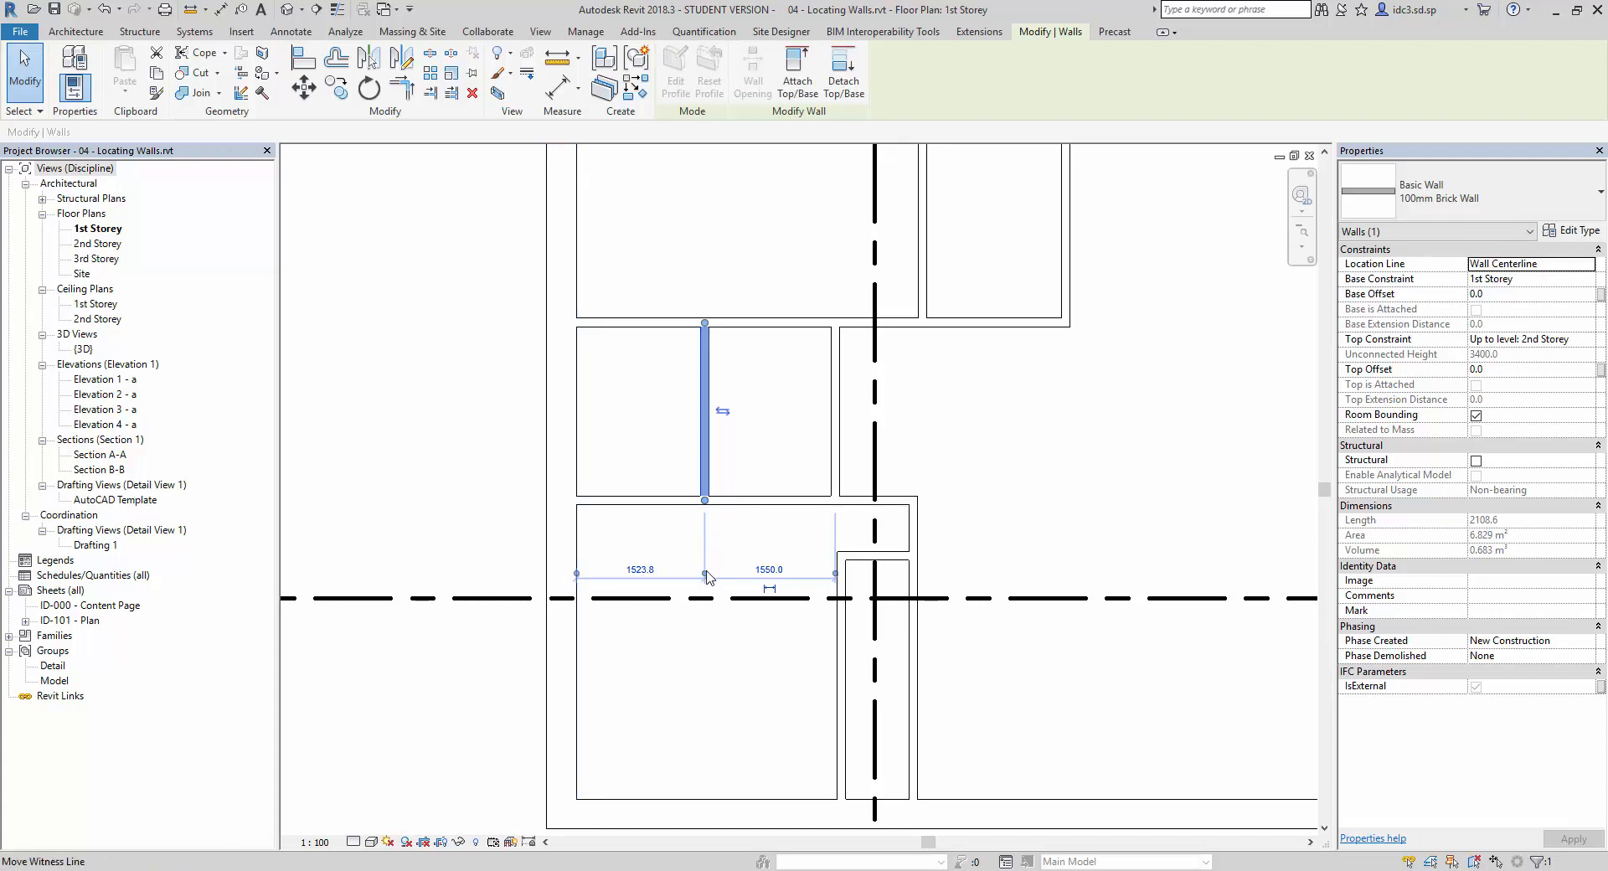
pyautogui.click(640, 570)
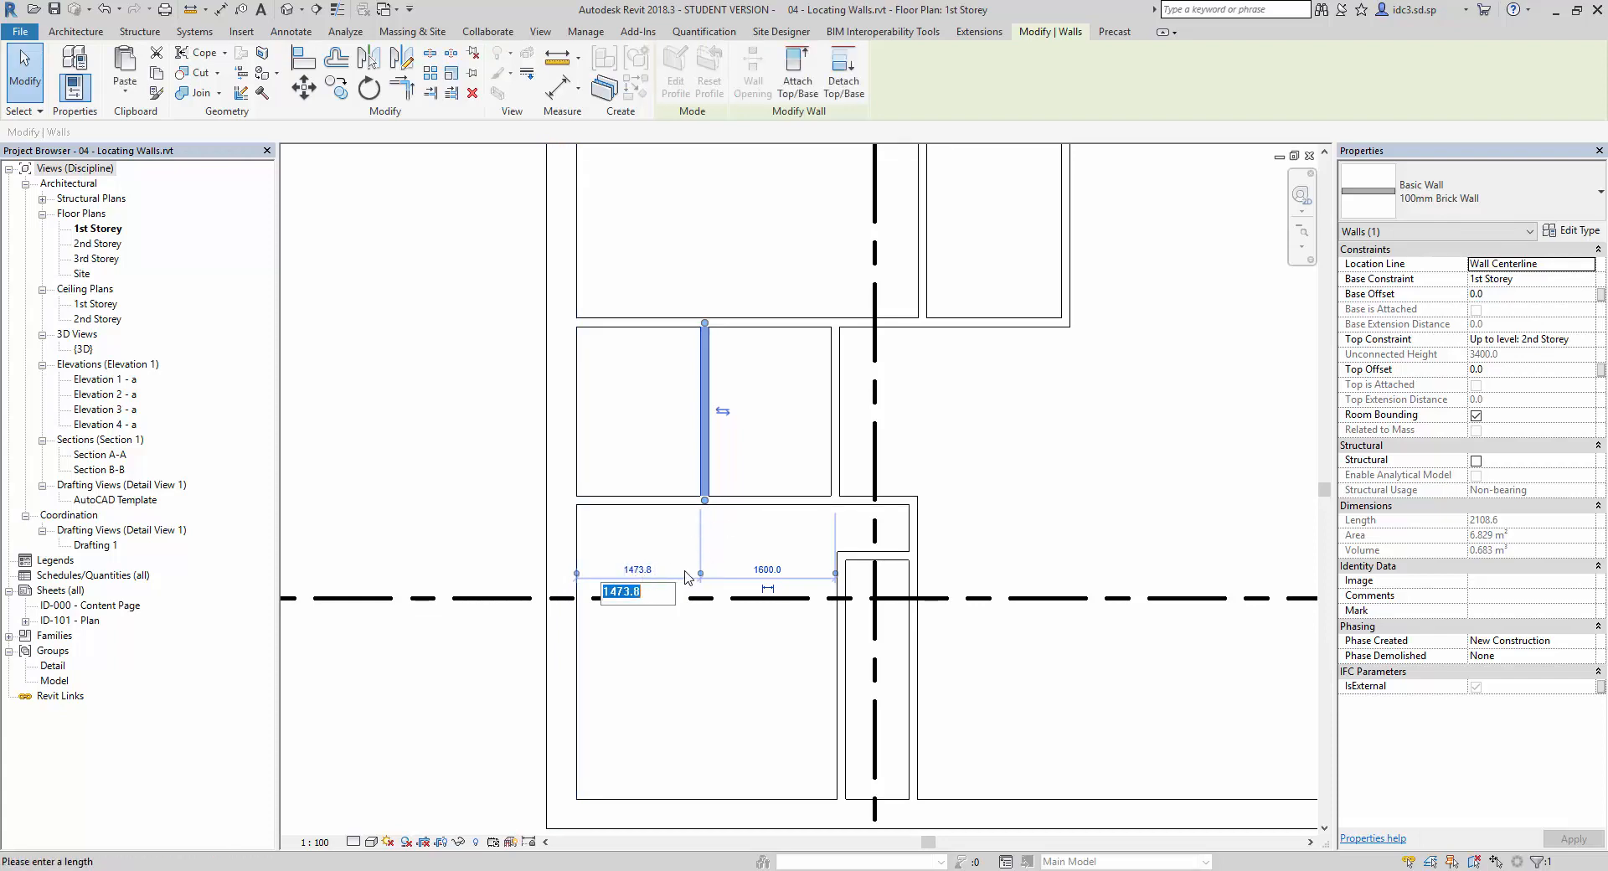
pyautogui.write('160')
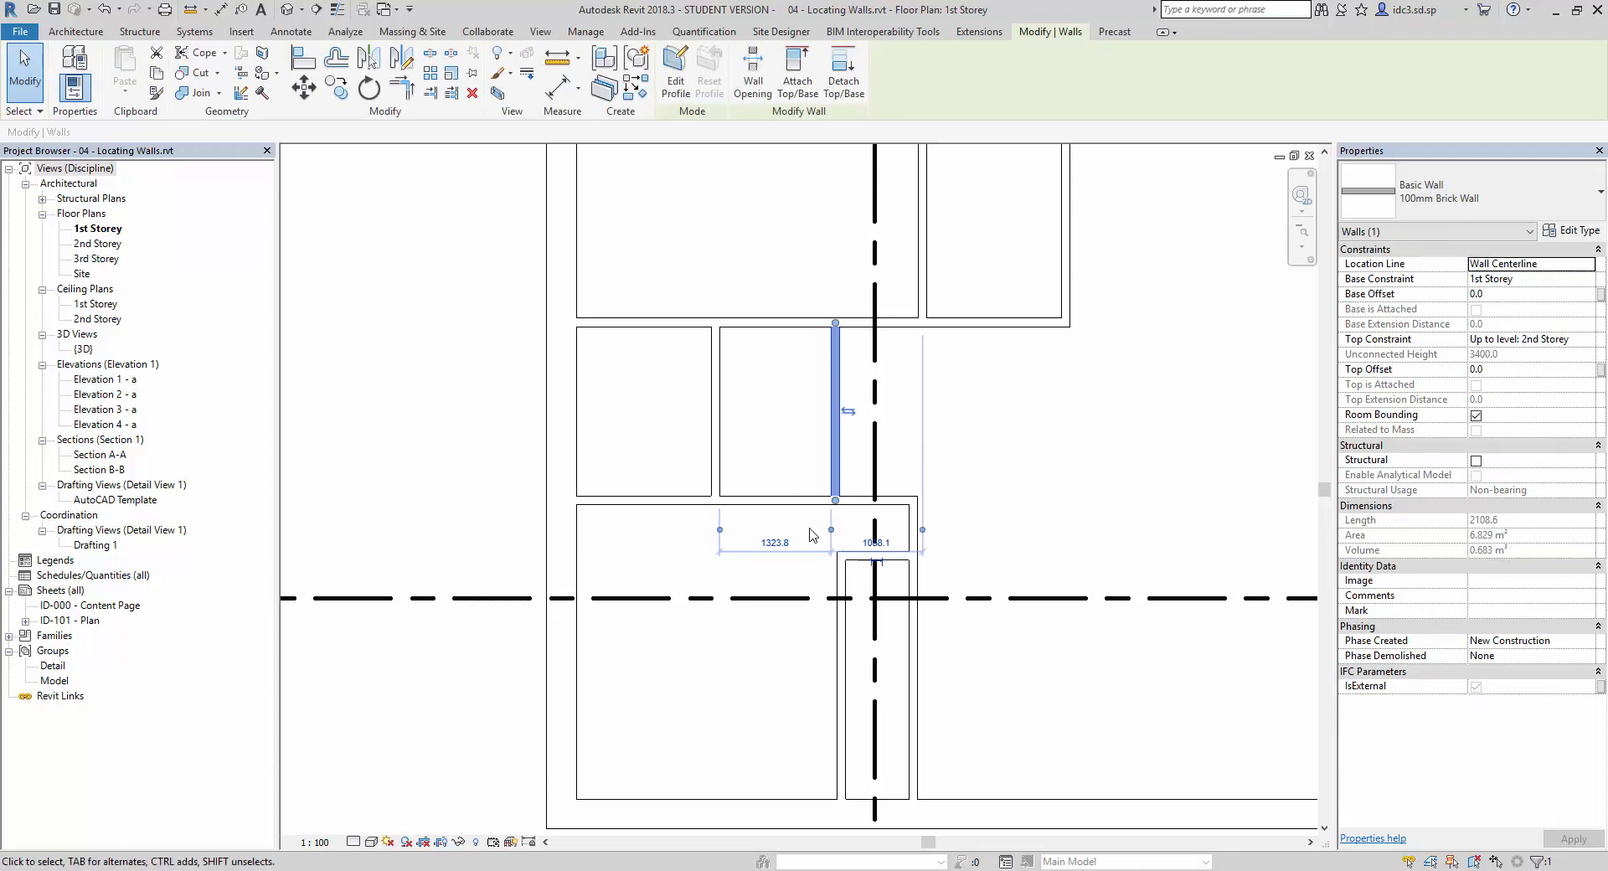
pyautogui.moveTo(848, 581)
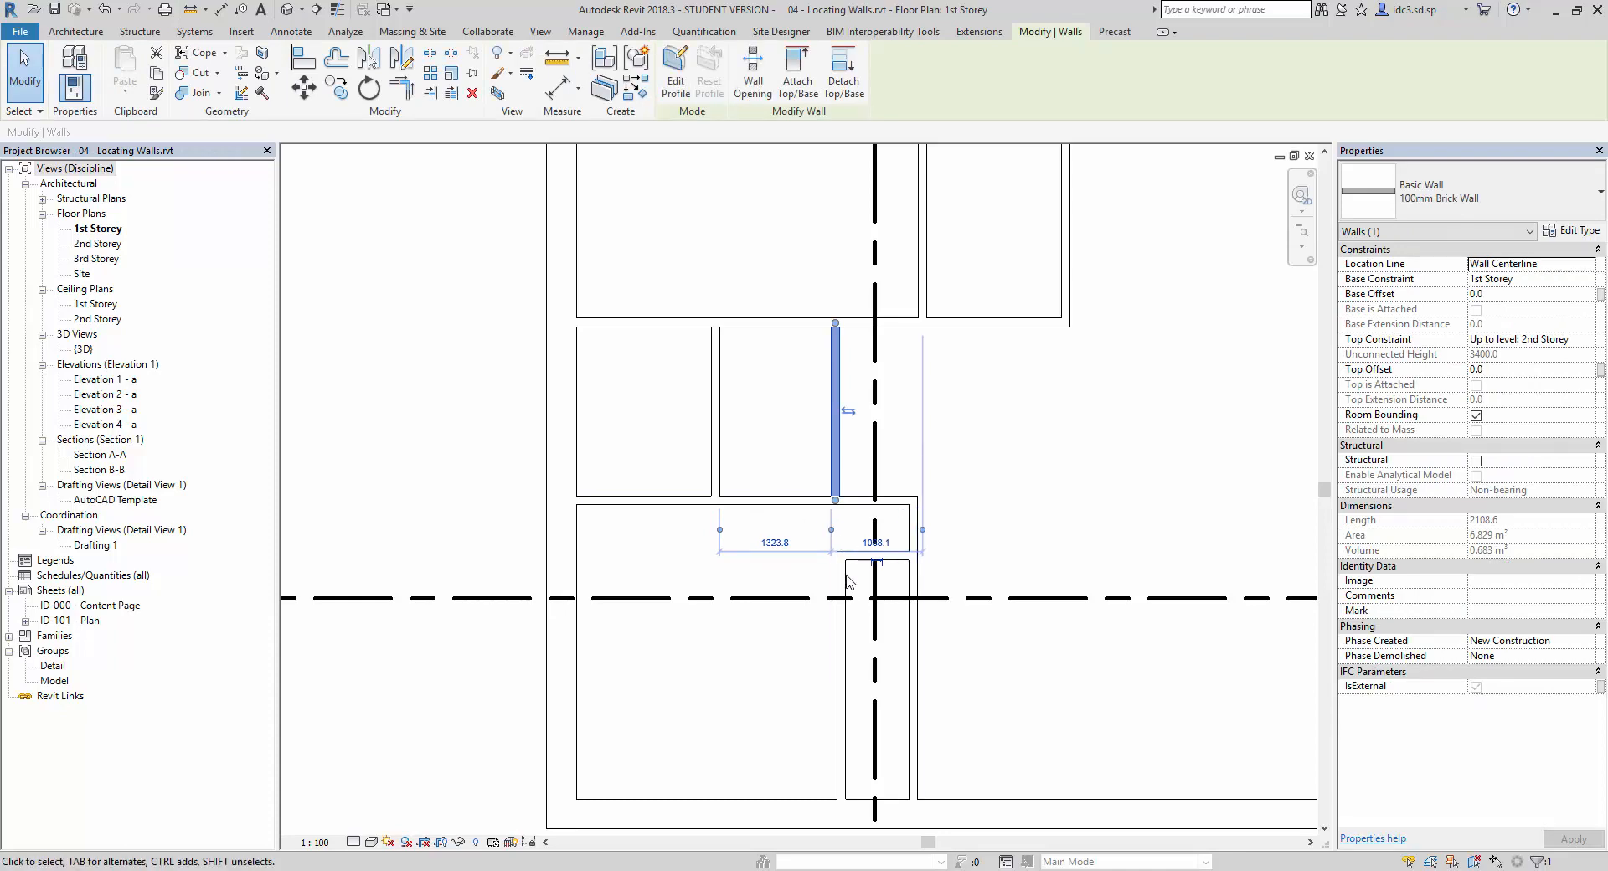
pyautogui.click(774, 541)
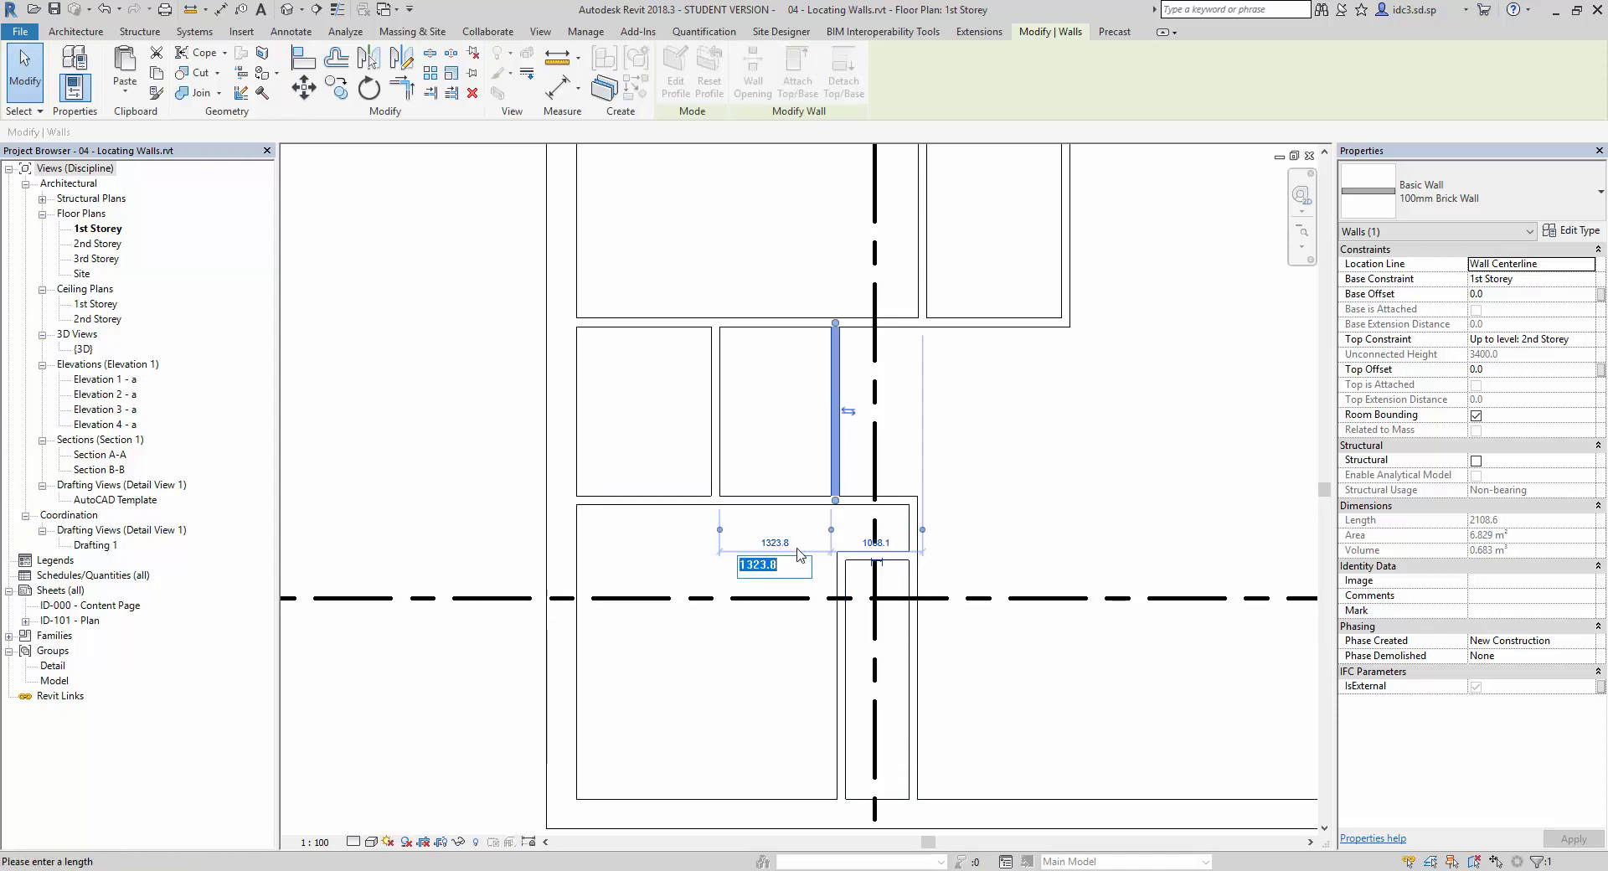
pyautogui.write('1600')
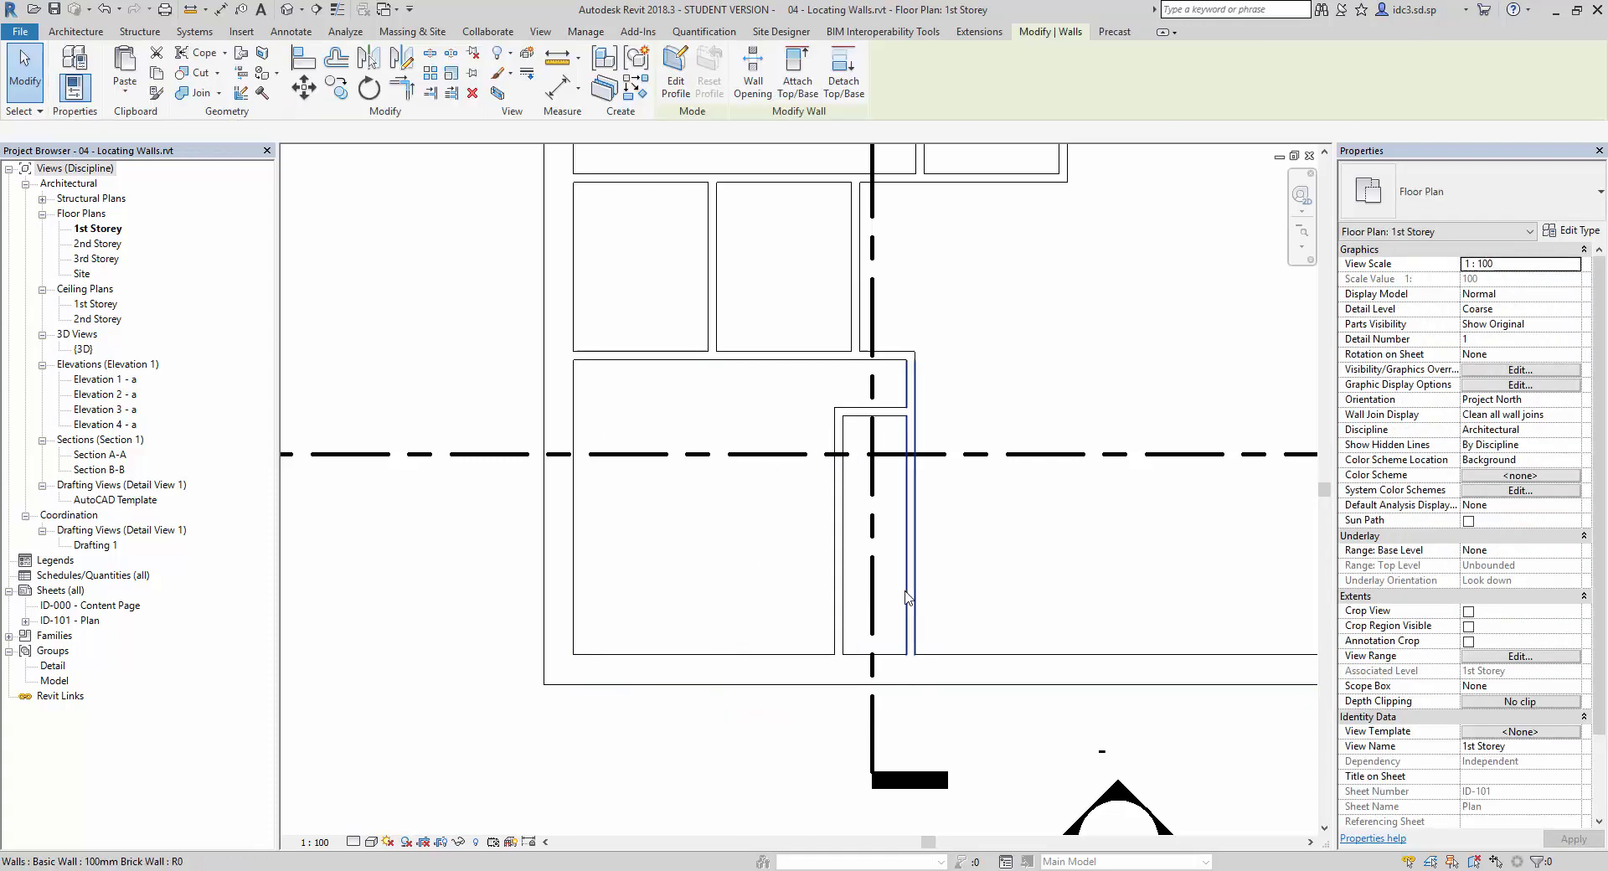
# - Move the short lower passage wall by changing its 3100 distance from the left to 4000
pyautogui.click(908, 503)
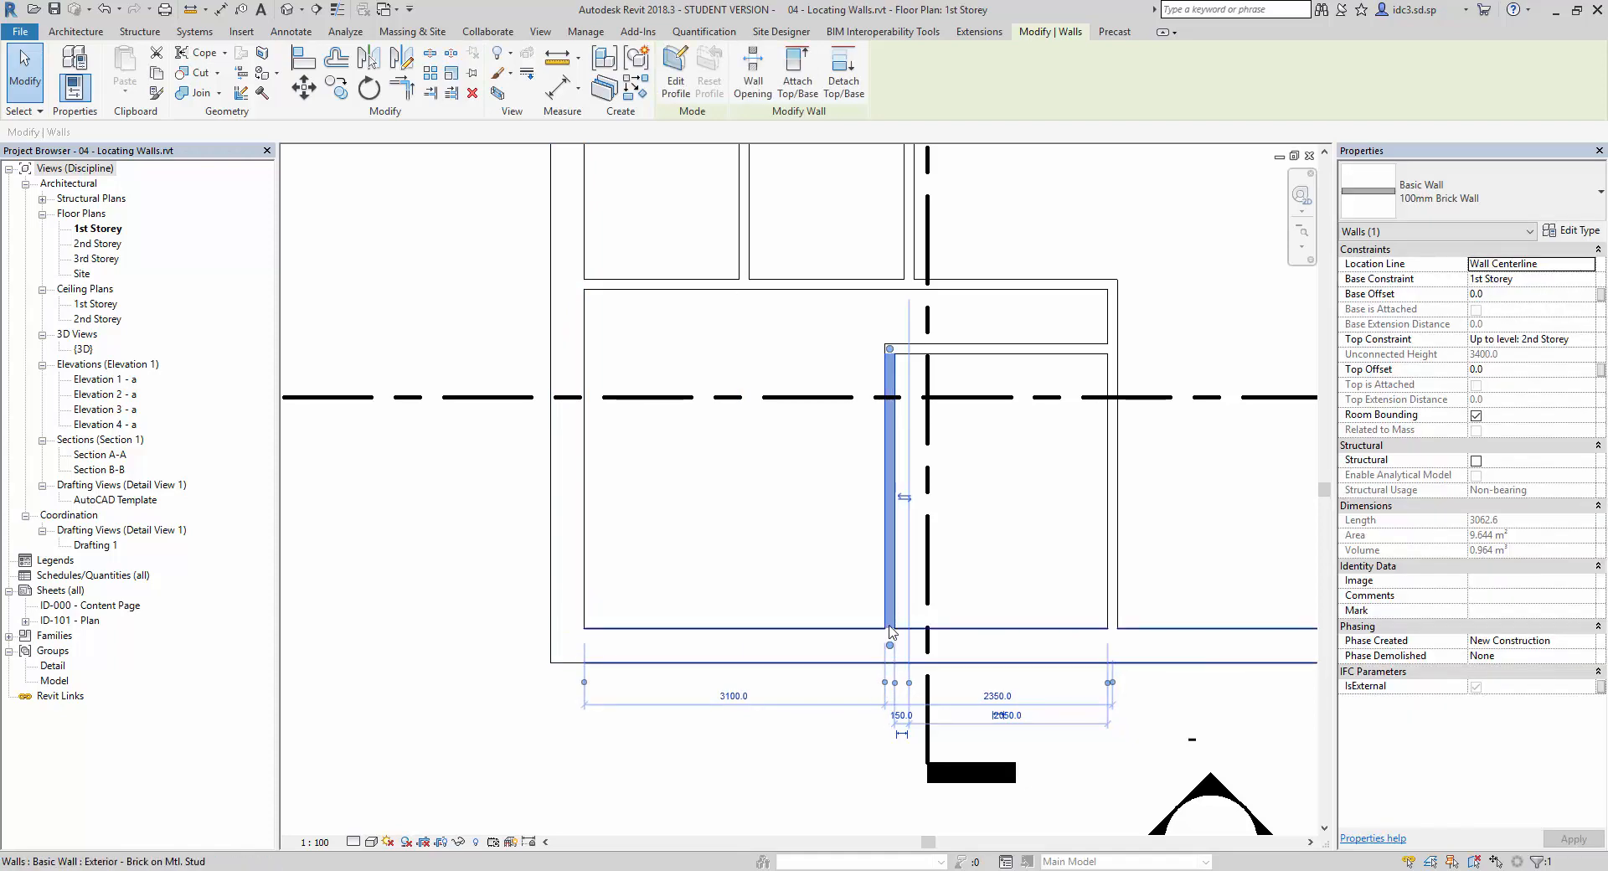
pyautogui.click(734, 696)
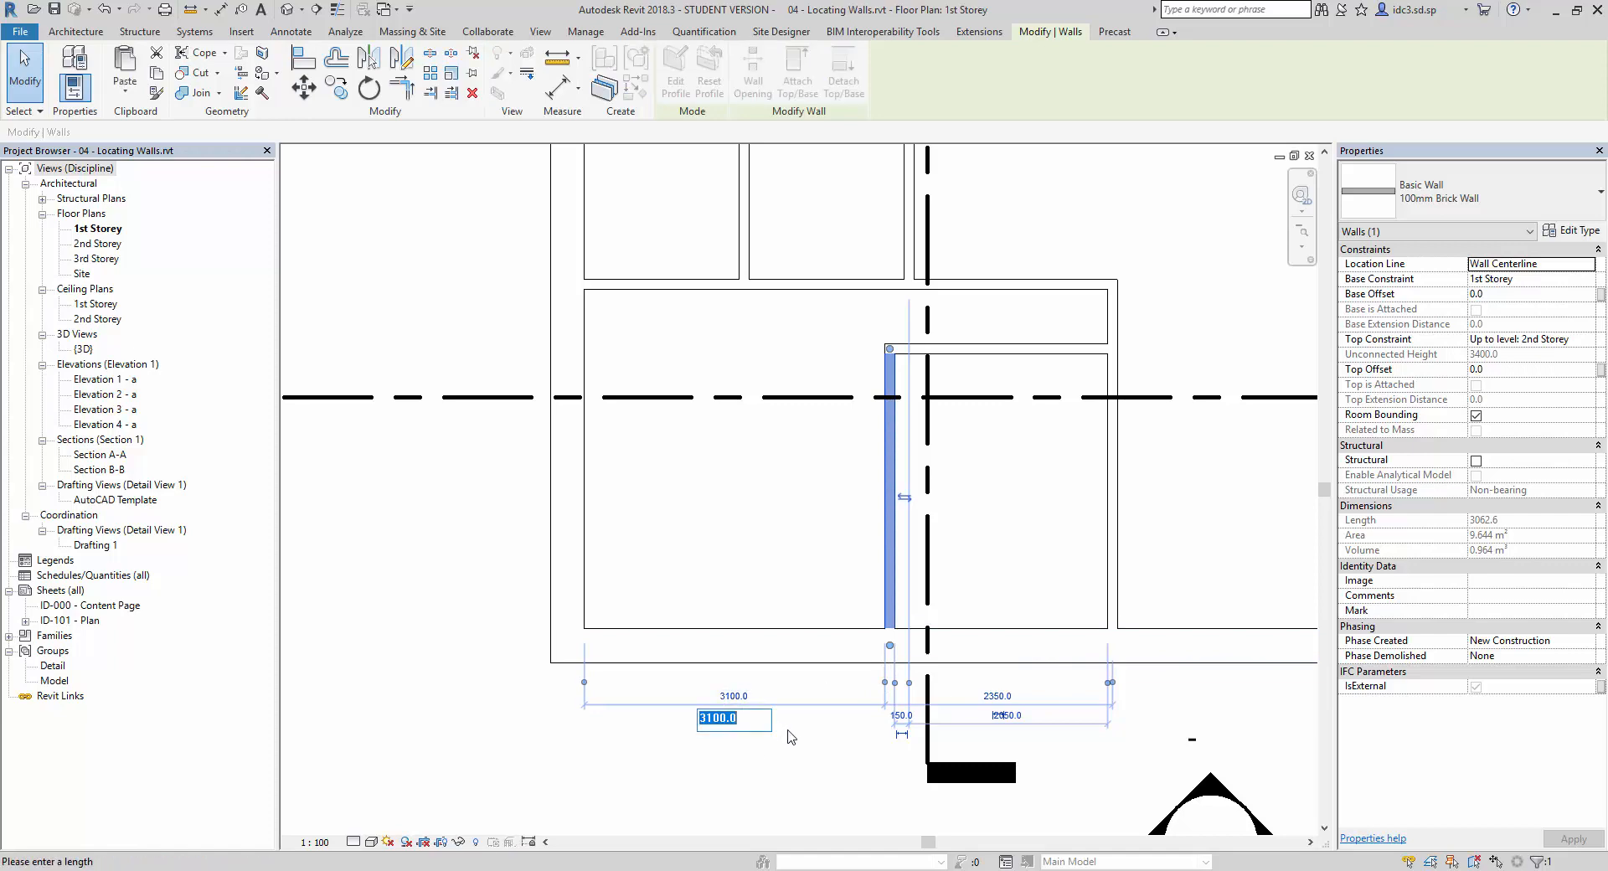
pyautogui.write('4000')
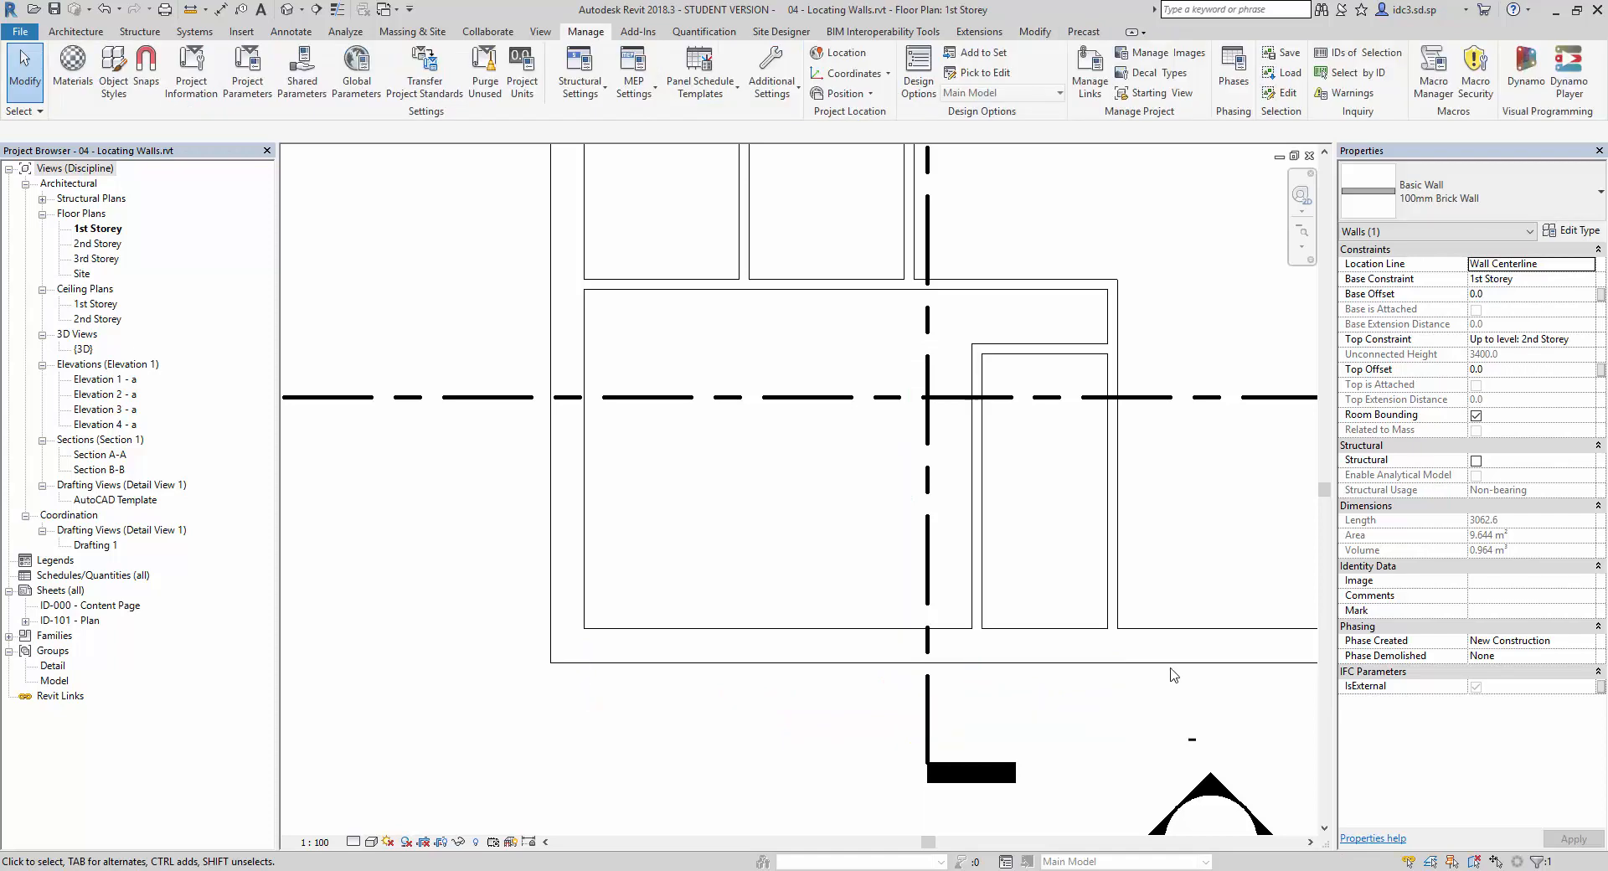
# - Set the long wall right of the passage to 750 instead of 1300
pyautogui.click(1109, 463)
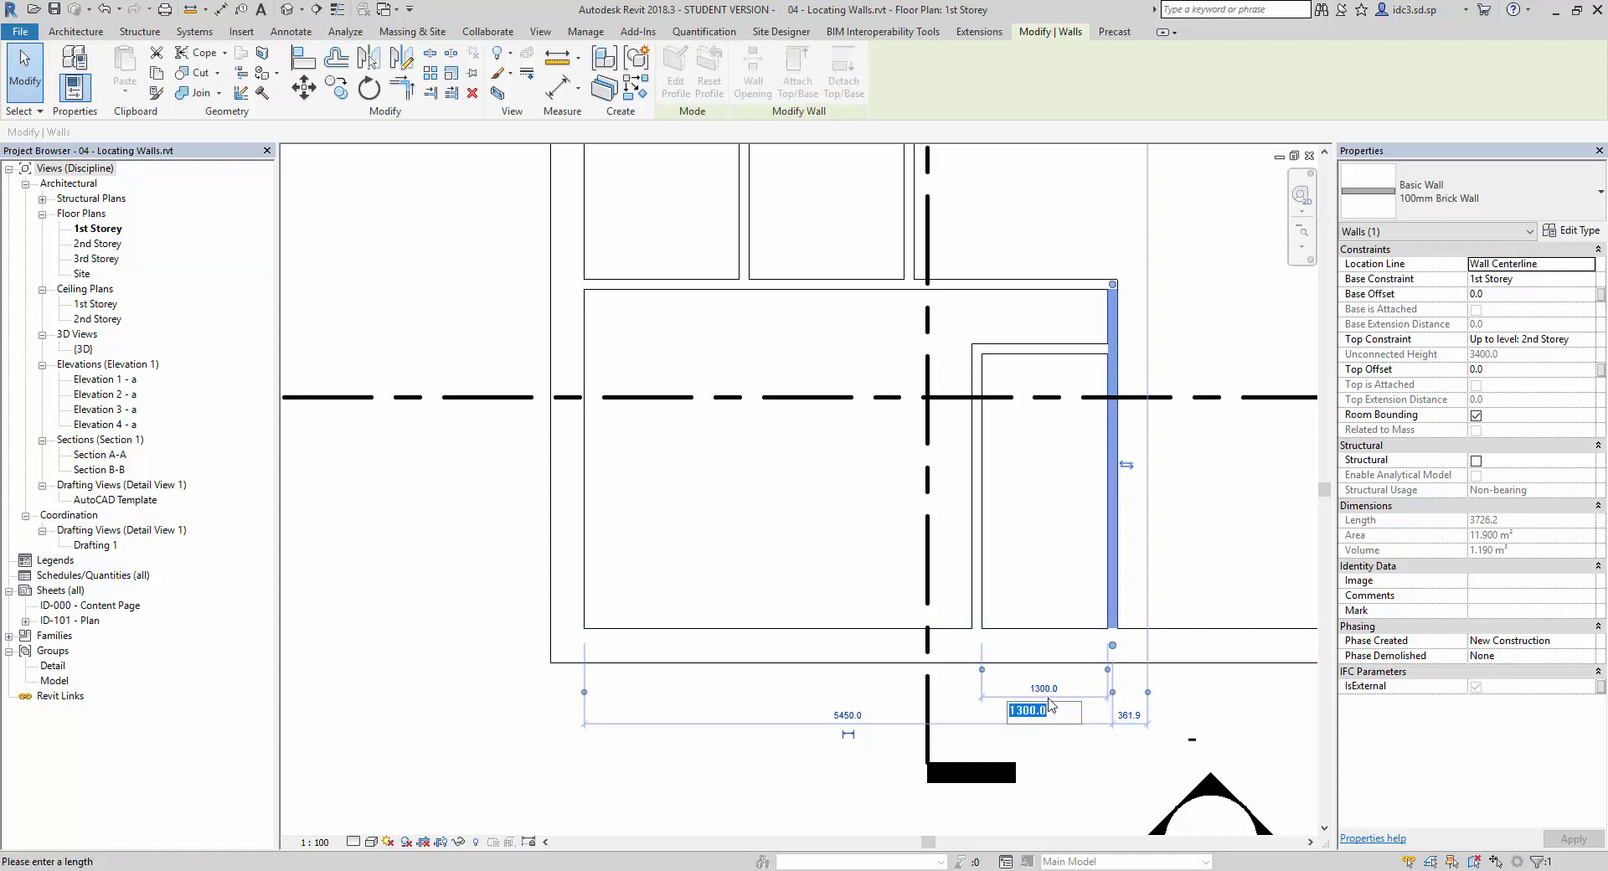
pyautogui.write('750')
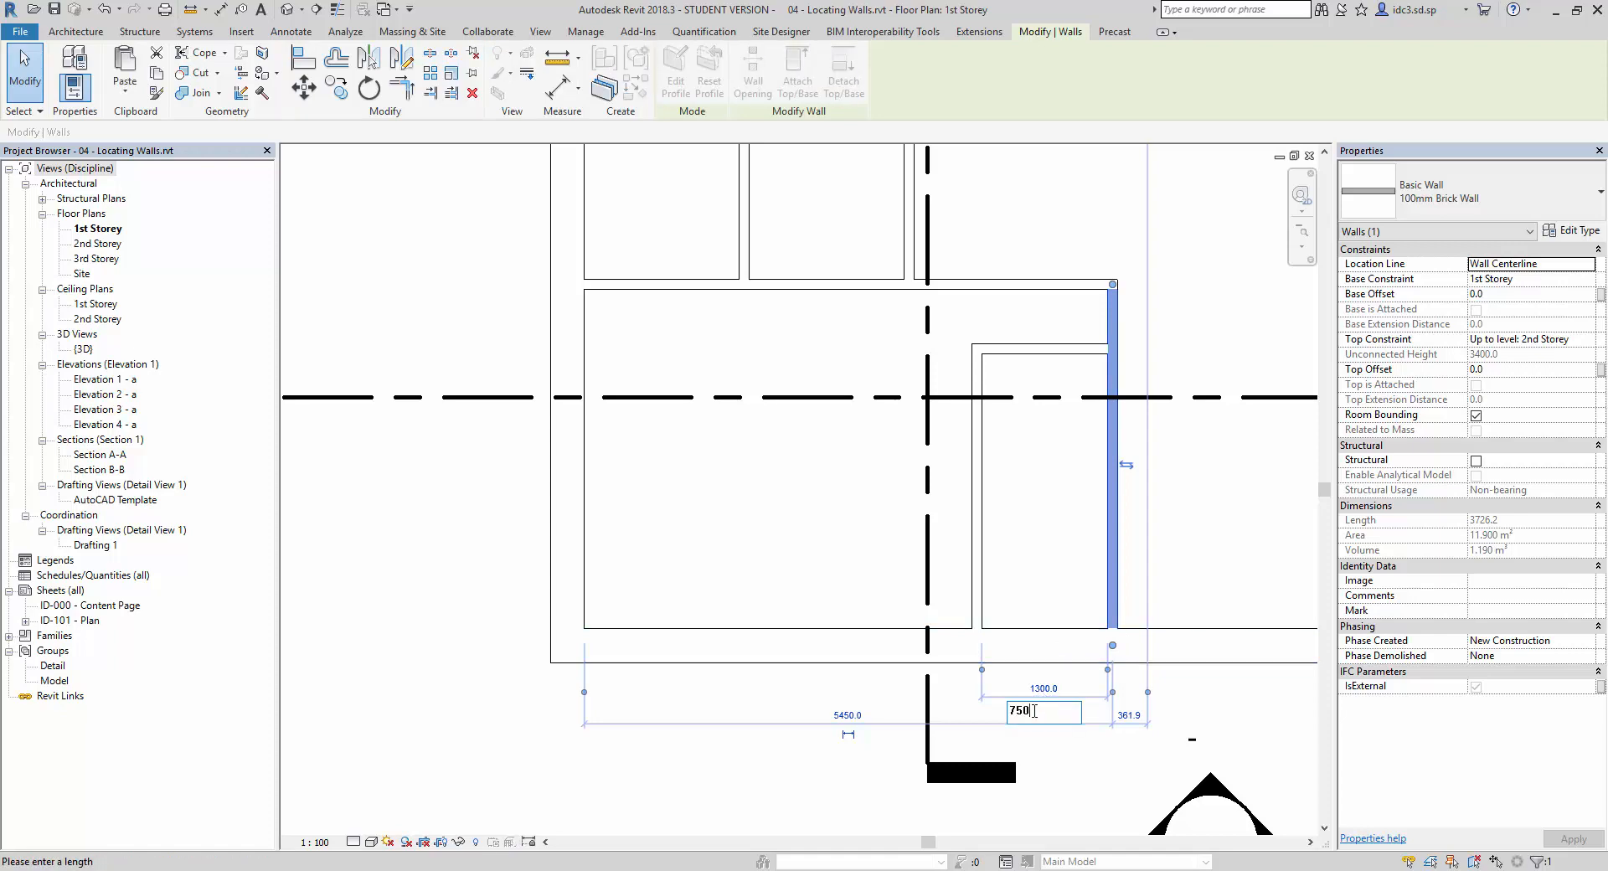